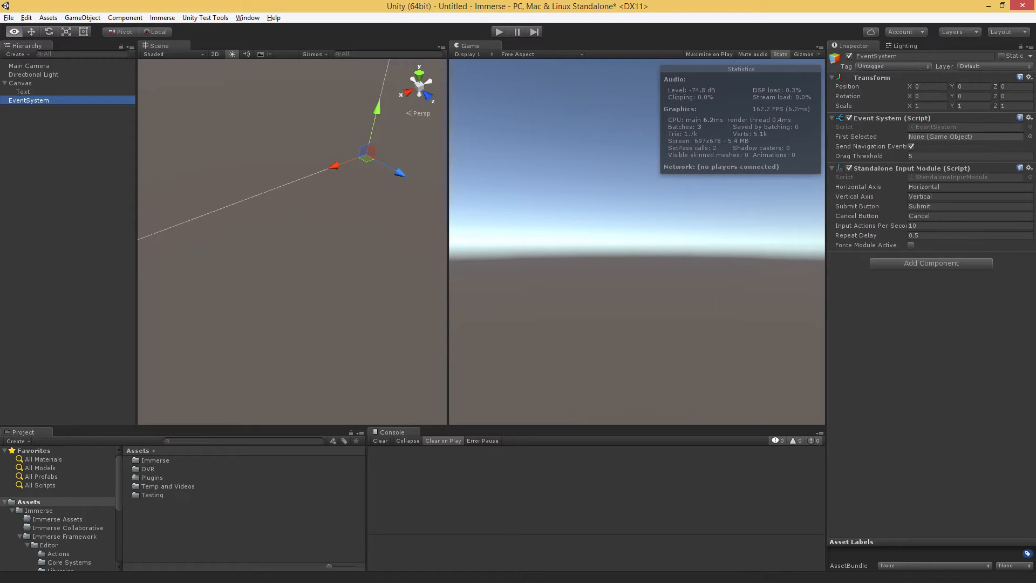
mouse_move(844, 222)
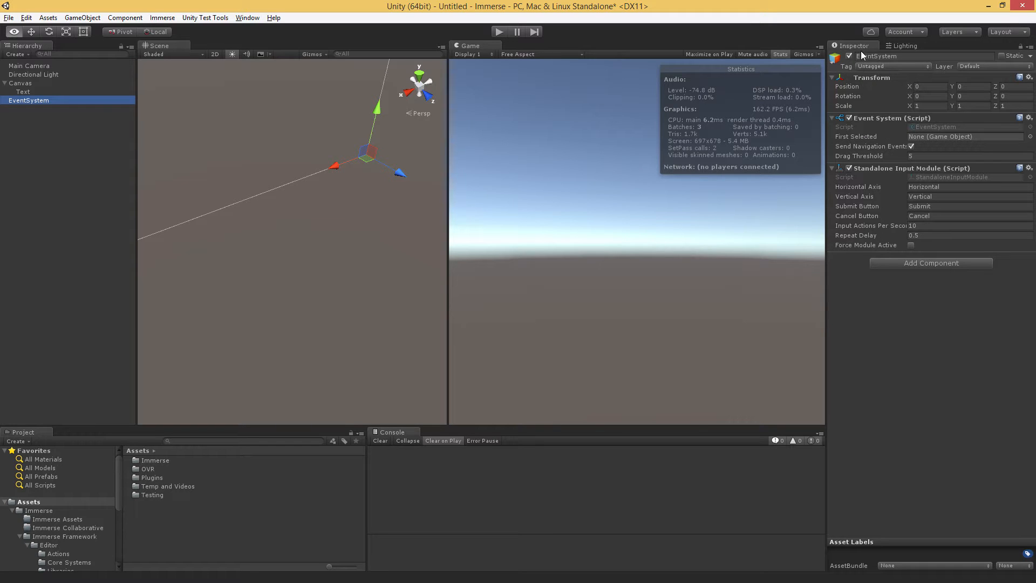
Bring up File > Open to load an assembly from disk.
click(34, 74)
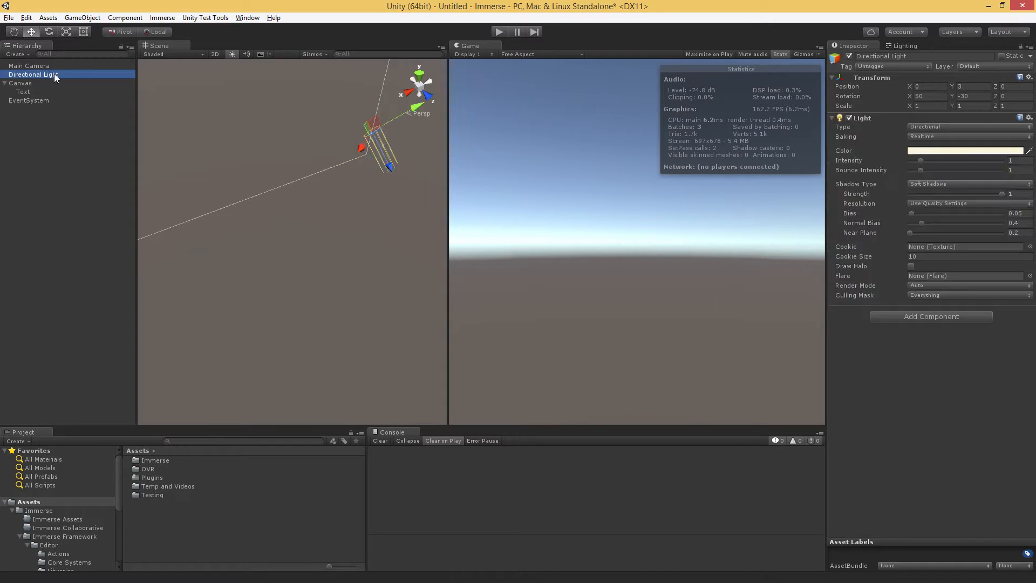
click(28, 66)
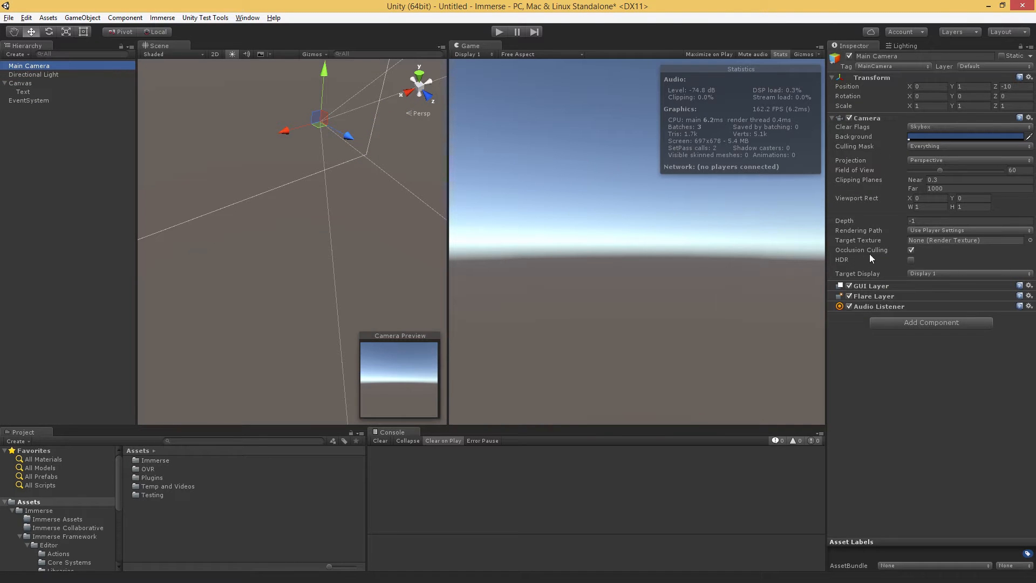
mouse_move(865, 154)
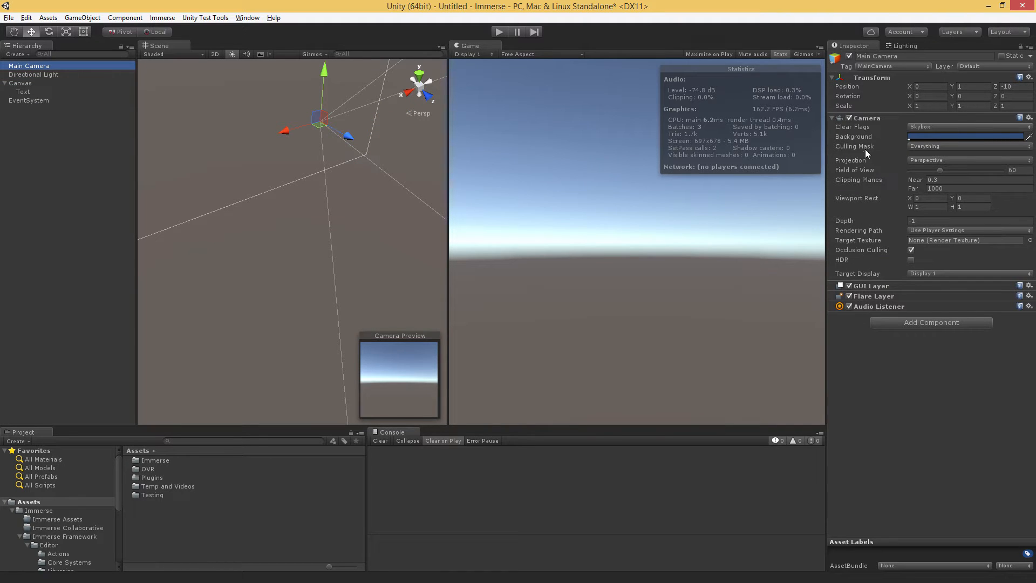
mouse_move(867, 146)
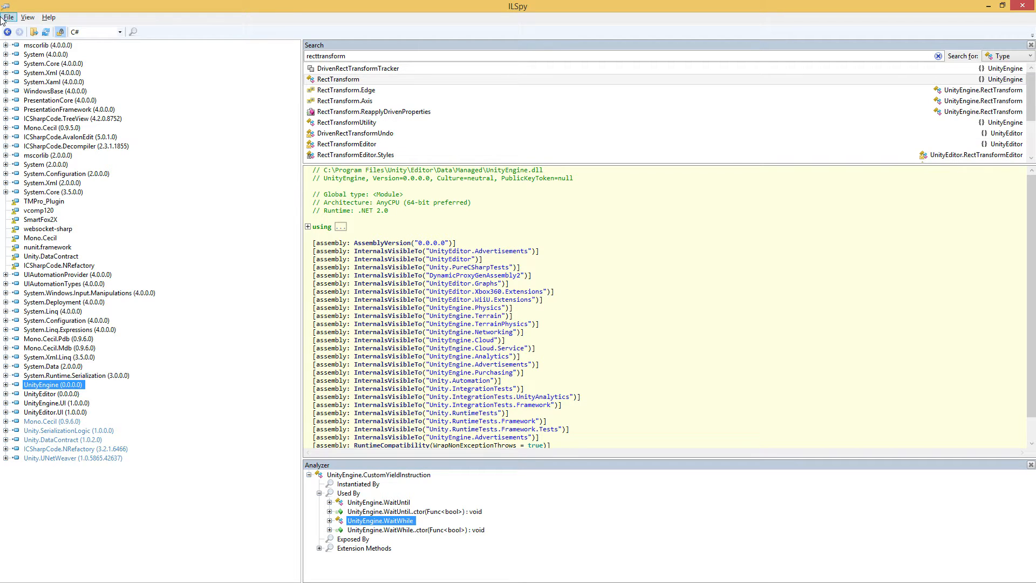
click(9, 16)
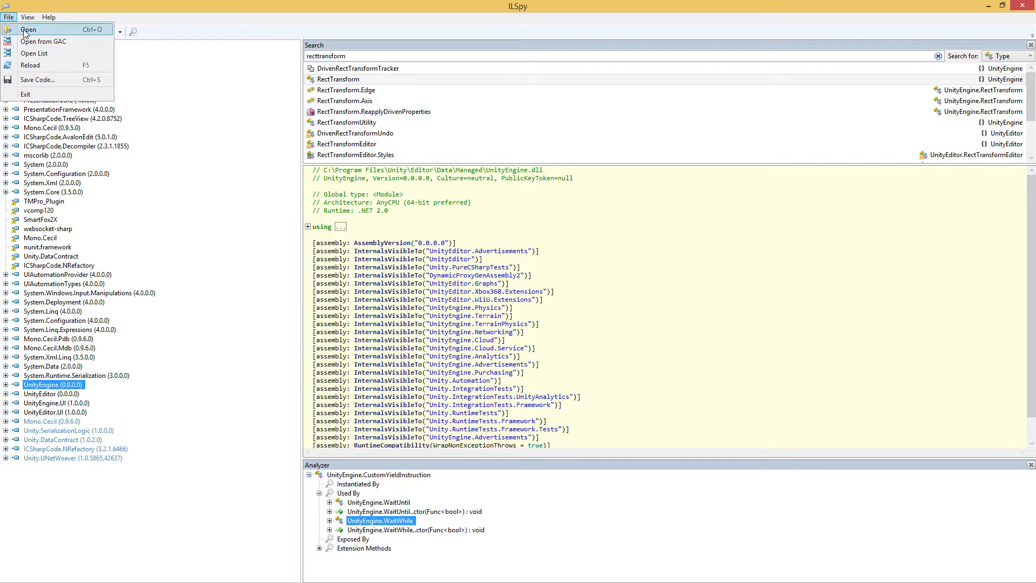
click(29, 29)
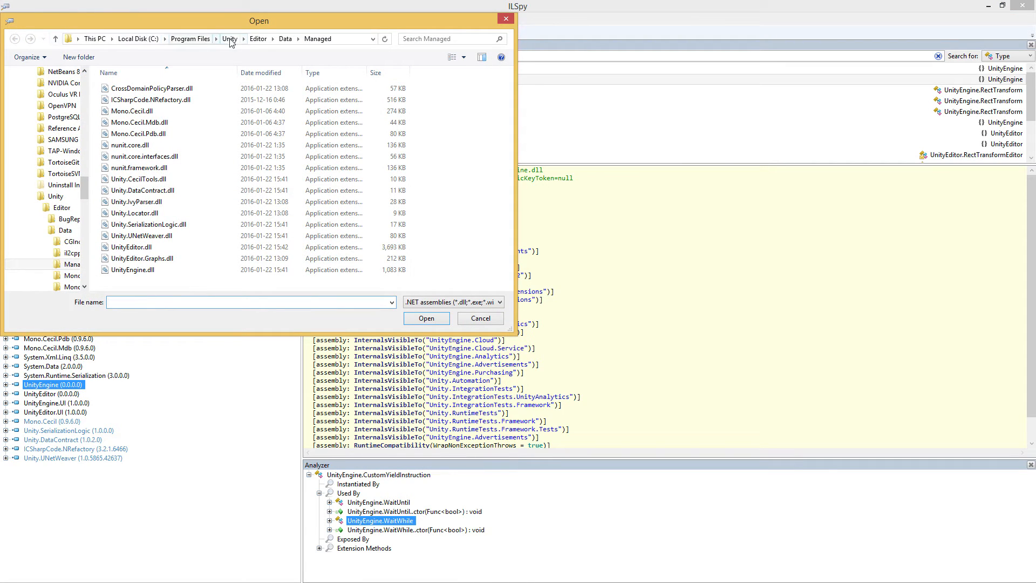
Browse to the Unity install's Editor/Data/Managed folder and pick UnityEngine.dll and UnityEditor.dll.
click(231, 39)
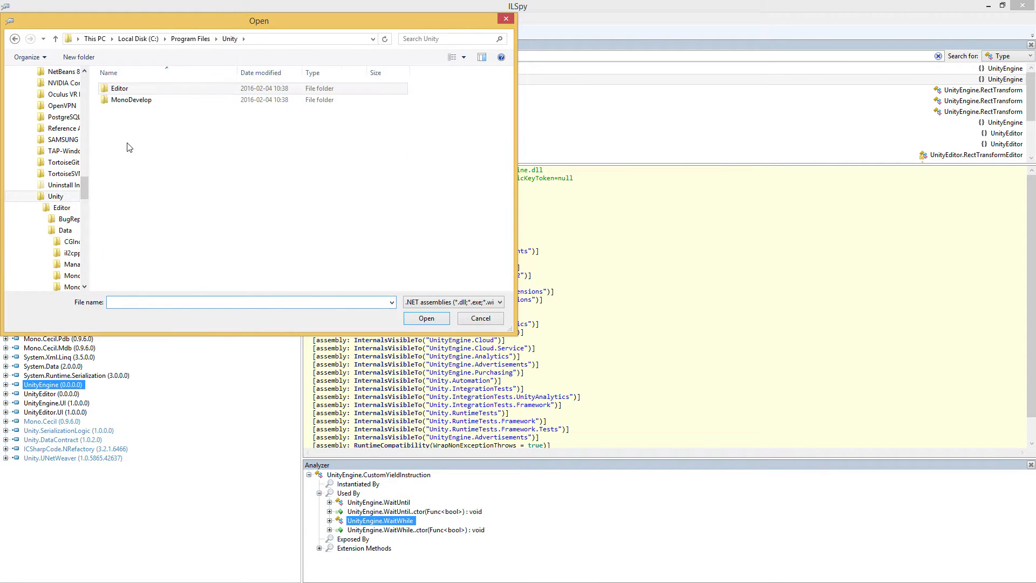
double_click(120, 88)
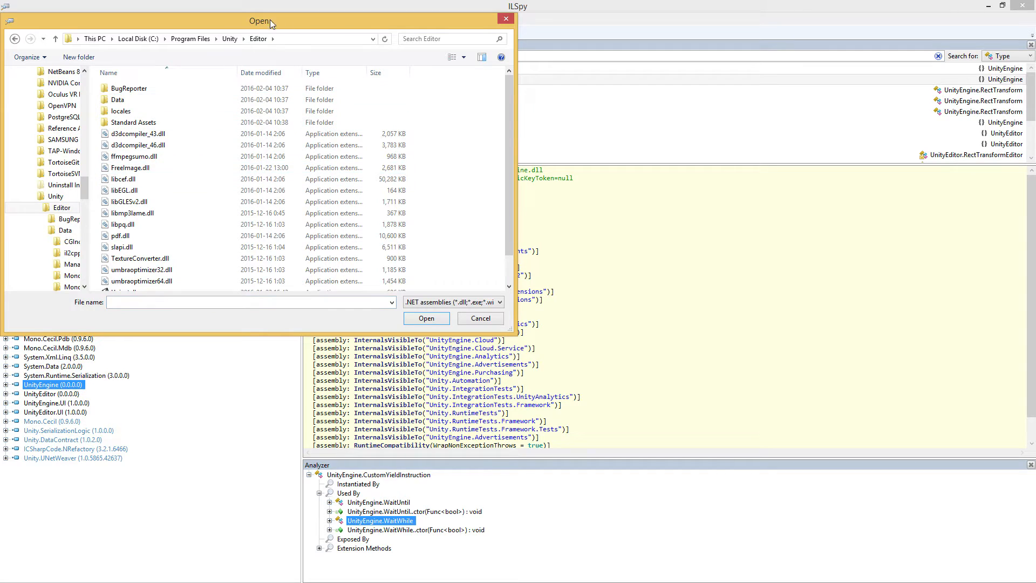
scroll(down, 3)
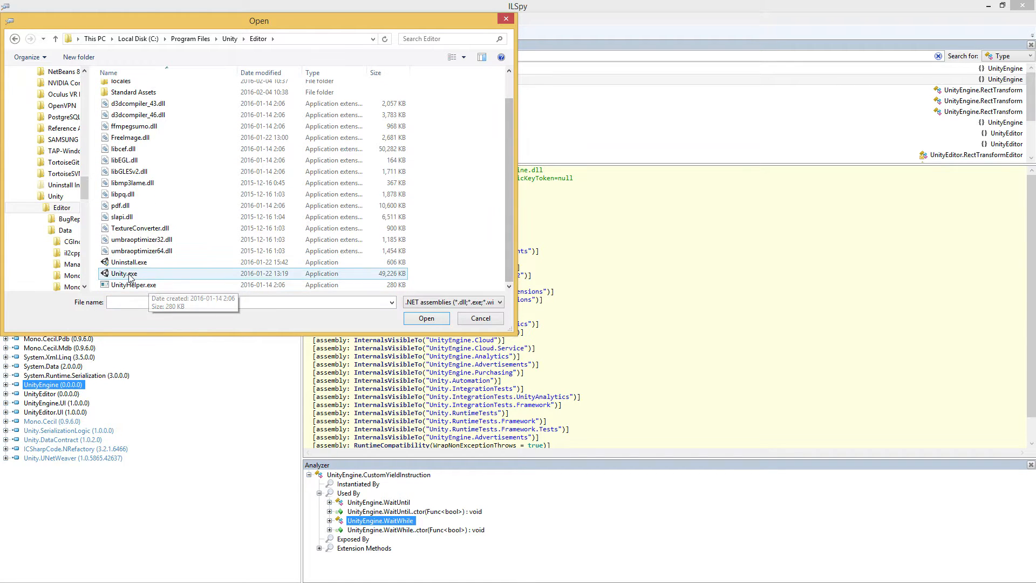
scroll(up, 3)
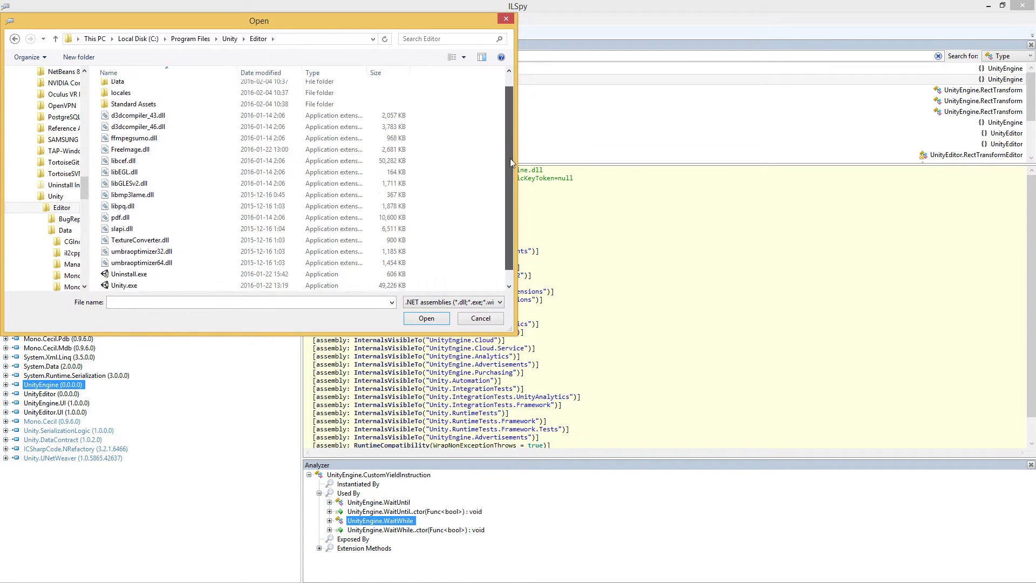
scroll(up, 3)
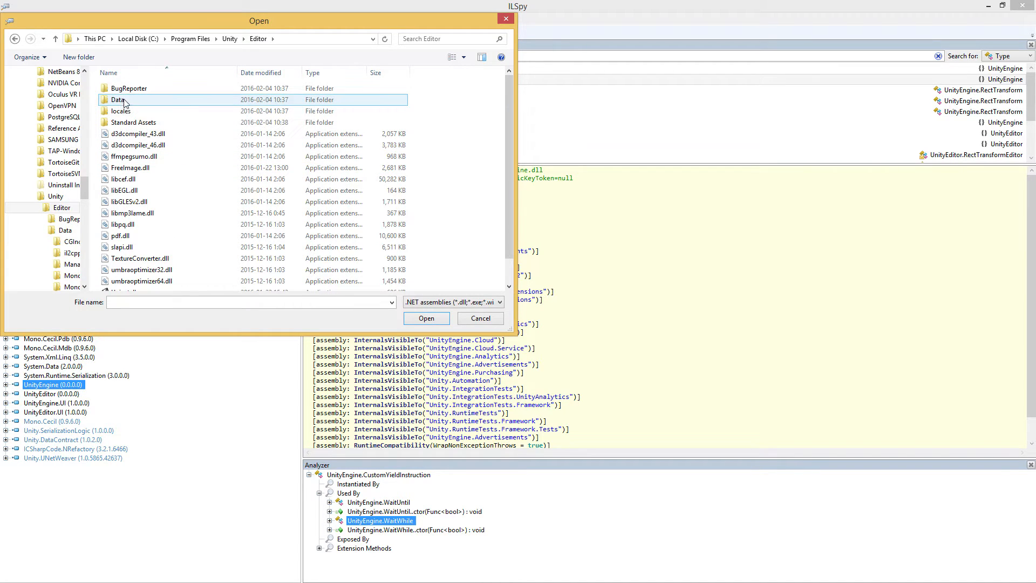
mouse_move(122, 100)
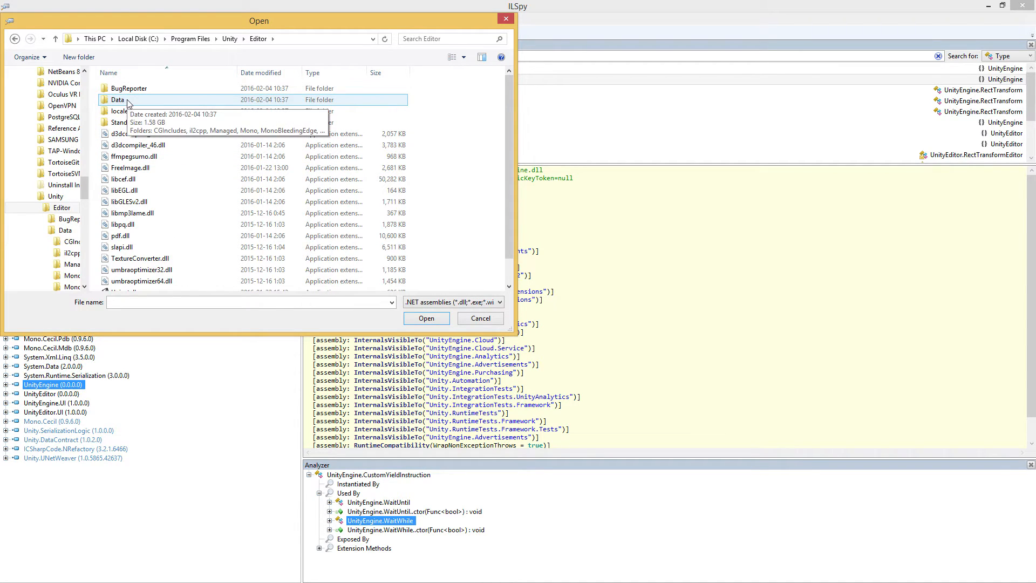
double_click(118, 99)
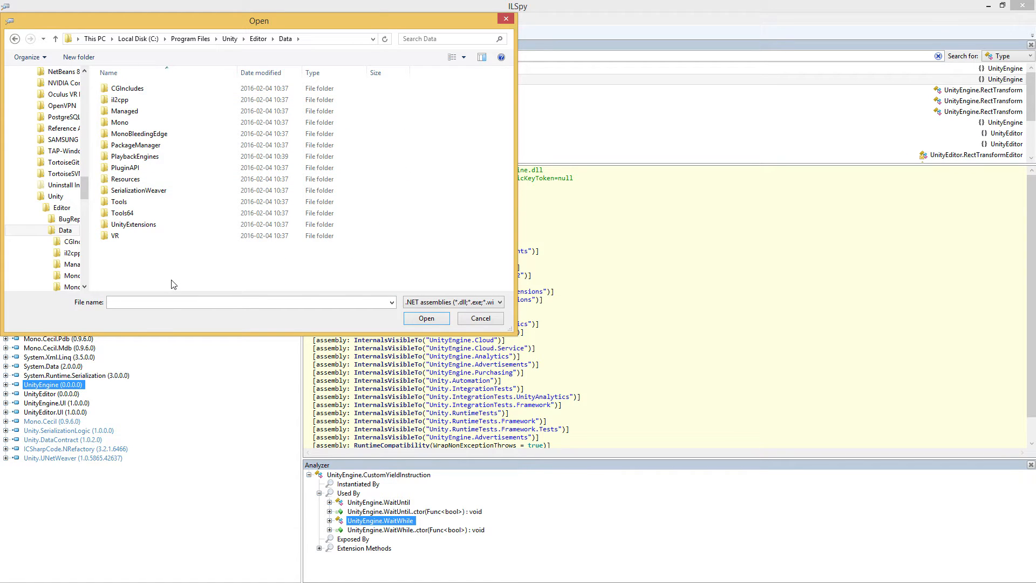
mouse_move(146, 224)
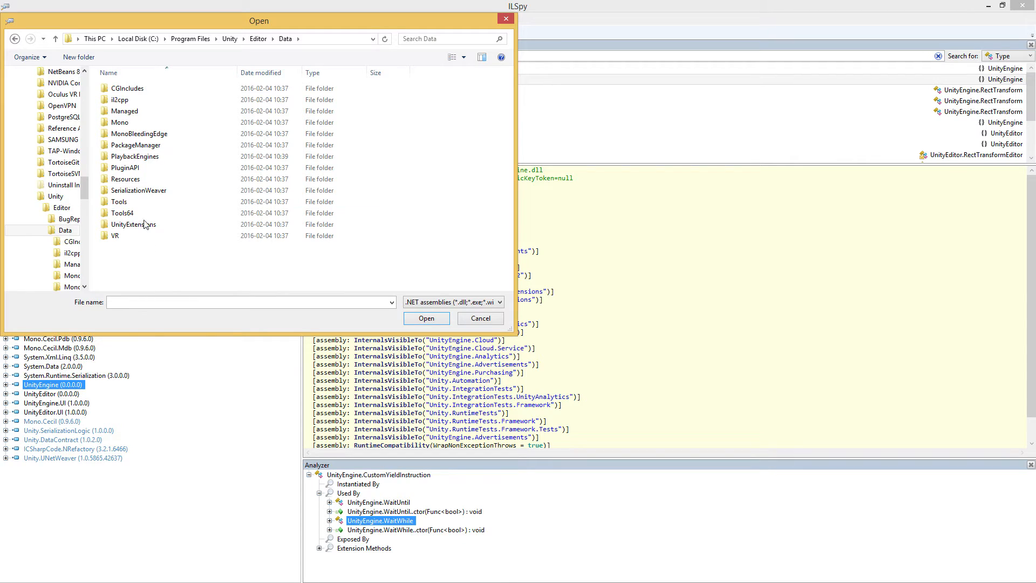
mouse_move(124, 110)
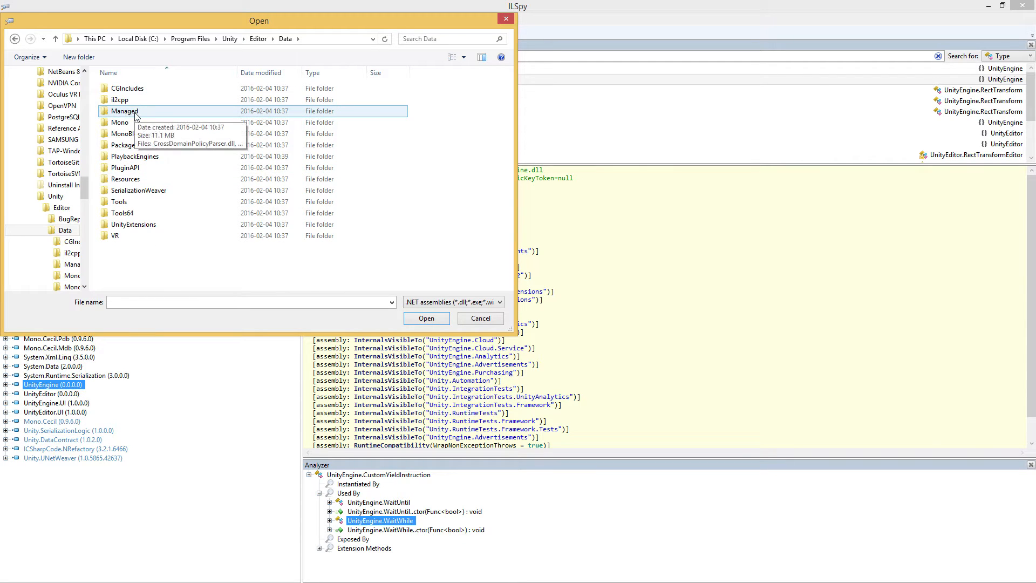
double_click(125, 110)
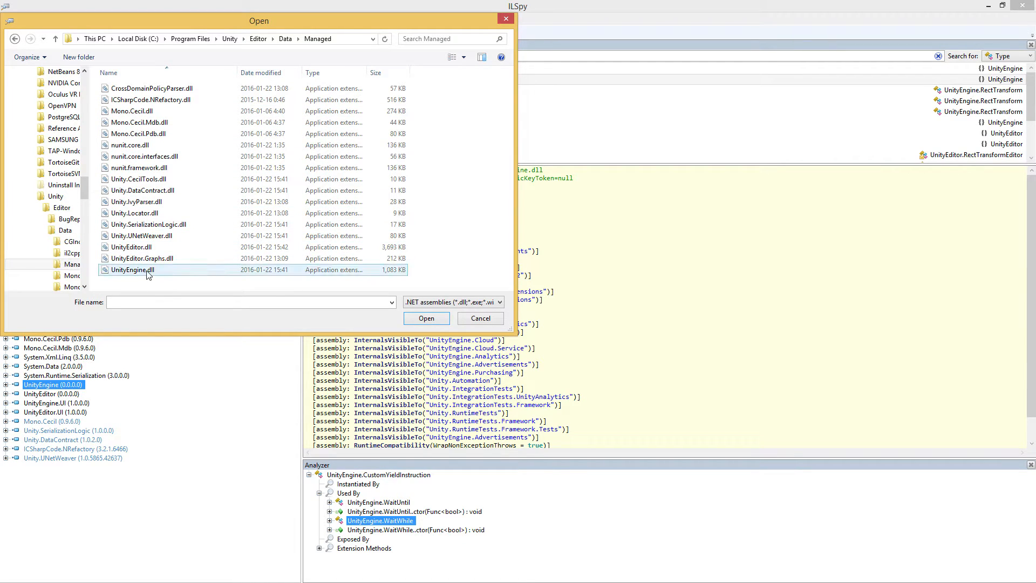
click(132, 246)
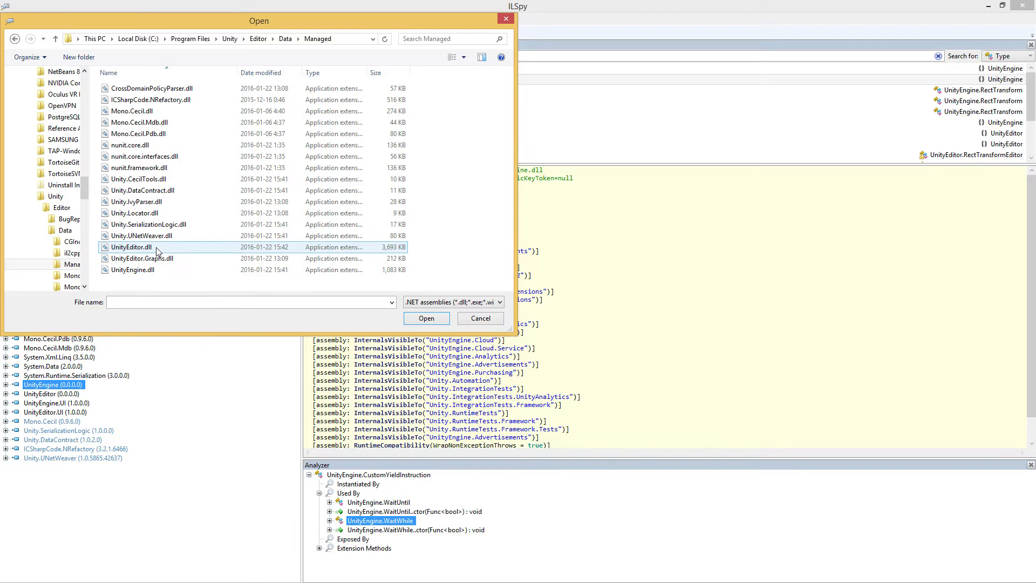
click(132, 269)
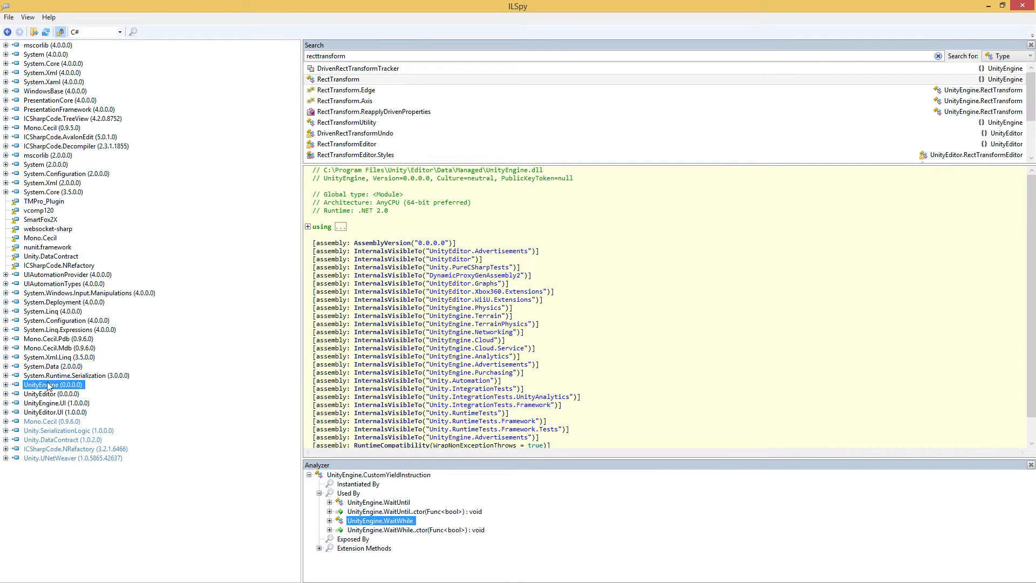
Browse a second Open dialog to Data/UnityExtensions/Unity/GUISystem/Editor, then dismiss it without adding anything.
click(9, 16)
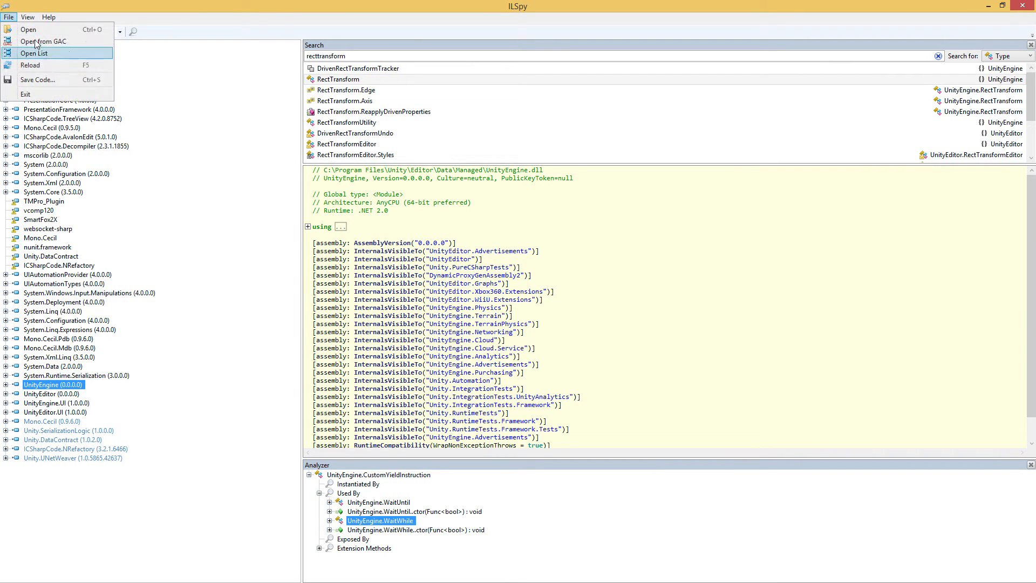
click(29, 29)
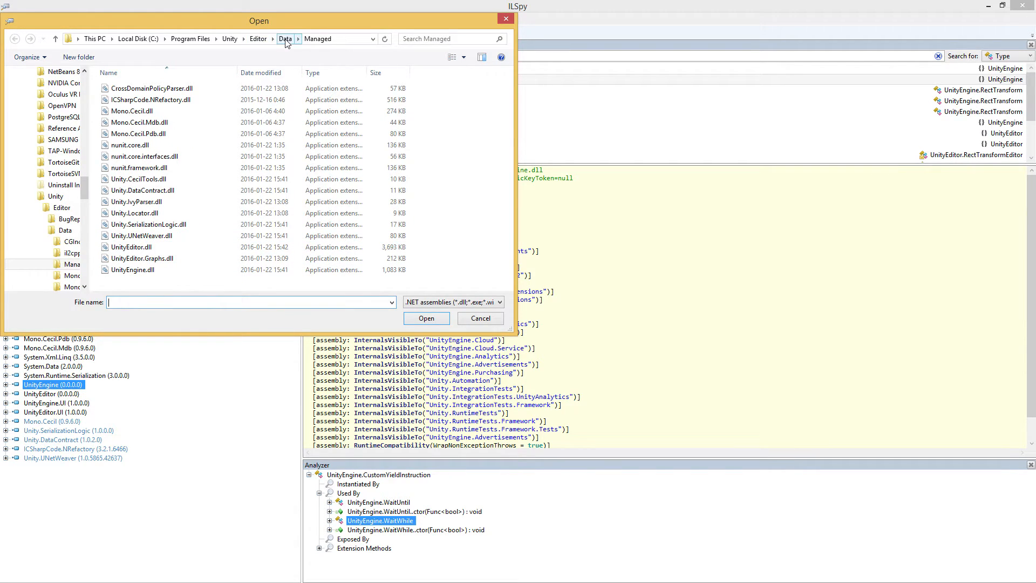
click(285, 39)
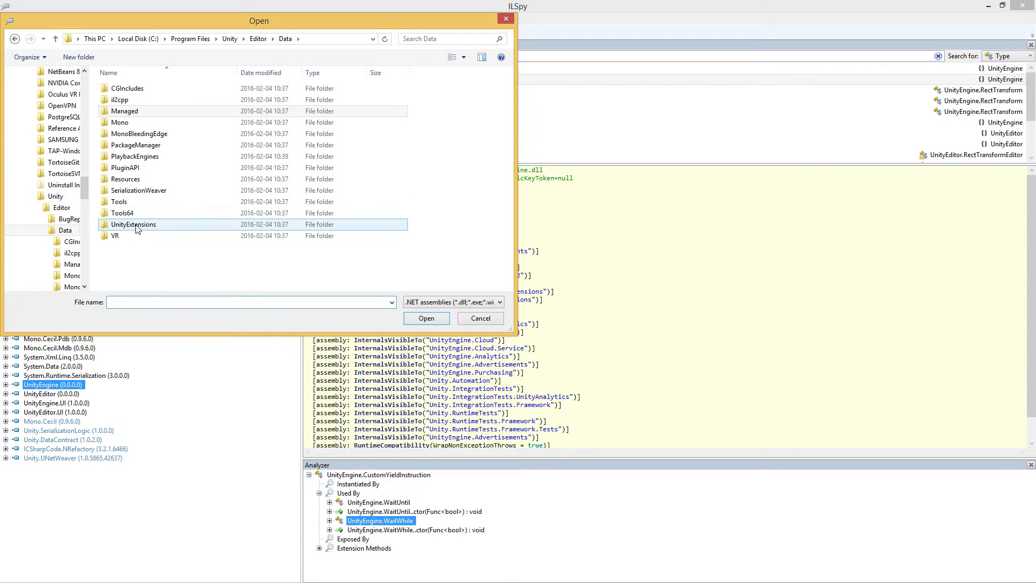
double_click(134, 225)
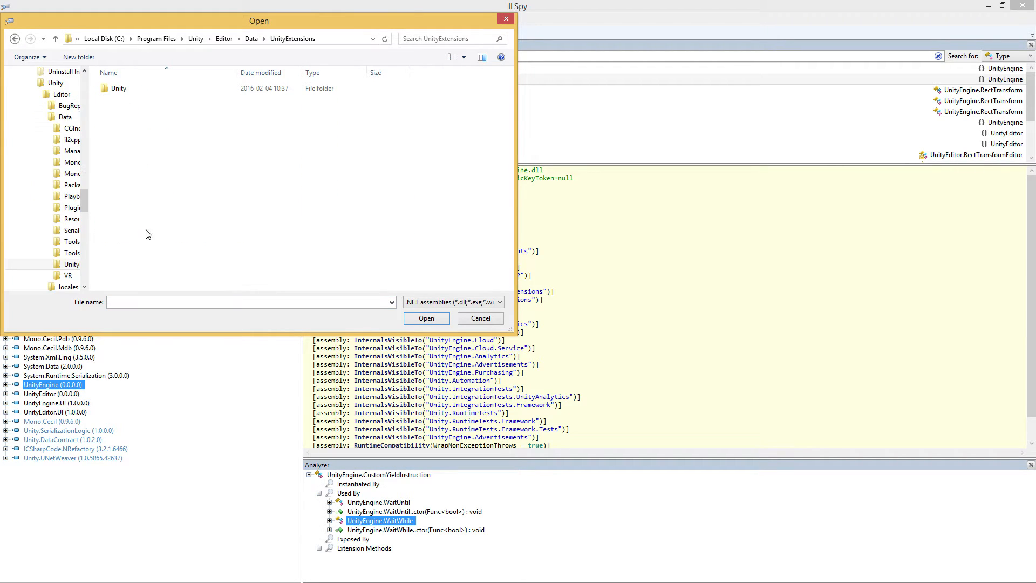
mouse_move(169, 258)
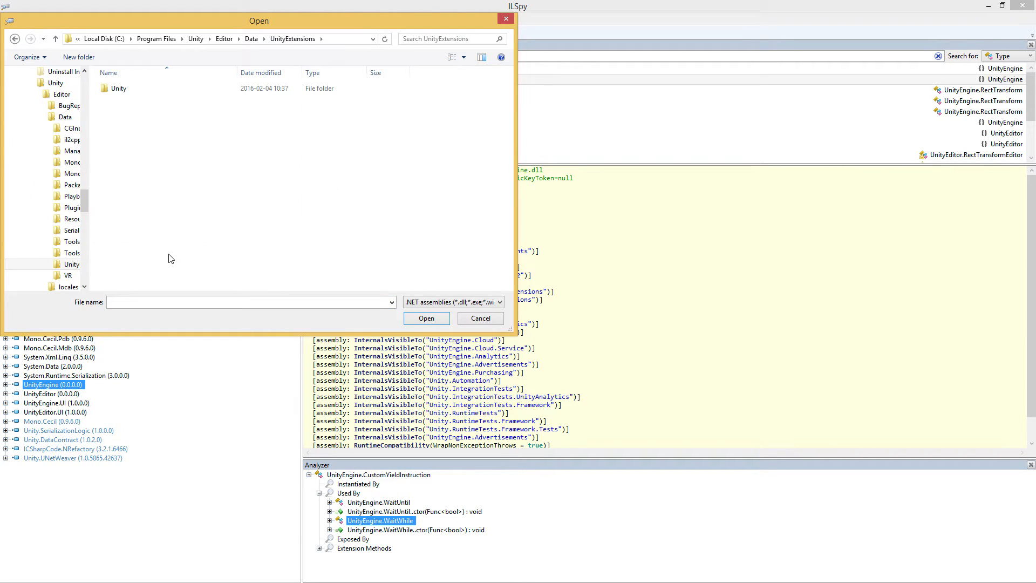
mouse_move(146, 128)
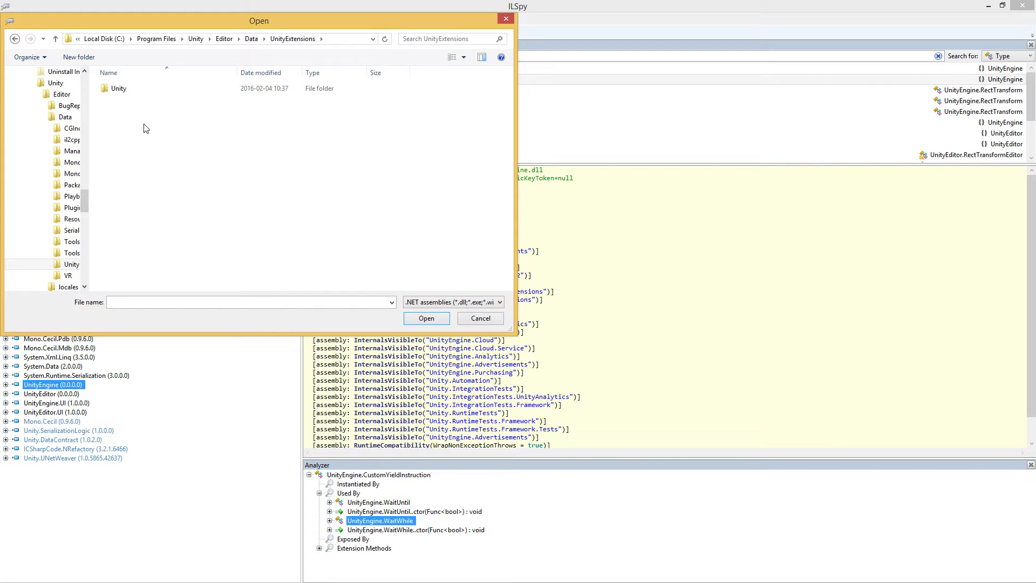
double_click(118, 88)
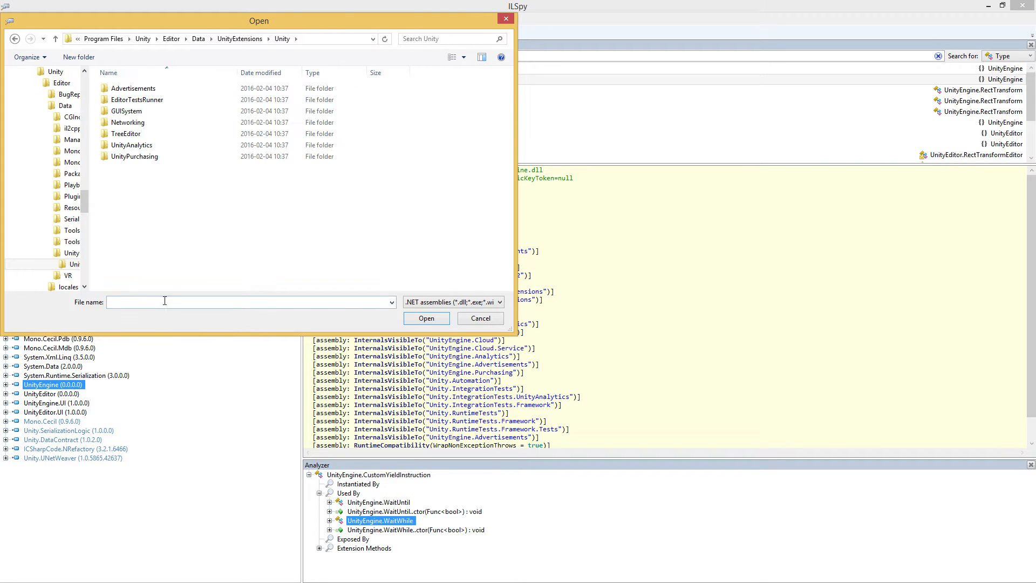
double_click(126, 112)
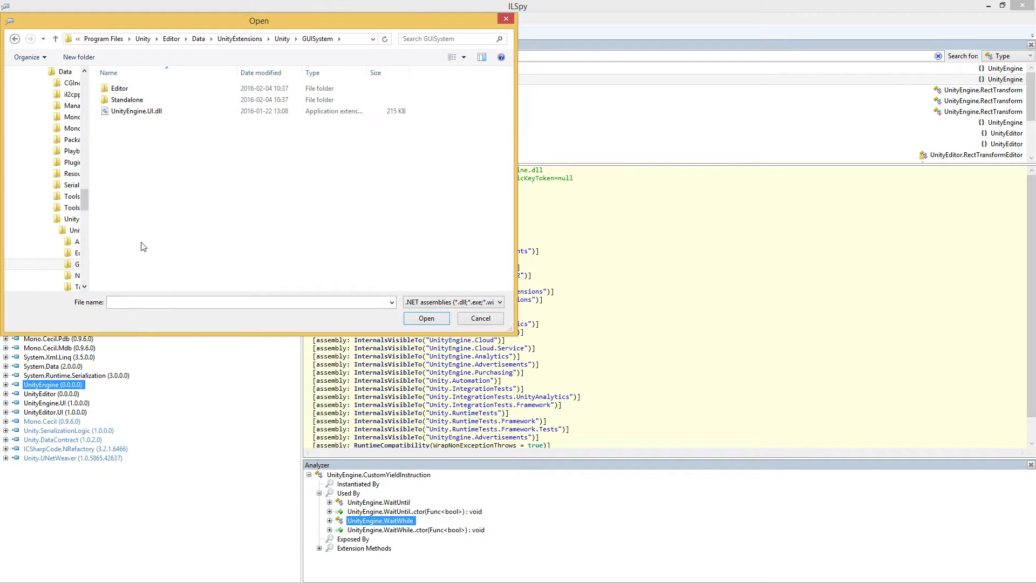
mouse_move(126, 176)
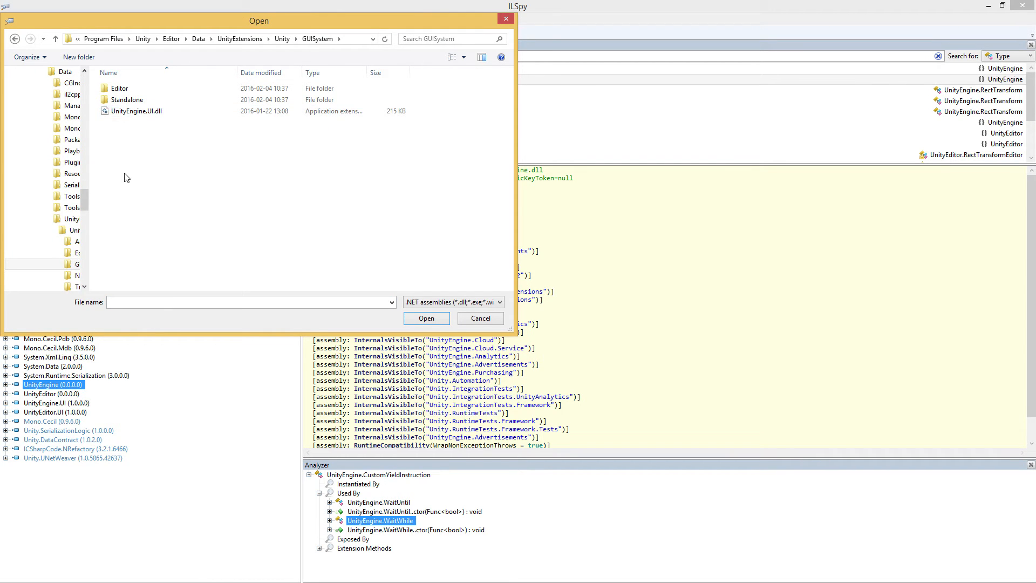
double_click(119, 88)
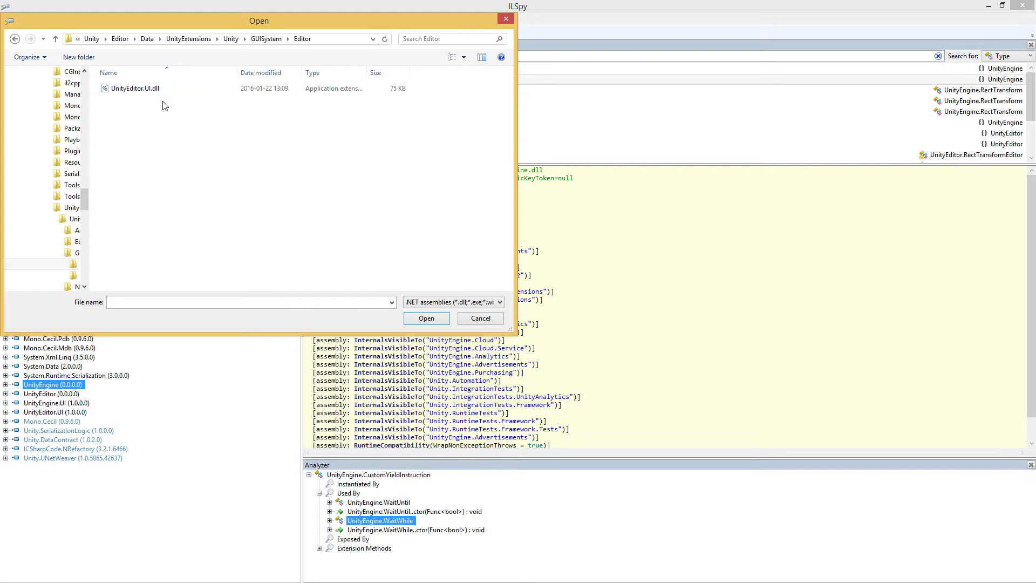
mouse_move(233, 38)
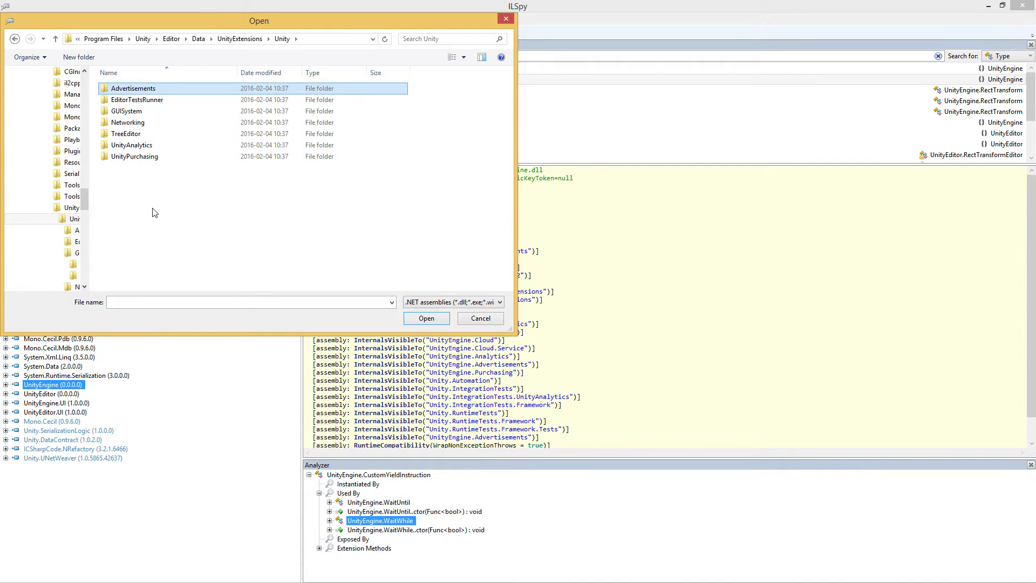
mouse_move(419, 330)
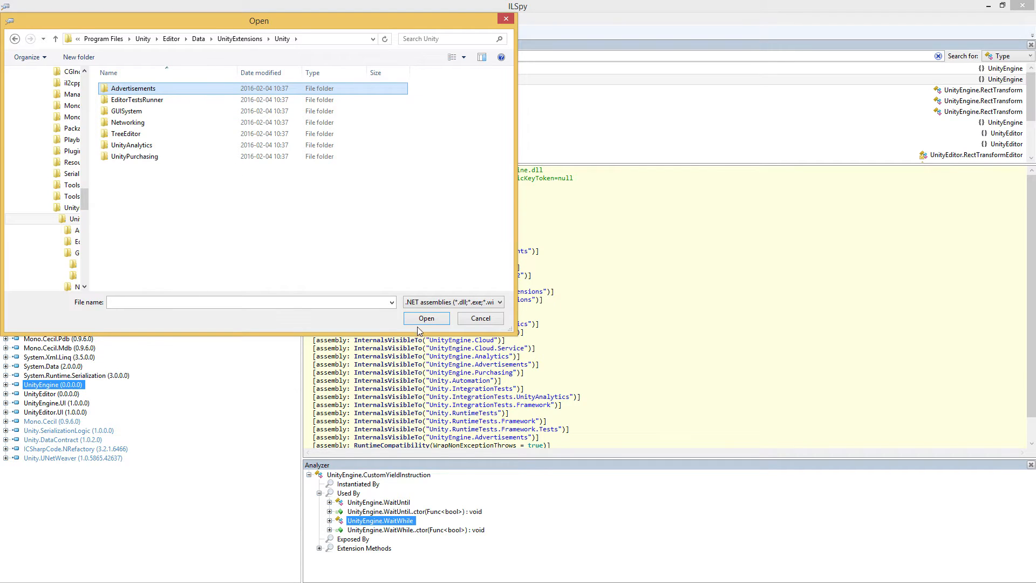
click(480, 317)
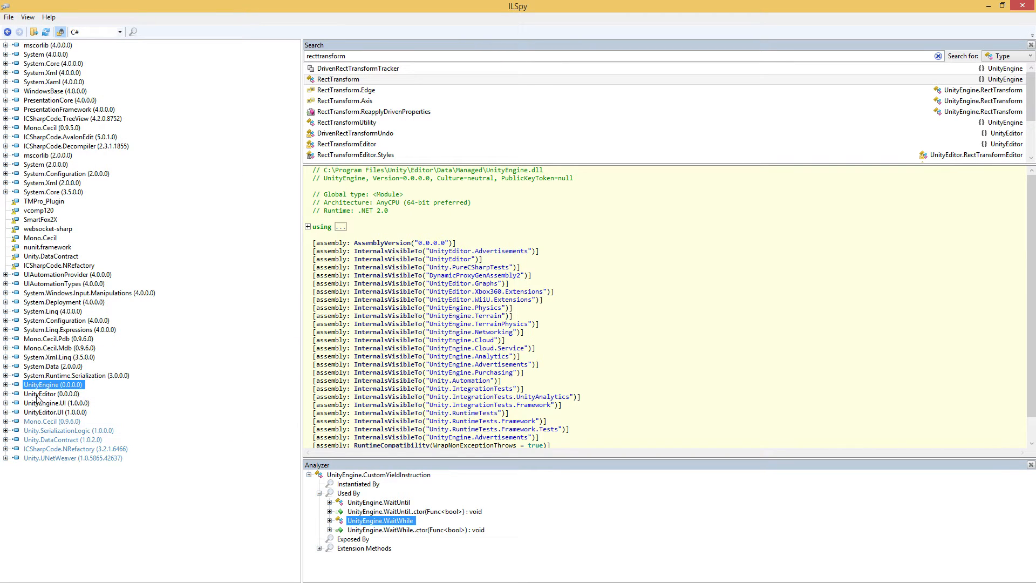
mouse_move(72, 458)
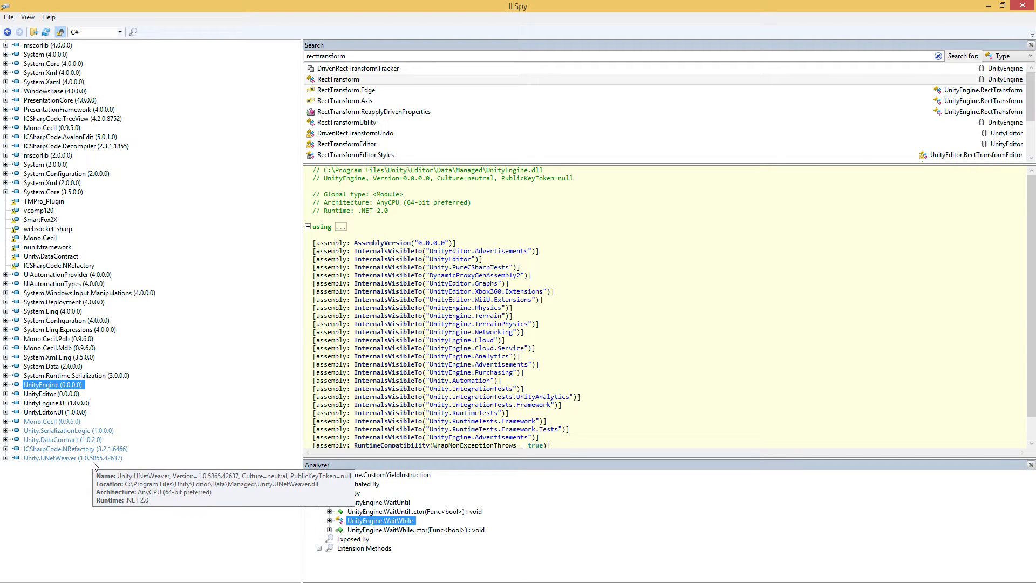
mouse_move(91, 527)
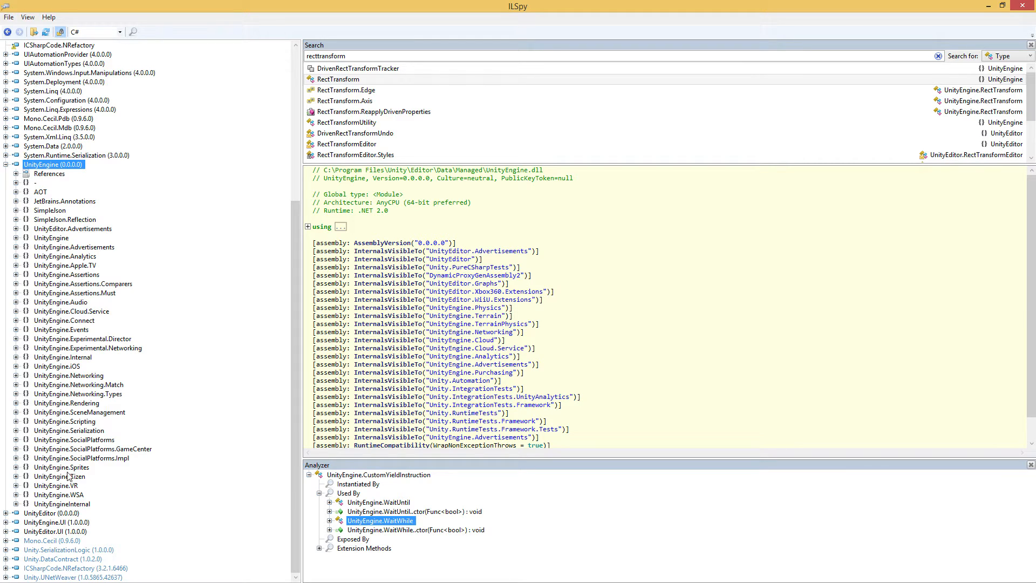
mouse_move(42, 239)
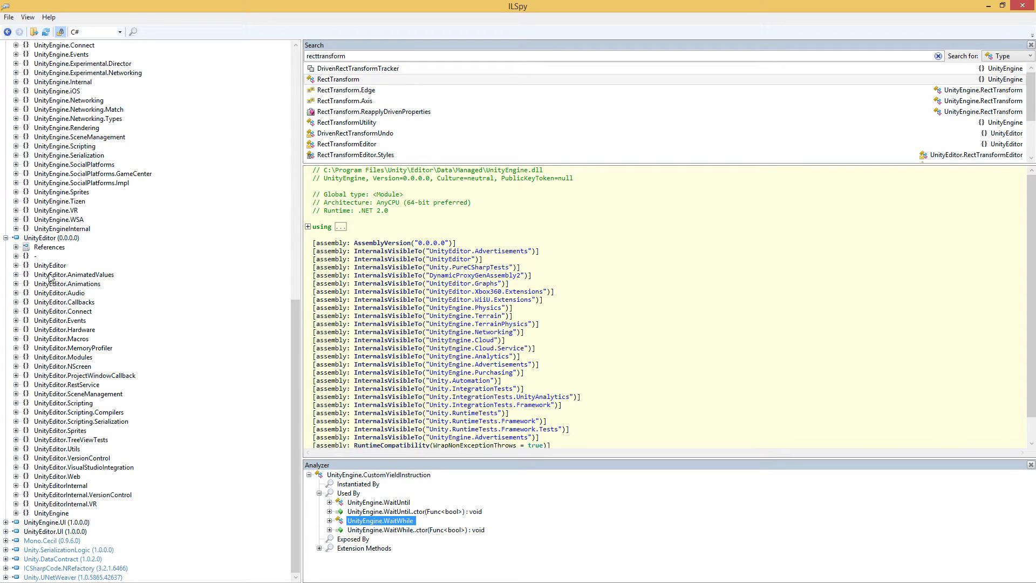
mouse_move(118, 289)
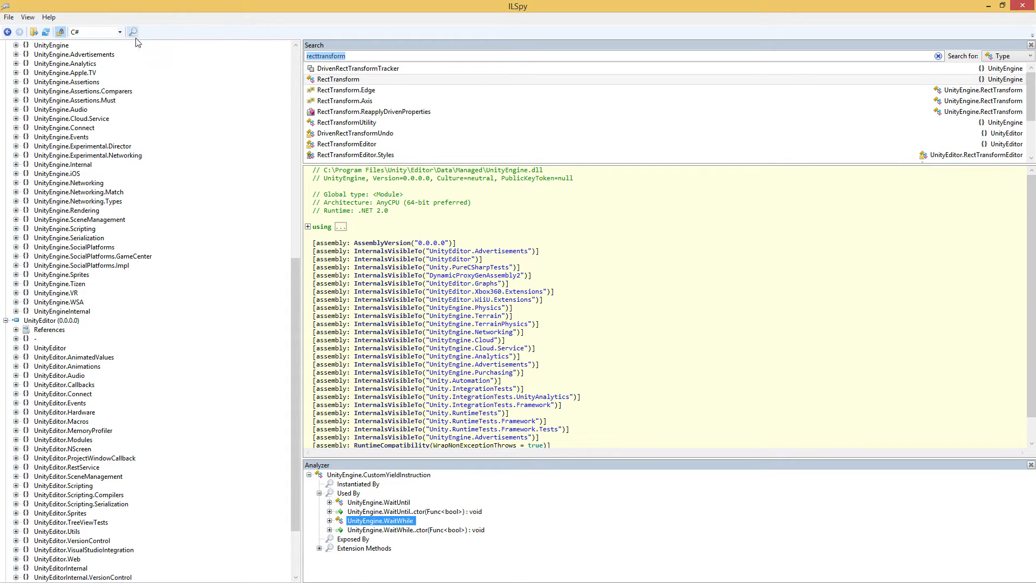
mouse_move(342, 58)
text(customyi)
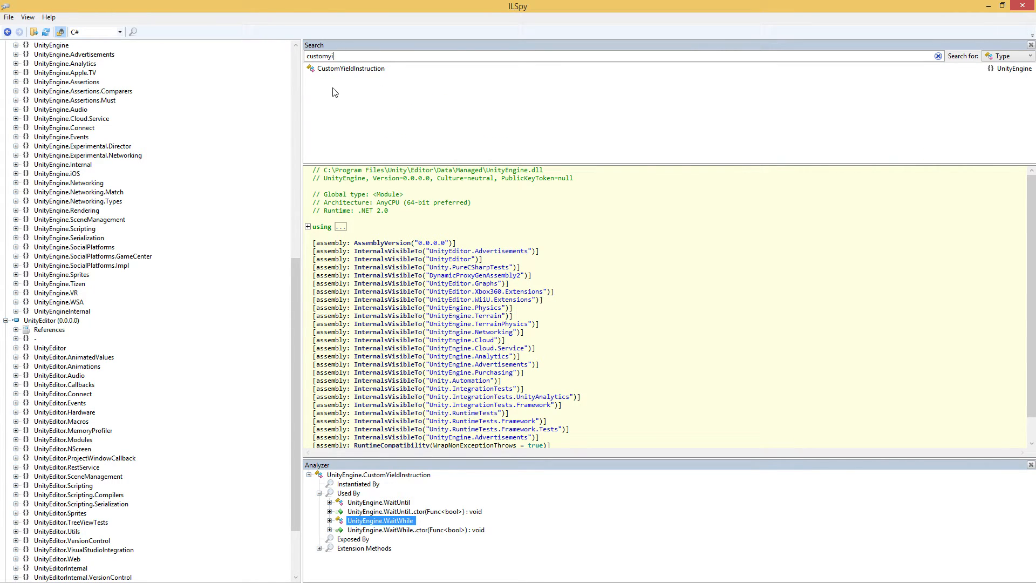
Select CustomYieldInstruction from the search results to view its decompiled class.
click(349, 68)
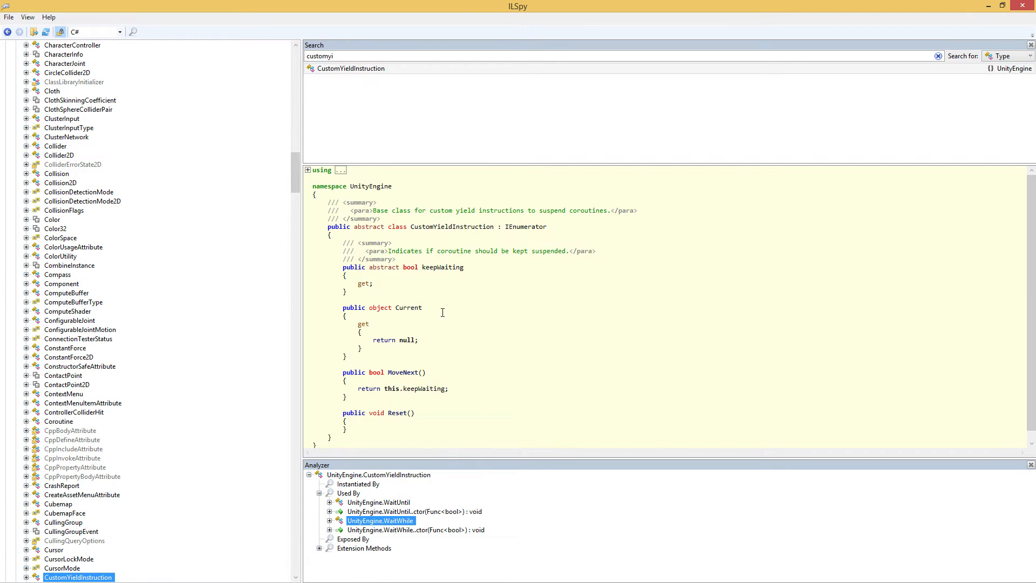
click(306, 169)
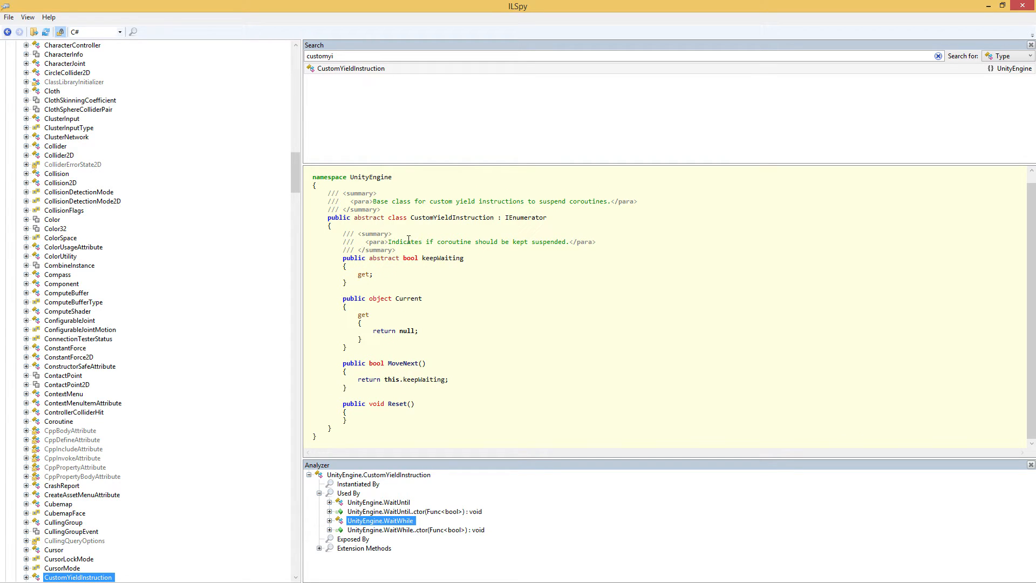
mouse_move(442, 222)
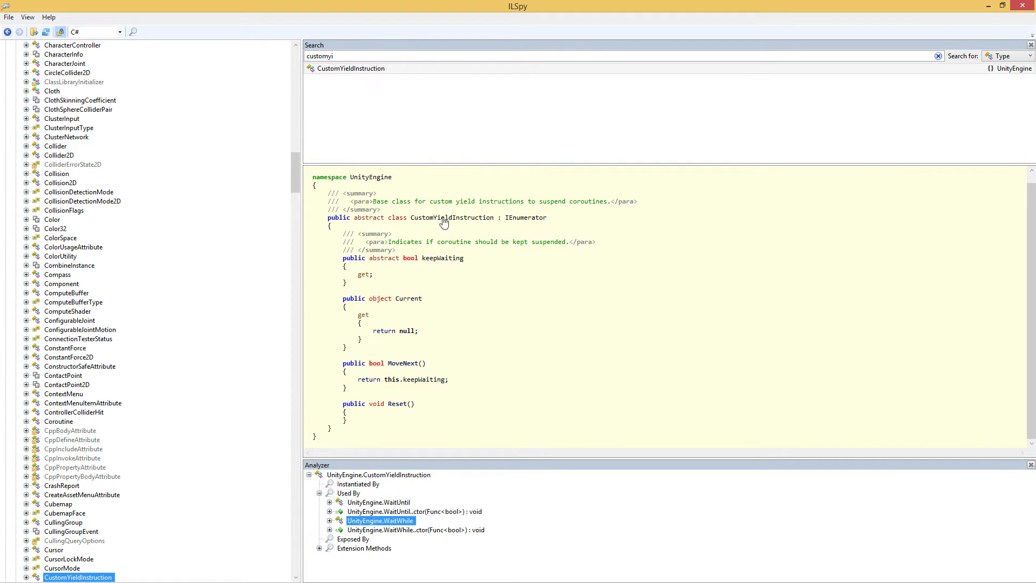
mouse_move(436, 431)
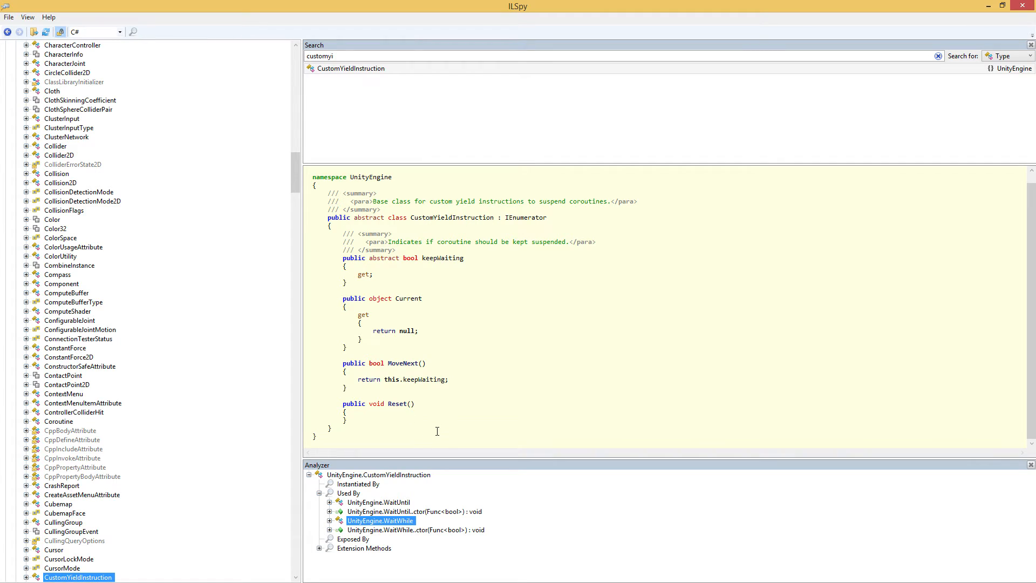
mouse_move(432, 382)
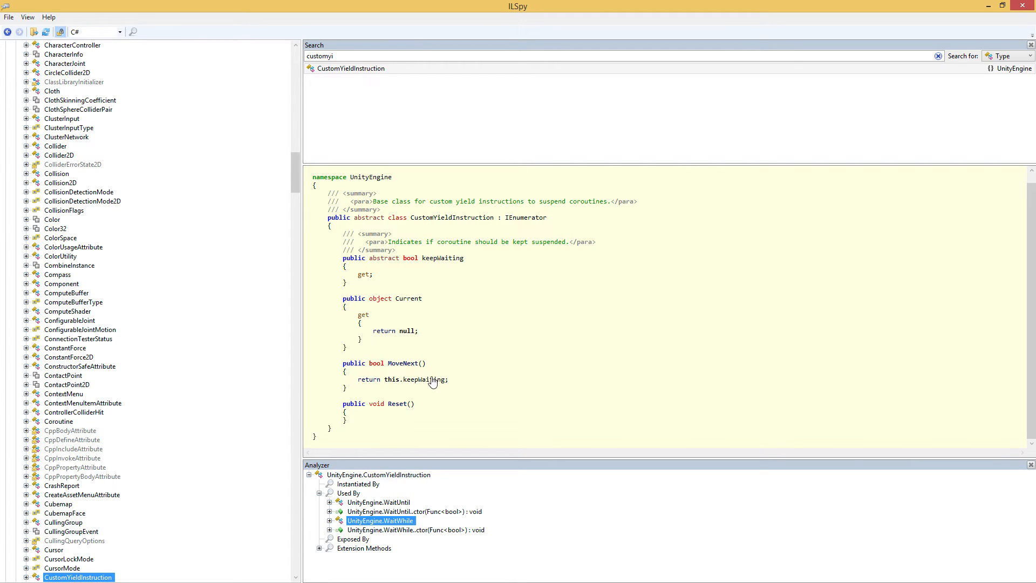
mouse_move(503, 361)
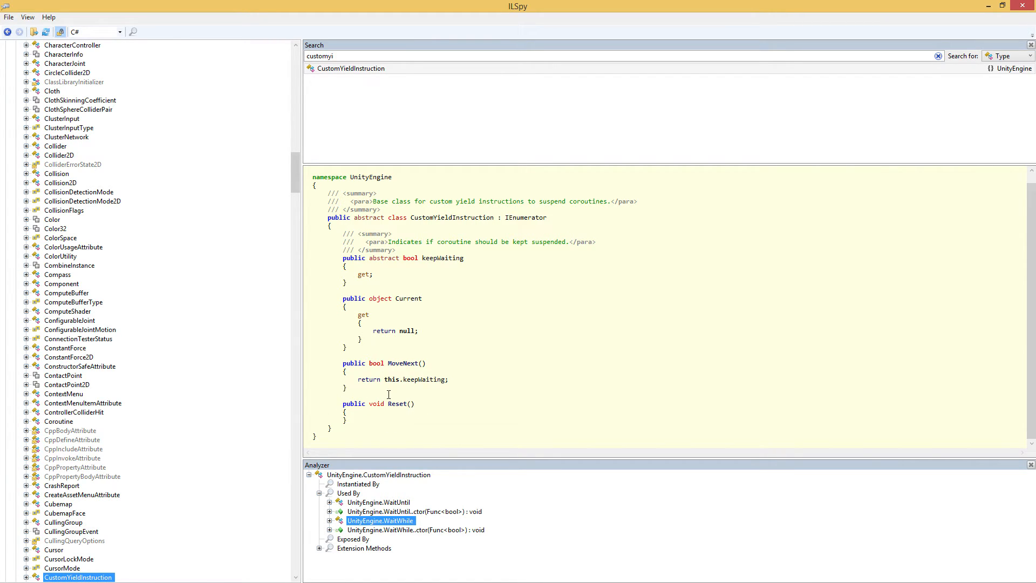
mouse_move(489, 257)
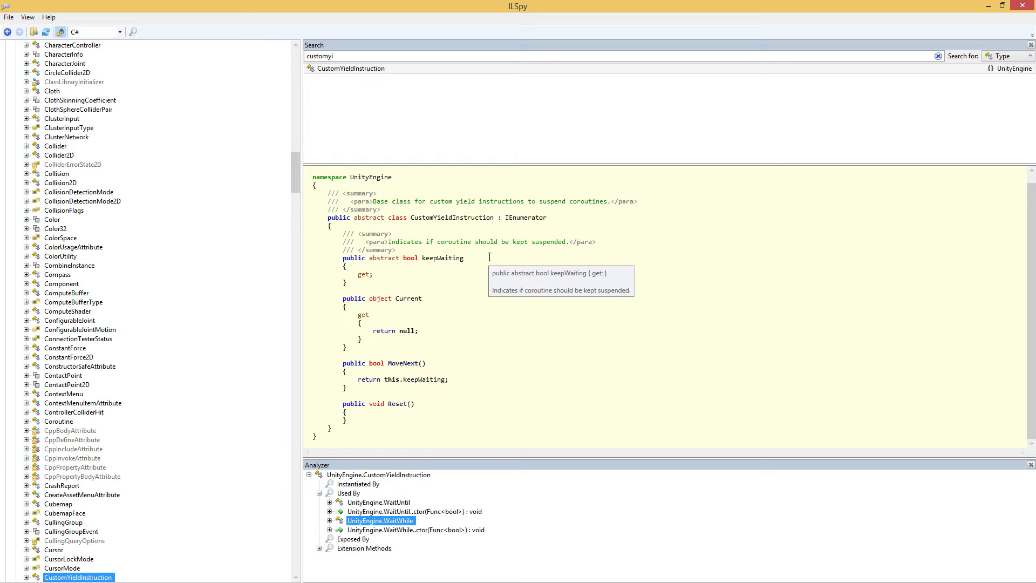
mouse_move(701, 253)
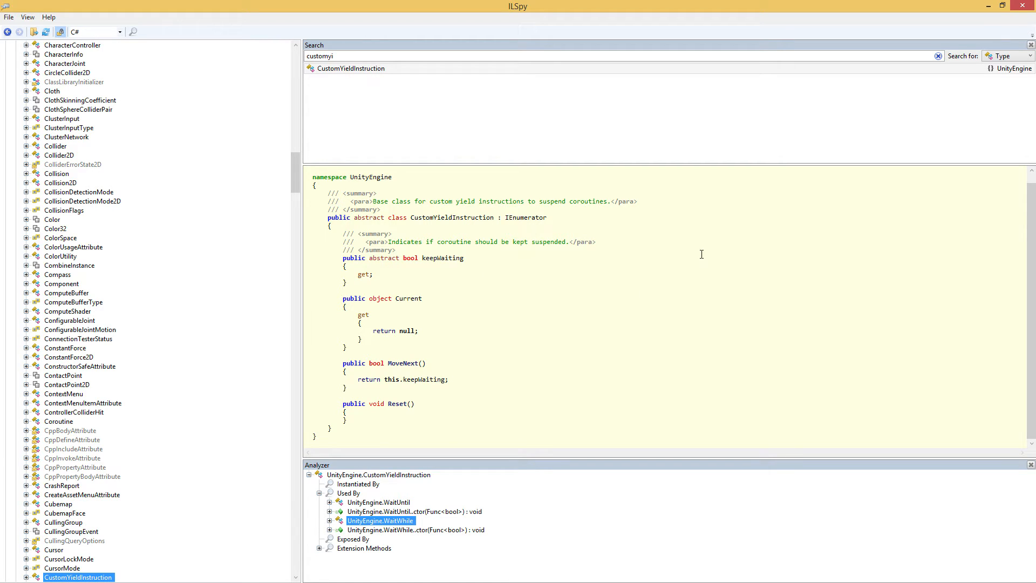
mouse_move(468, 187)
text(recttransfo)
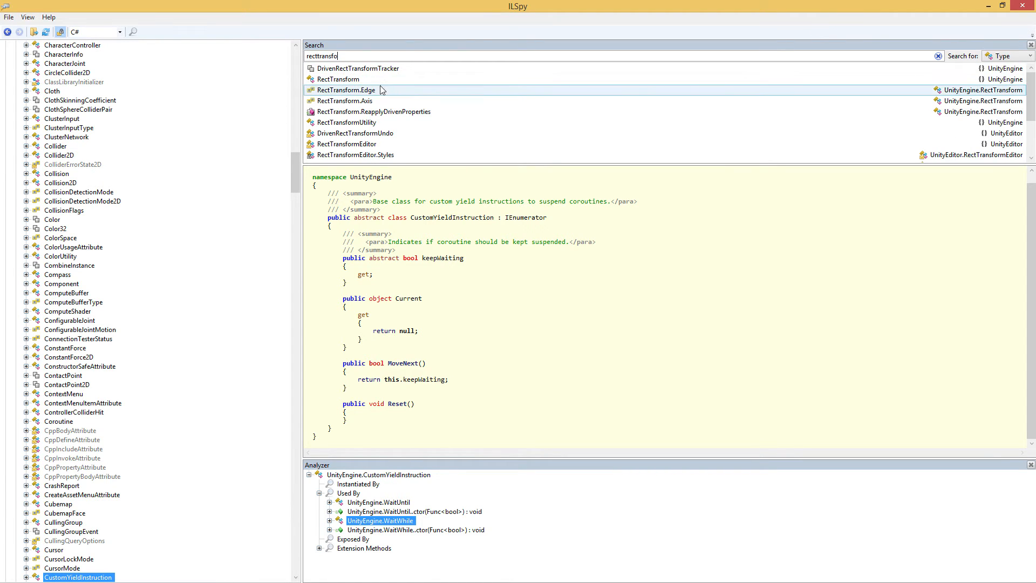
Select RectTransform from the results and expand its node to list its members.
click(337, 79)
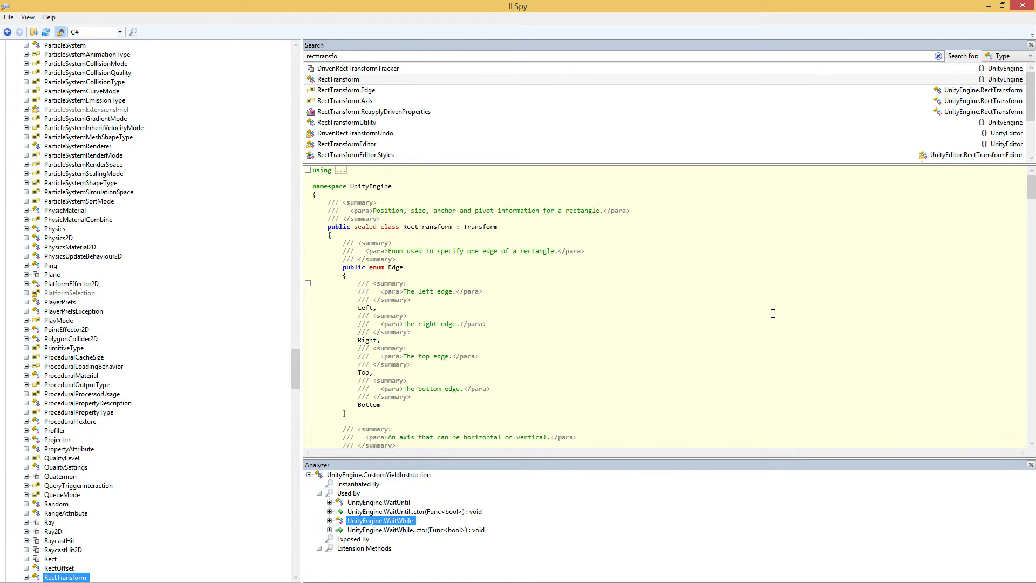
click(26, 576)
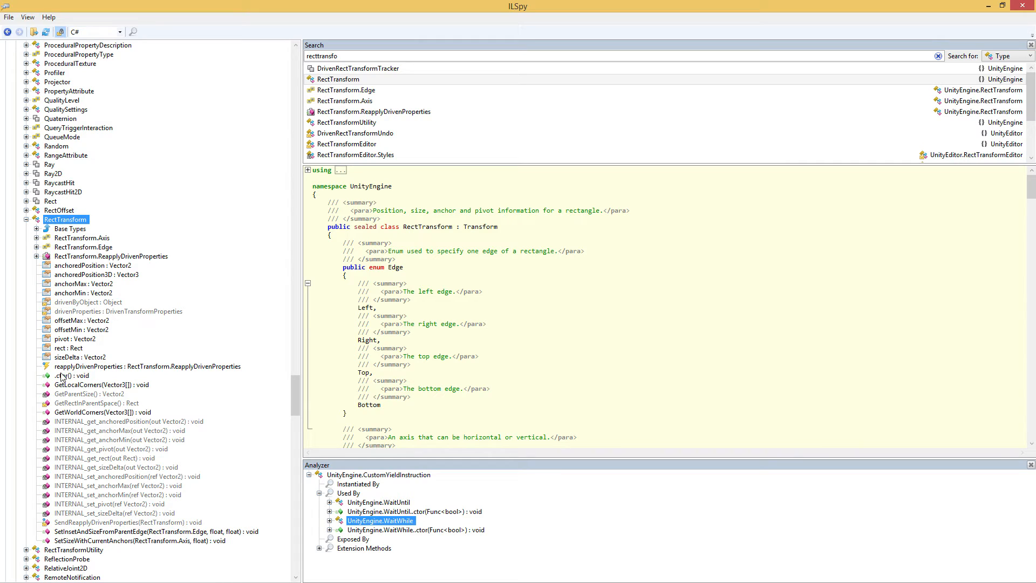
mouse_move(143, 496)
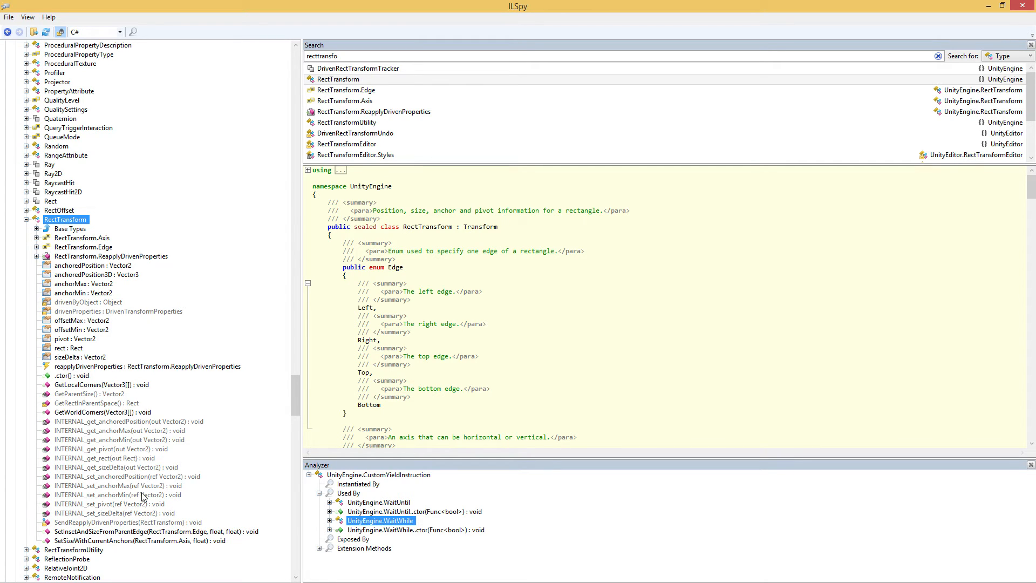
mouse_move(209, 547)
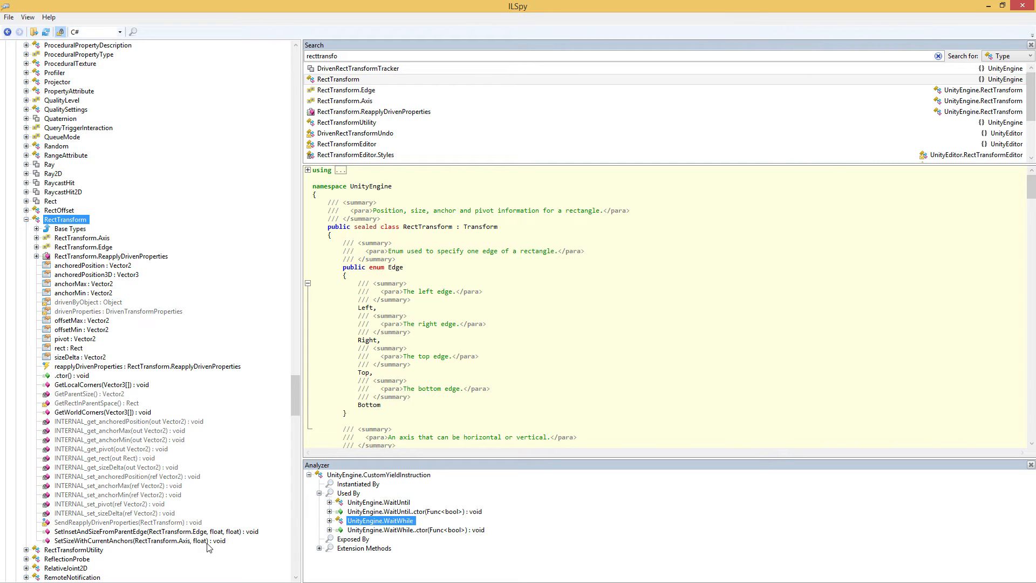
mouse_move(151, 517)
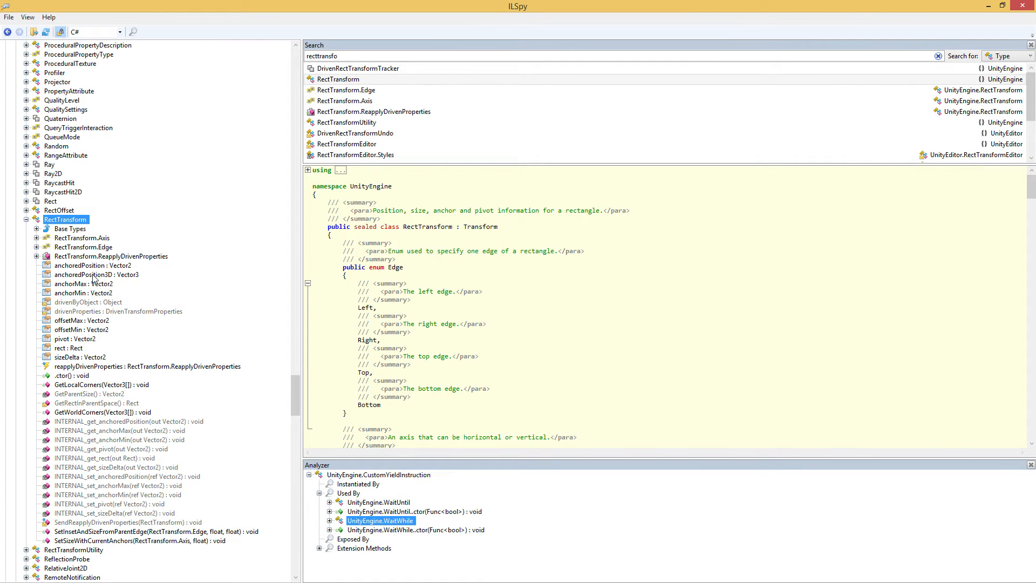
View the decompiled anchoredPosition3D : Vector3 property of RectTransform.
click(96, 274)
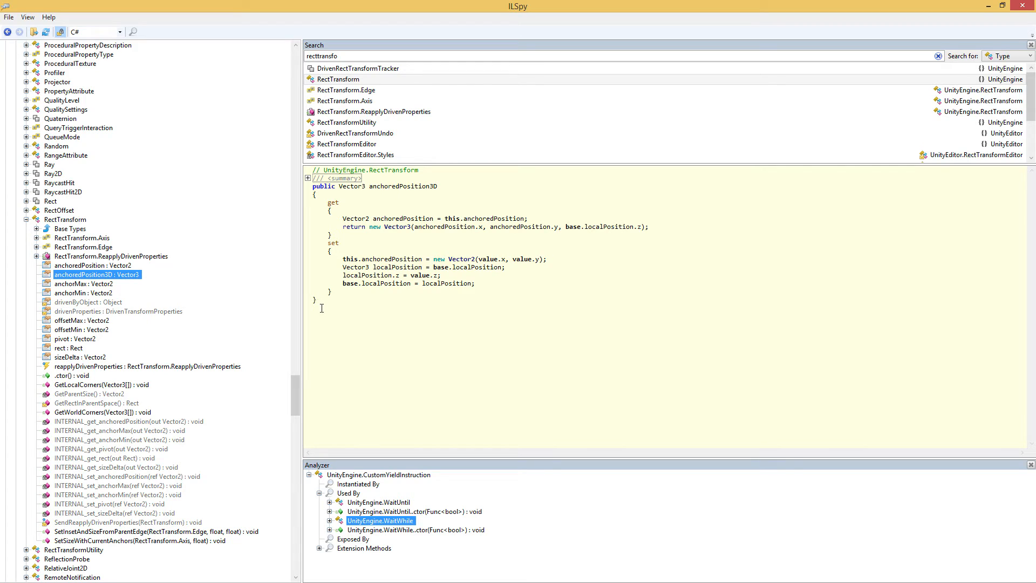
mouse_move(444, 260)
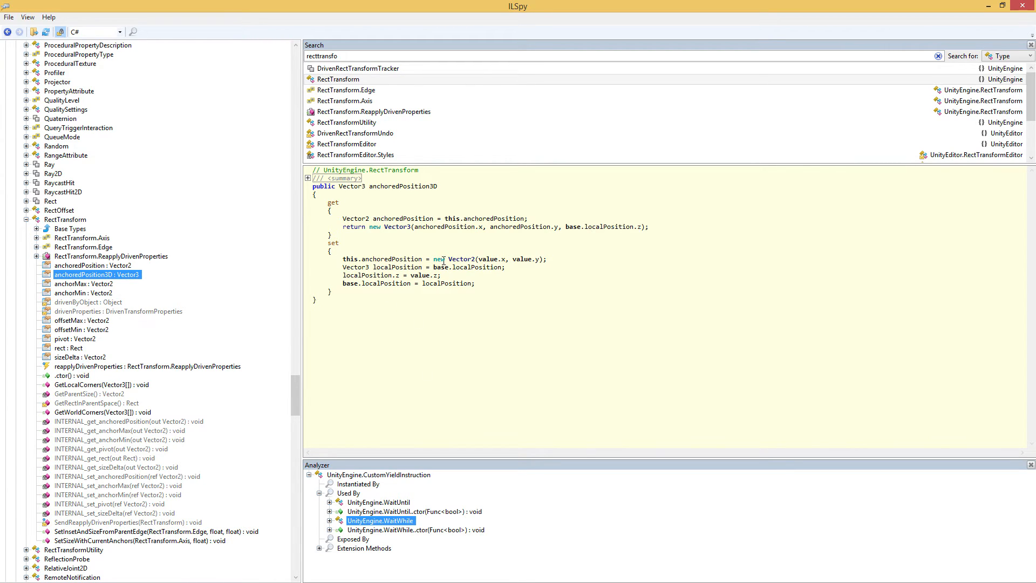
mouse_move(361, 243)
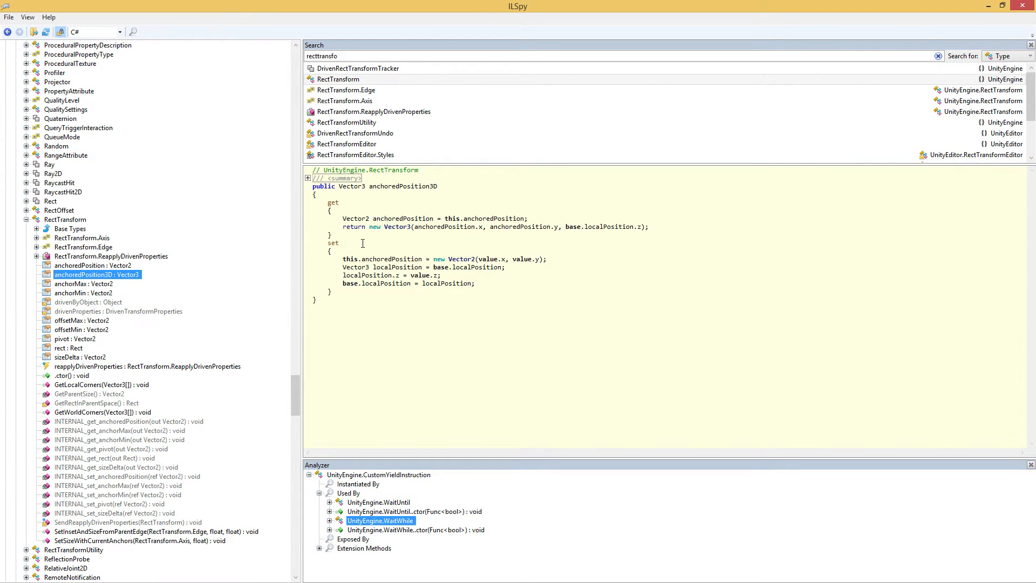
mouse_move(525, 267)
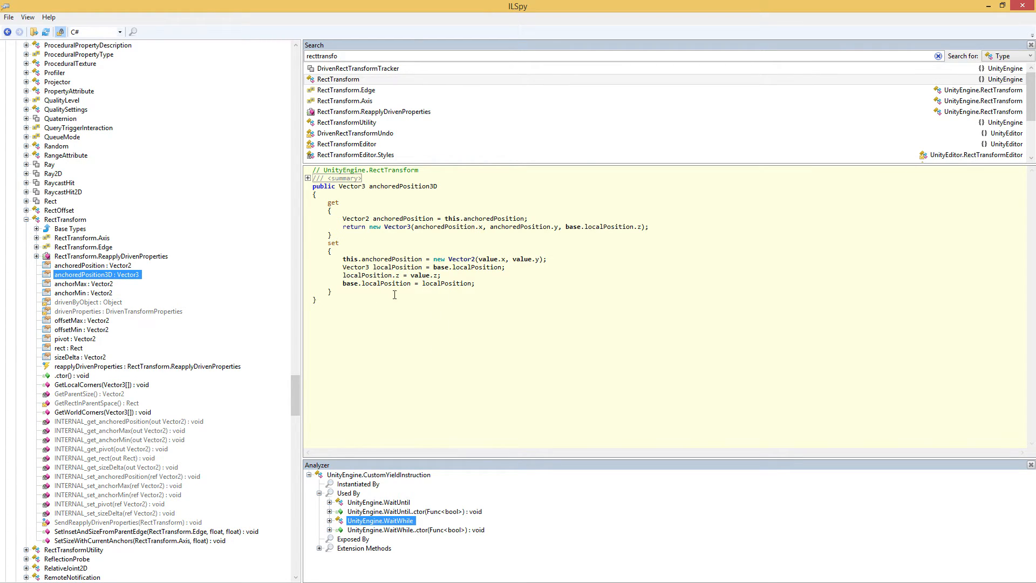
mouse_move(510, 292)
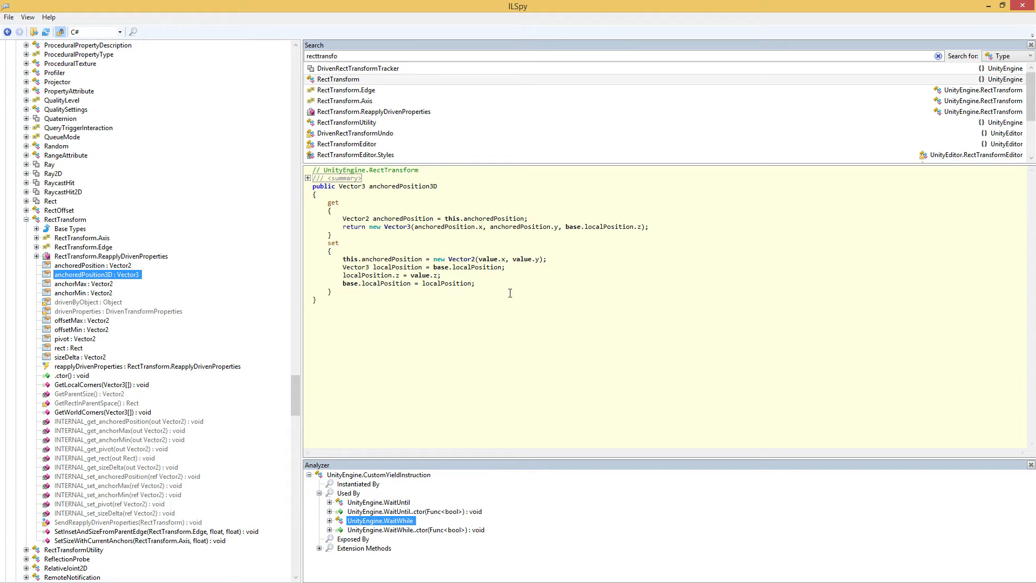
mouse_move(572, 333)
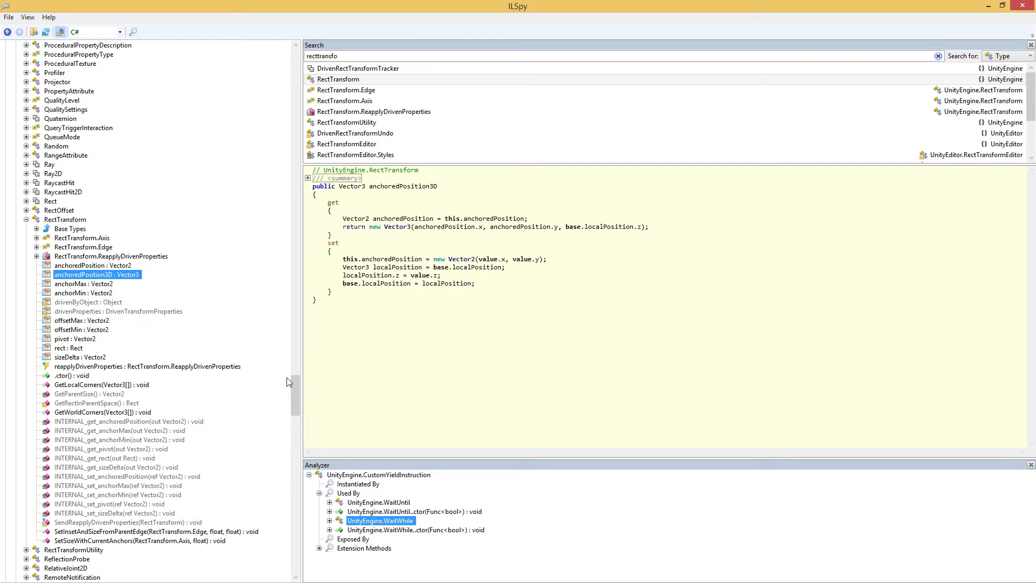
scroll(down, 3)
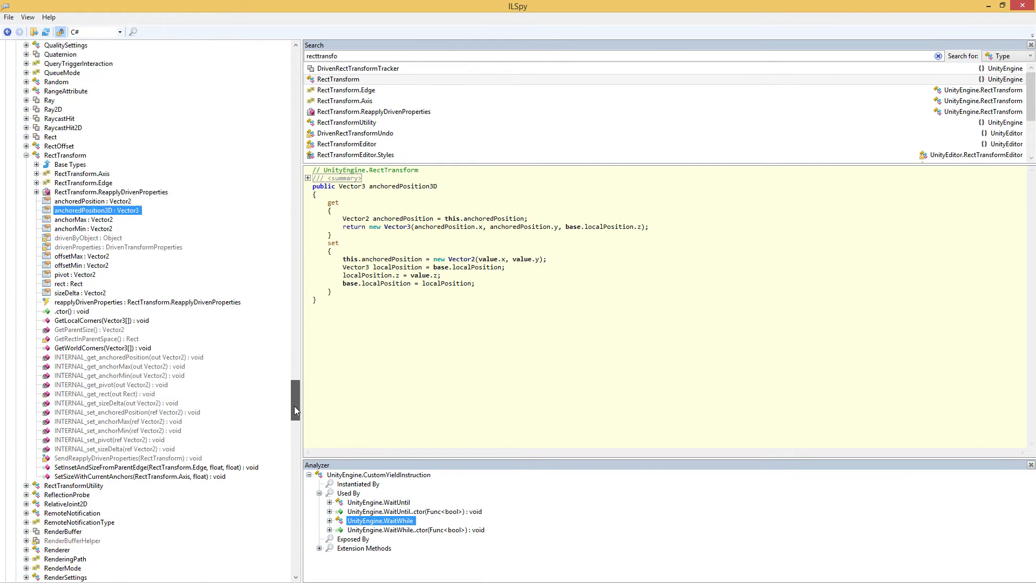
scroll(up, 3)
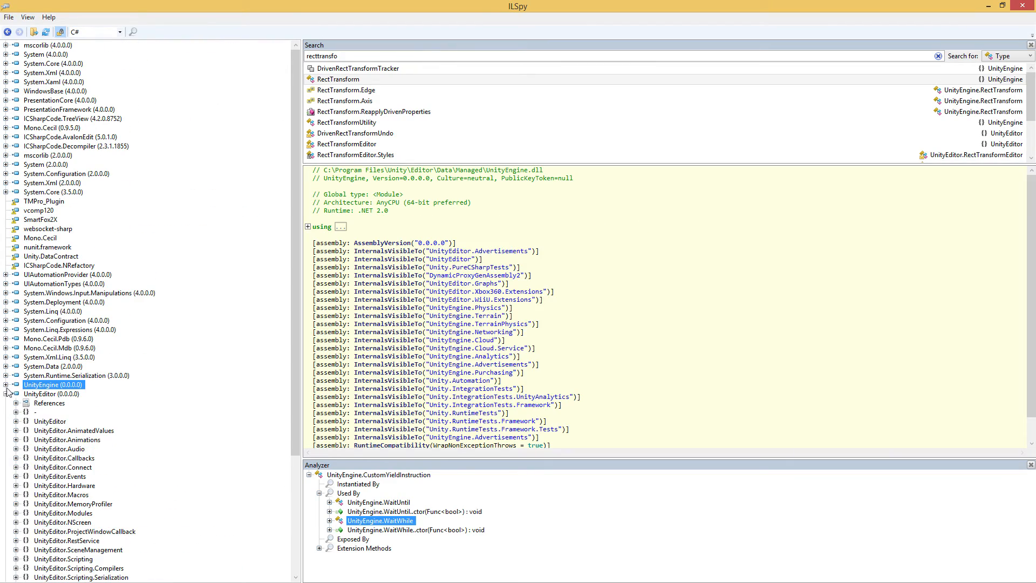
Expand UnityEngine.UI (1.0.0.0) and select its UnityEngine.UI namespace node.
click(6, 385)
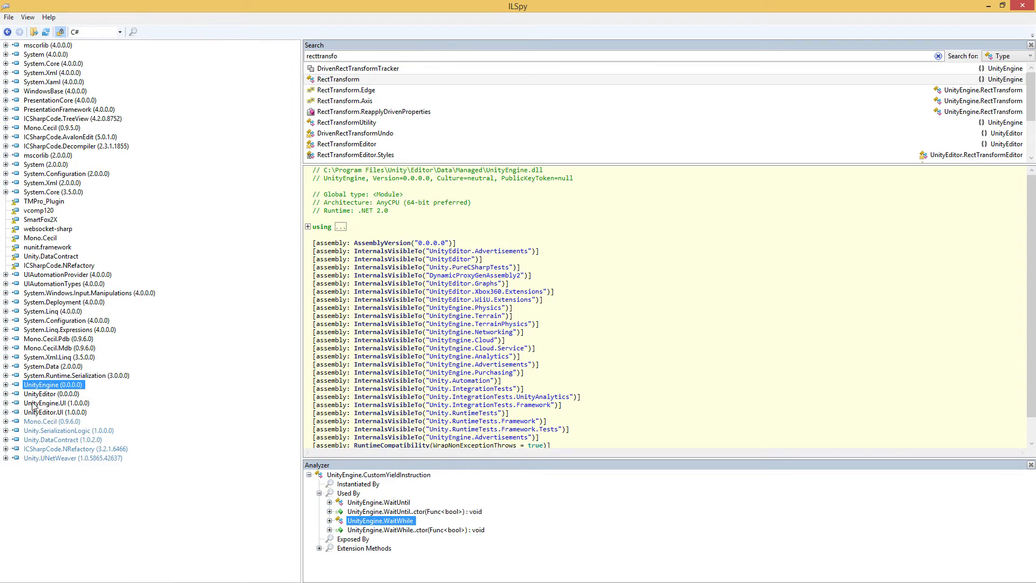
click(6, 412)
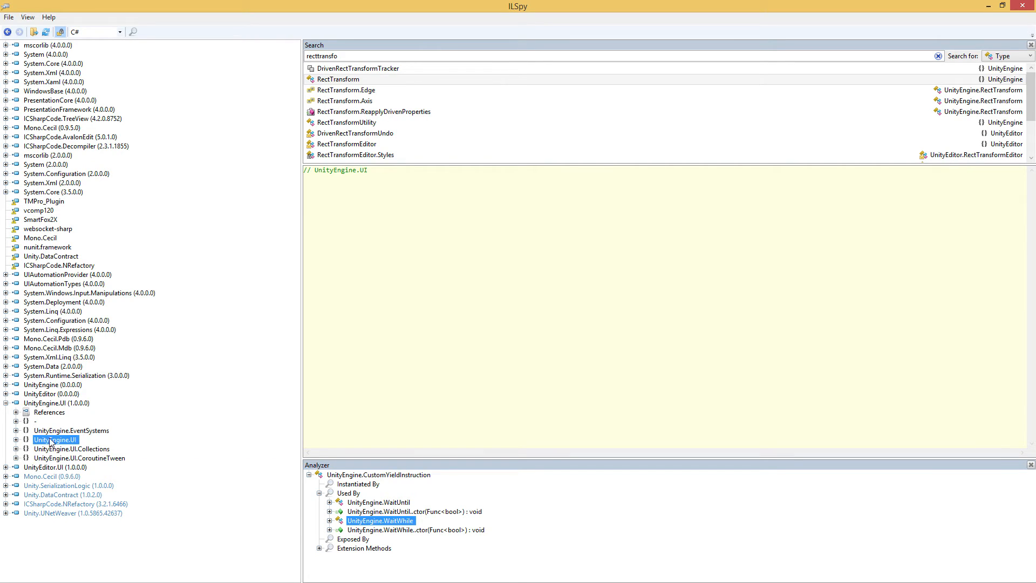
mouse_move(95, 437)
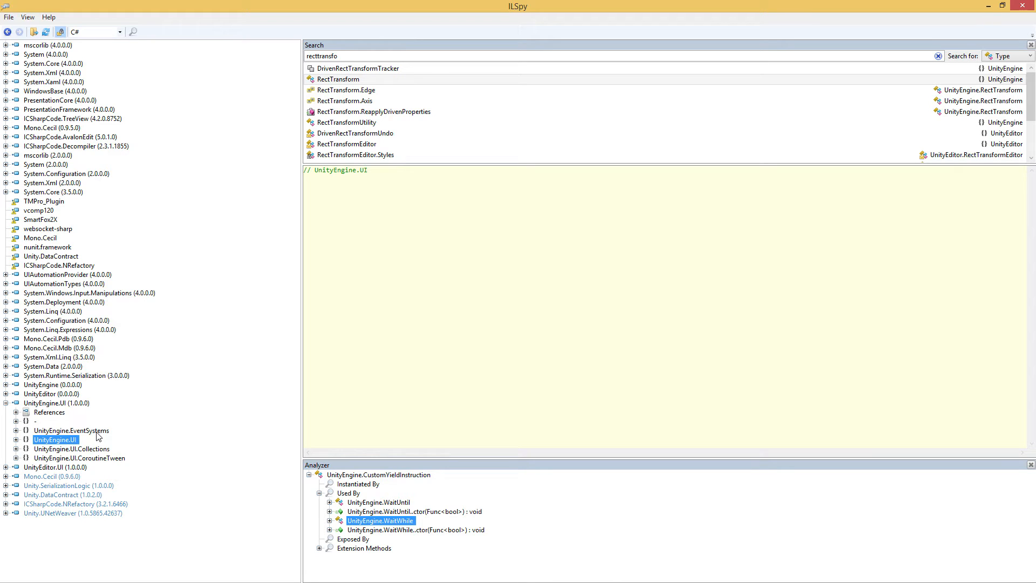
mouse_move(35, 439)
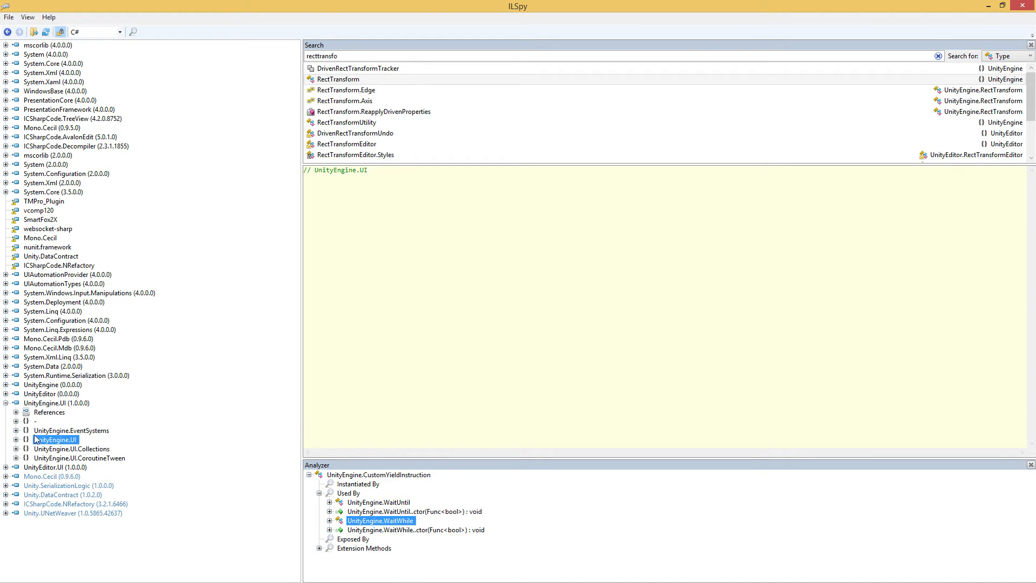
mouse_move(76, 439)
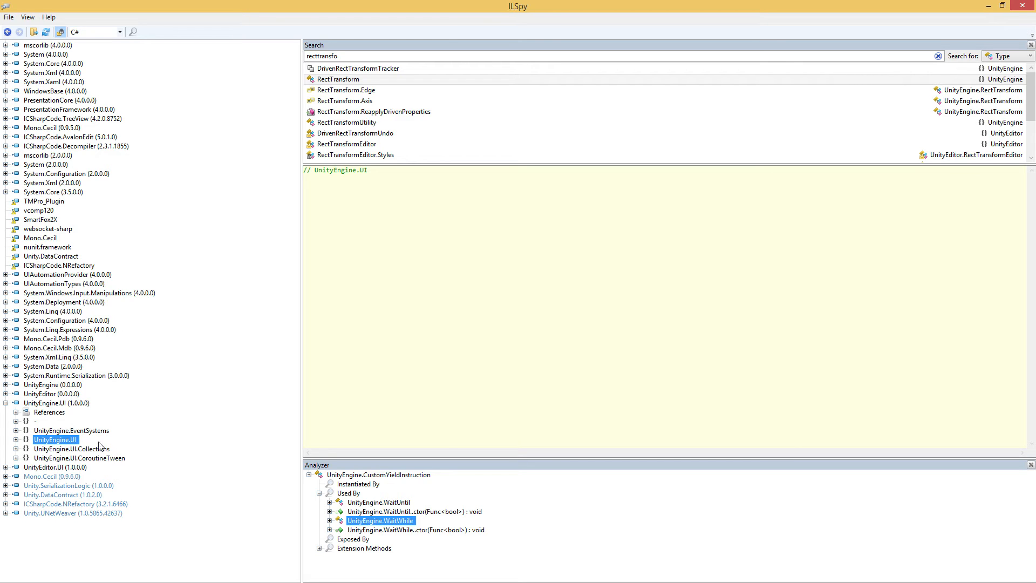
mouse_move(34, 405)
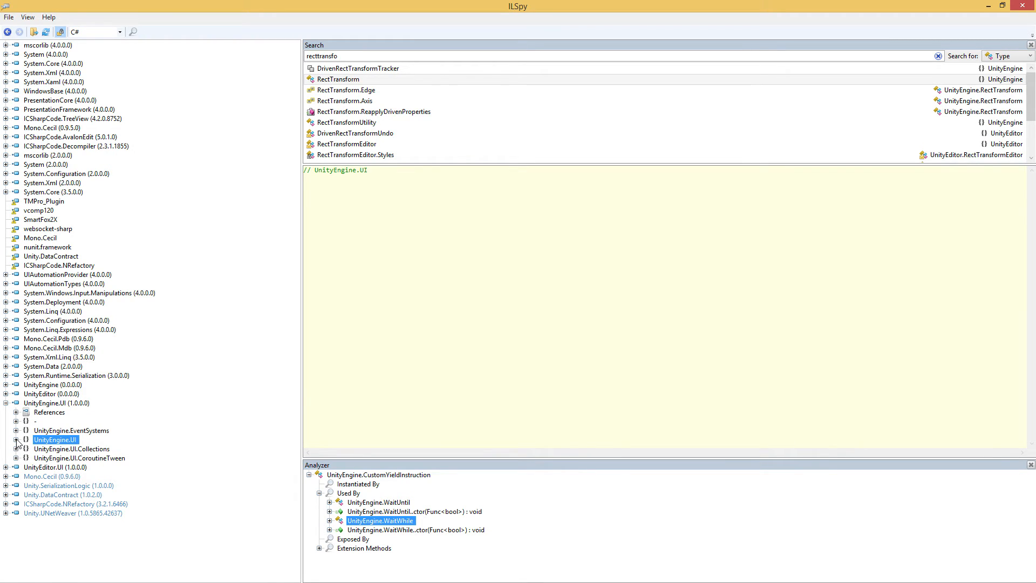
Expand the UnityEngine.UI namespace to list types like Button, Image and ScrollRect.
click(16, 439)
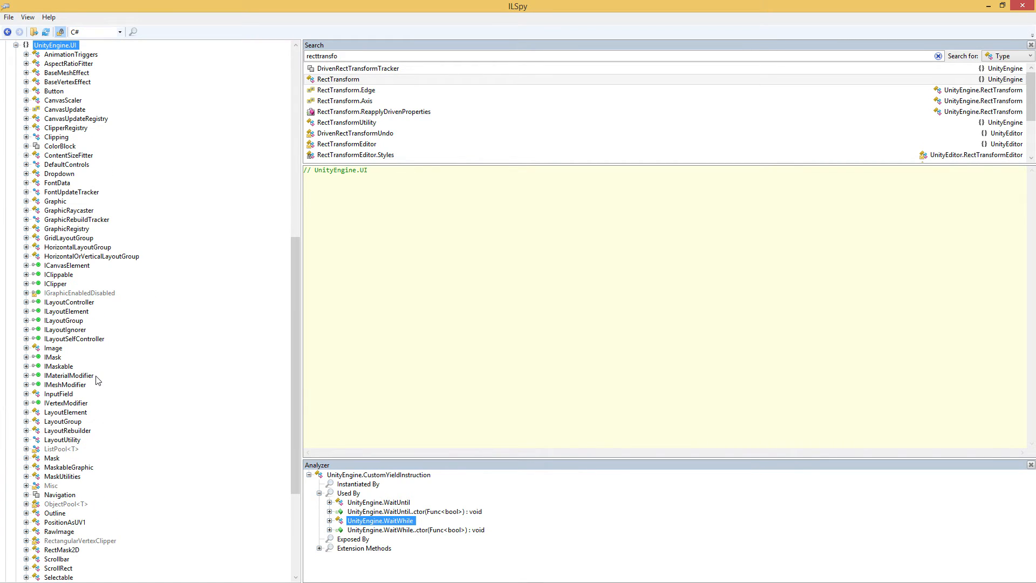
mouse_move(46, 402)
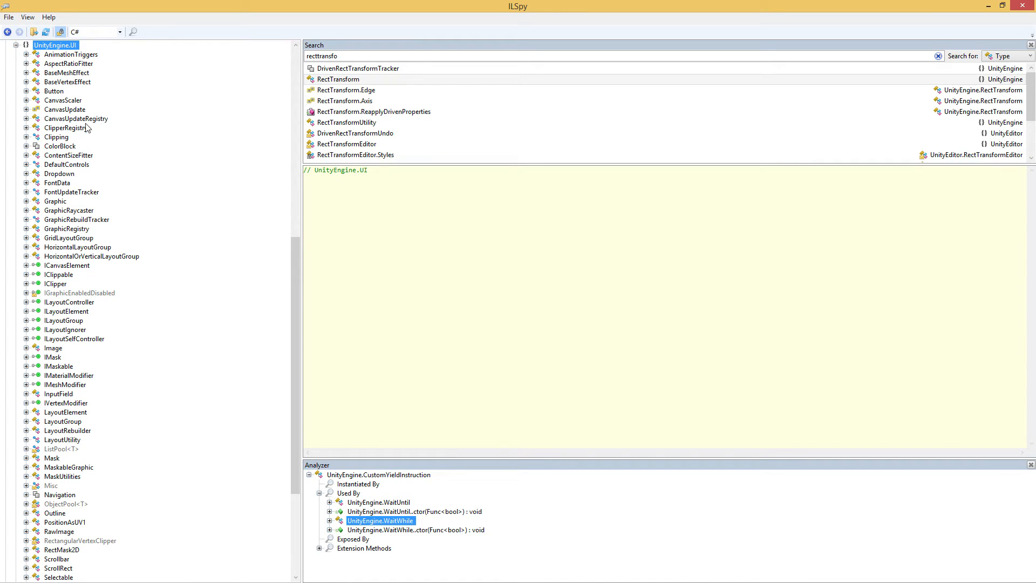
mouse_move(119, 163)
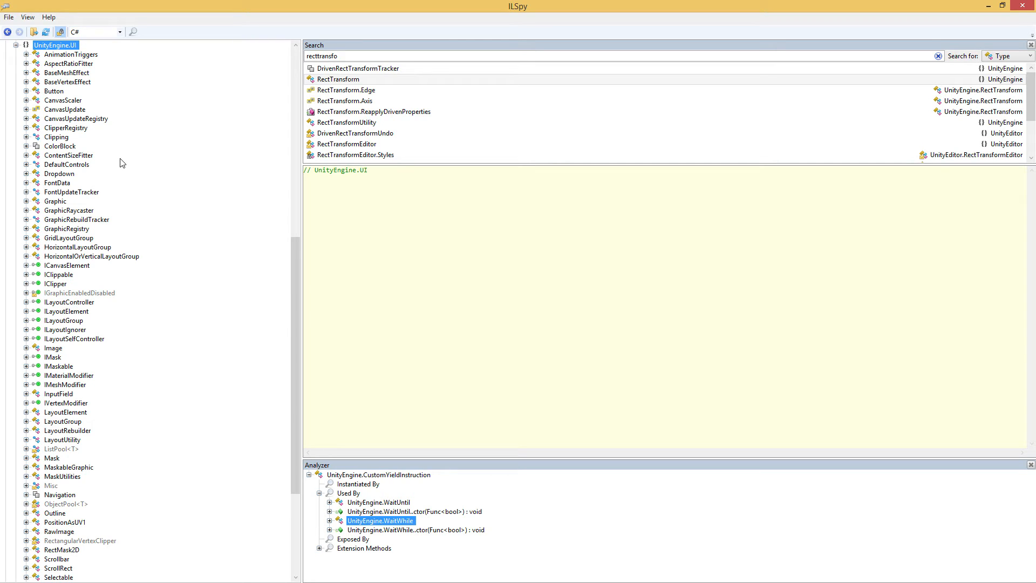
mouse_move(136, 219)
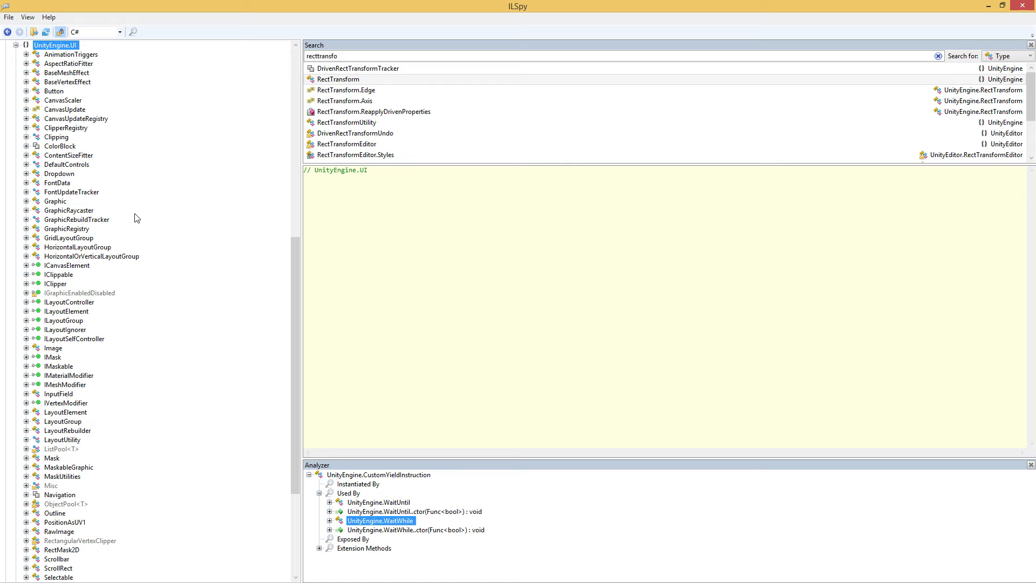
Decompile the Mask class and read through its OnEnable, OnValidate and IsRaycastLocationValid methods.
click(51, 458)
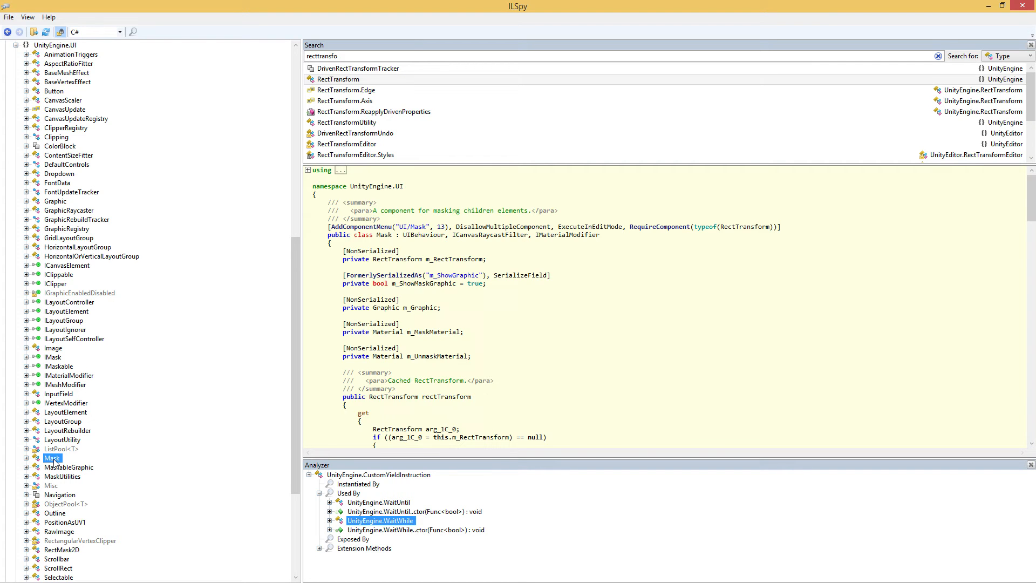
scroll(down, 3)
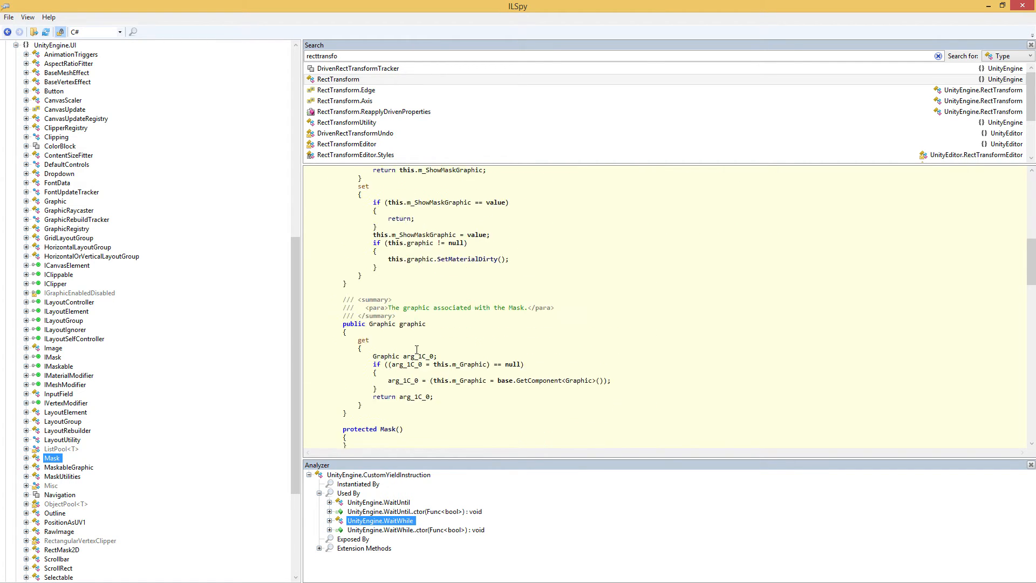
scroll(down, 3)
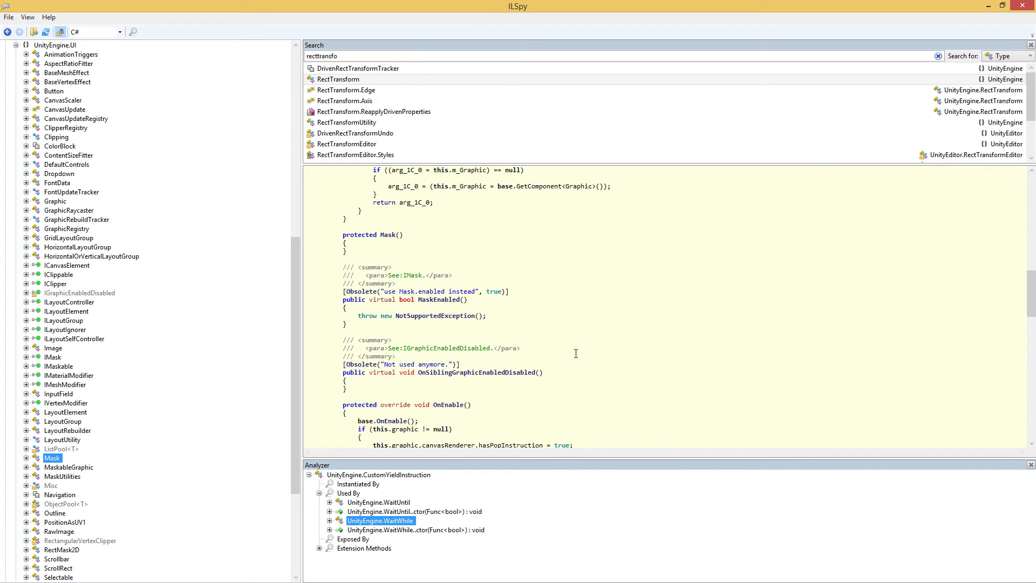
scroll(down, 3)
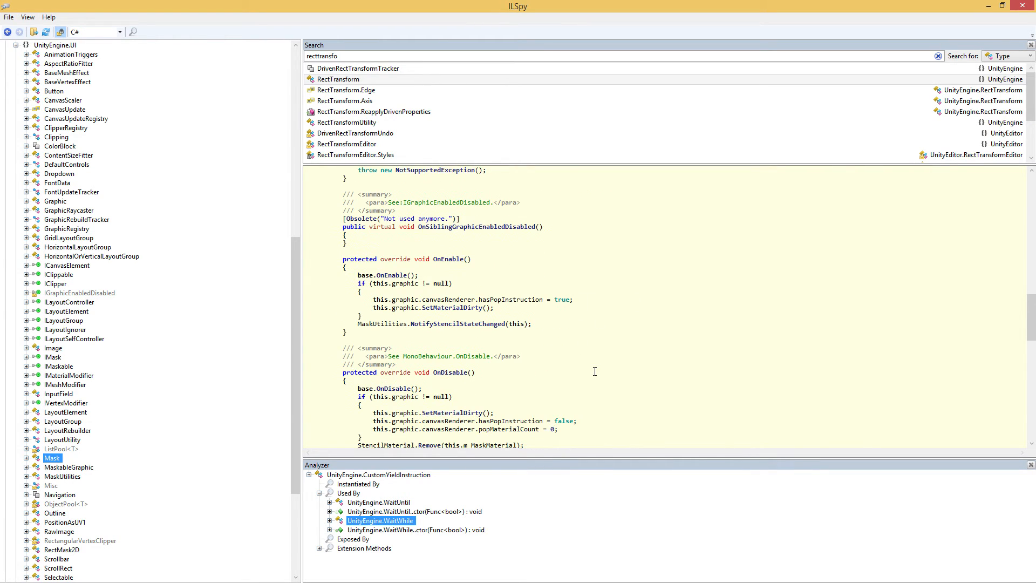
mouse_move(581, 347)
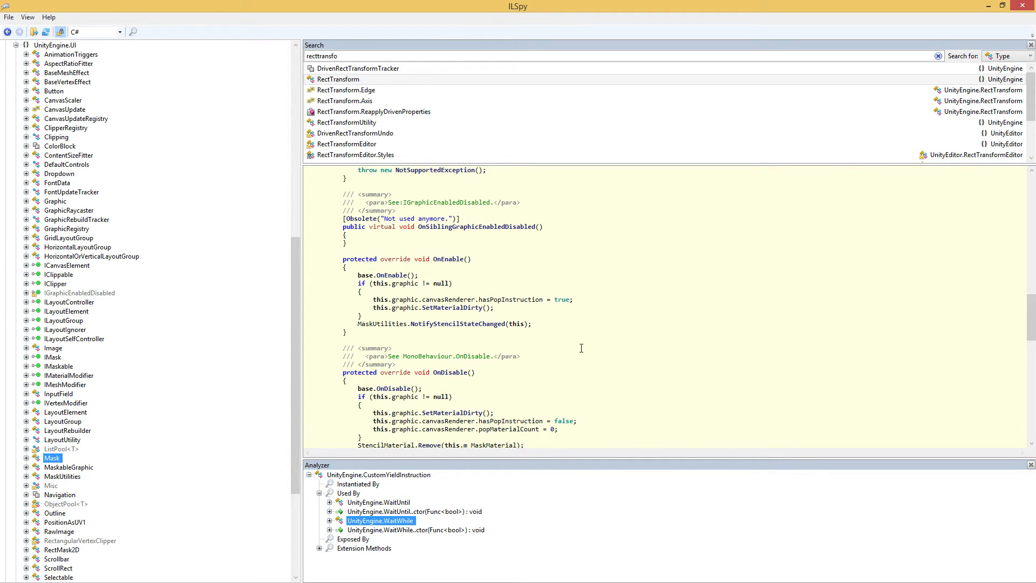
scroll(down, 3)
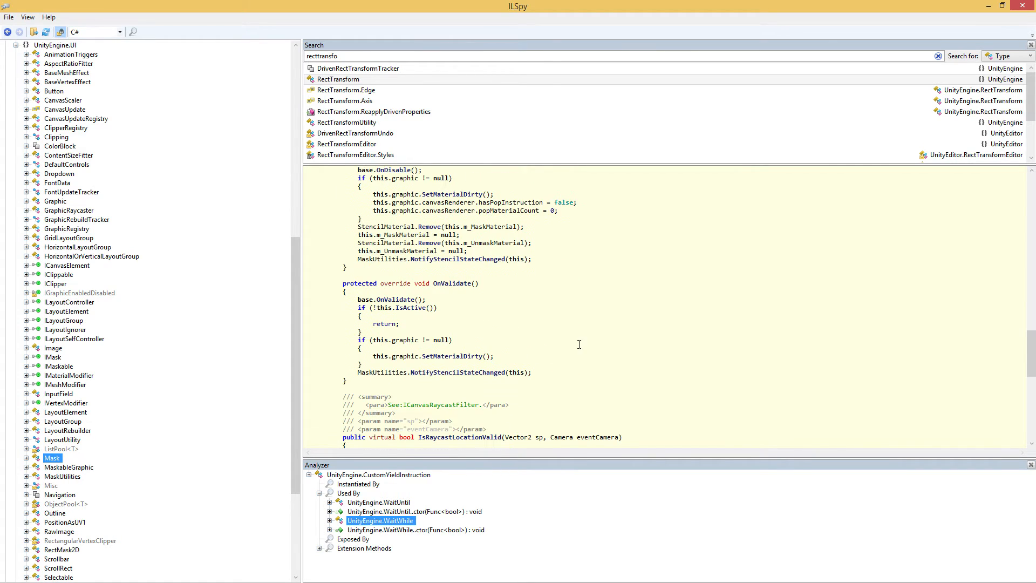
scroll(down, 3)
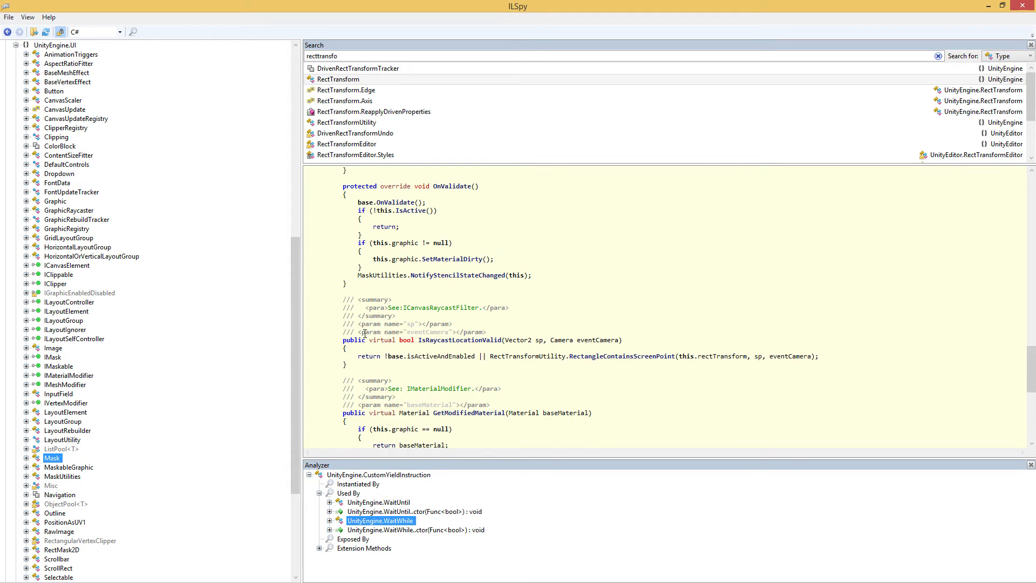
mouse_move(910, 362)
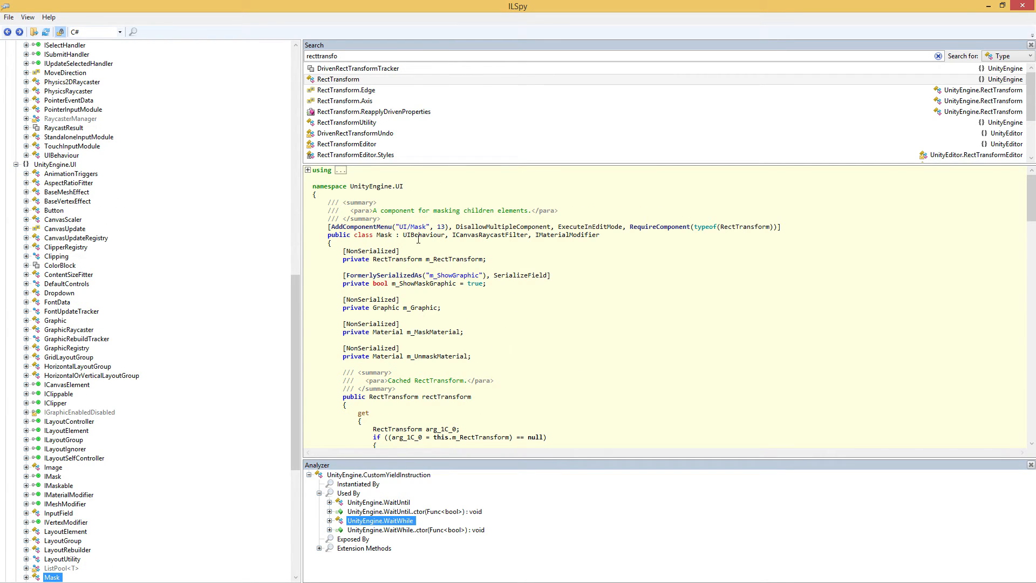
mouse_move(585, 227)
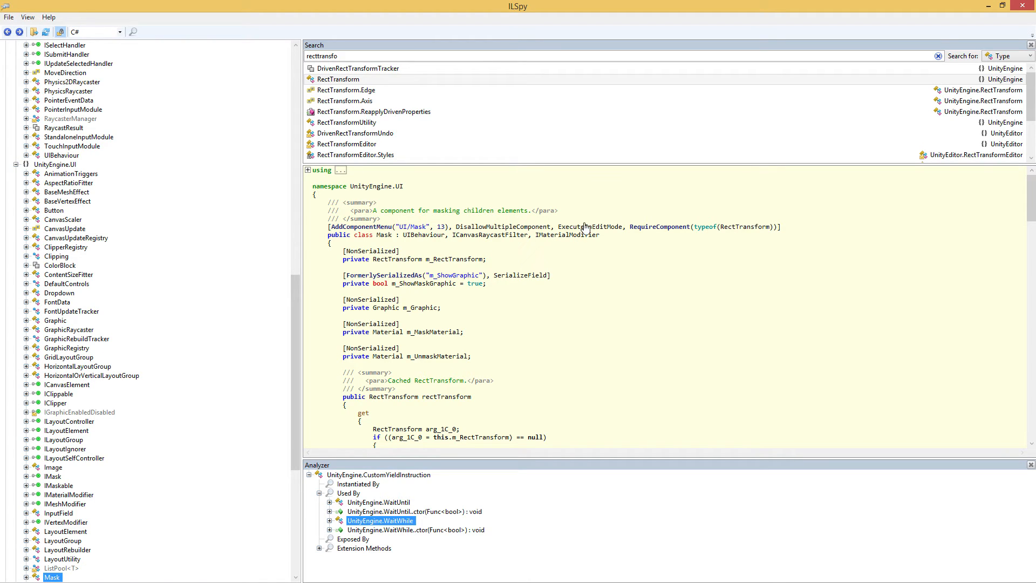
mouse_move(564, 315)
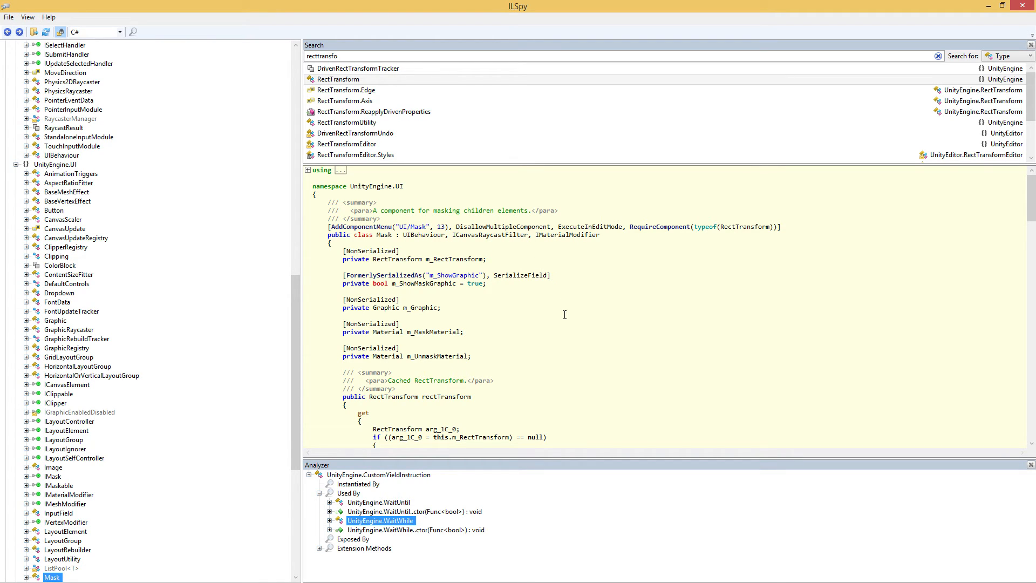
mouse_move(399, 486)
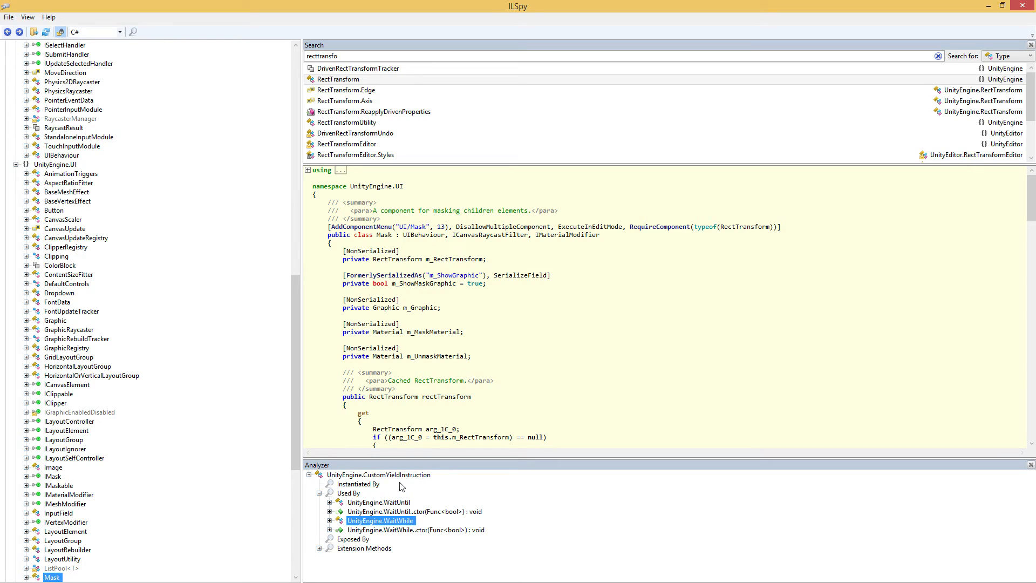
scroll(down, 3)
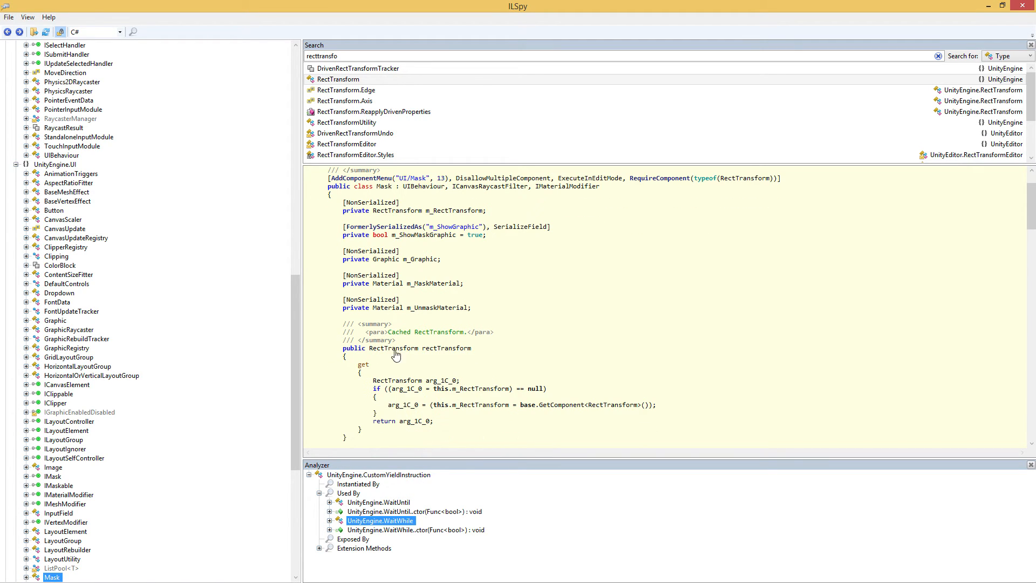
right_click(395, 348)
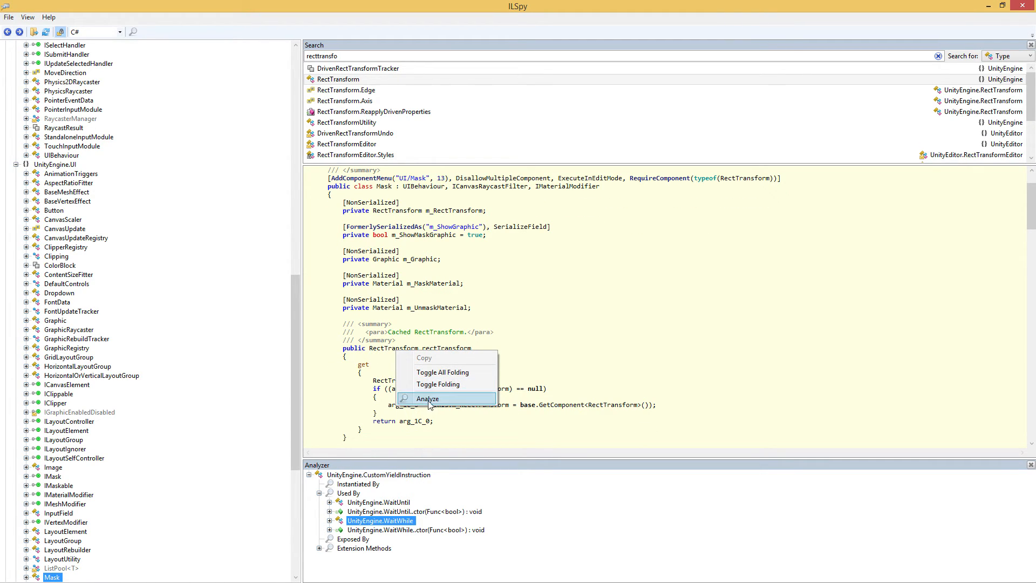
click(427, 398)
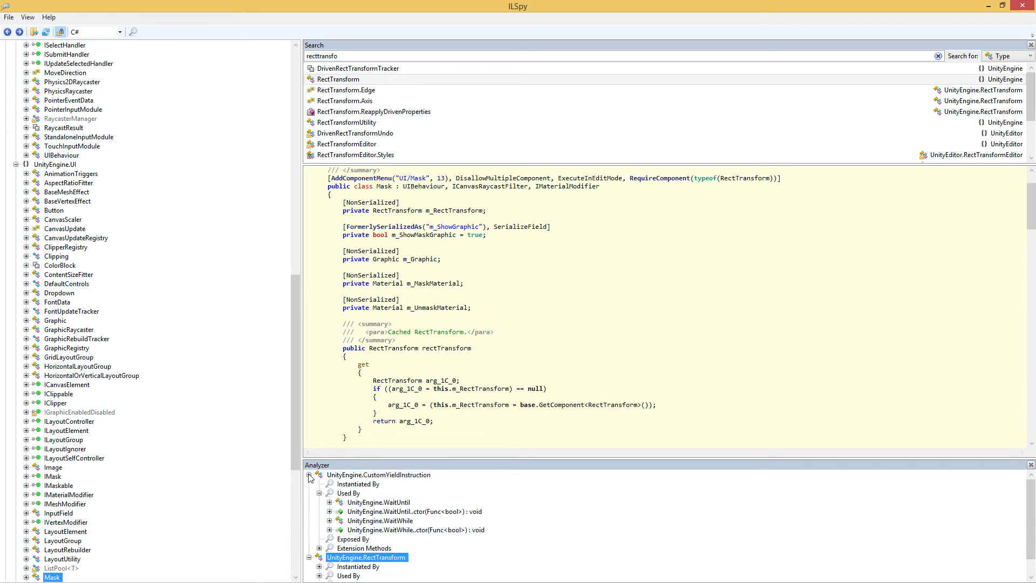
click(310, 475)
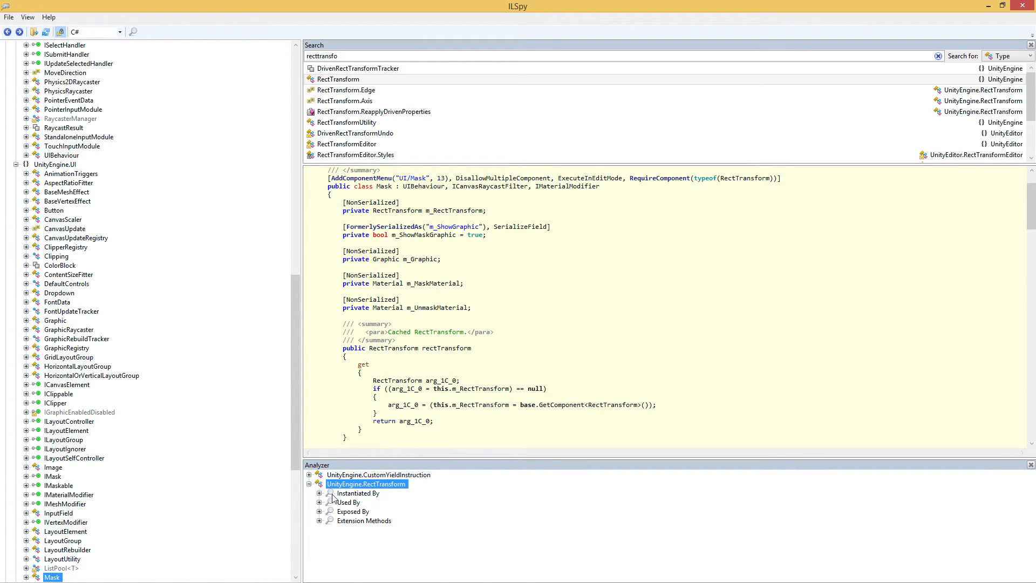
mouse_move(445, 352)
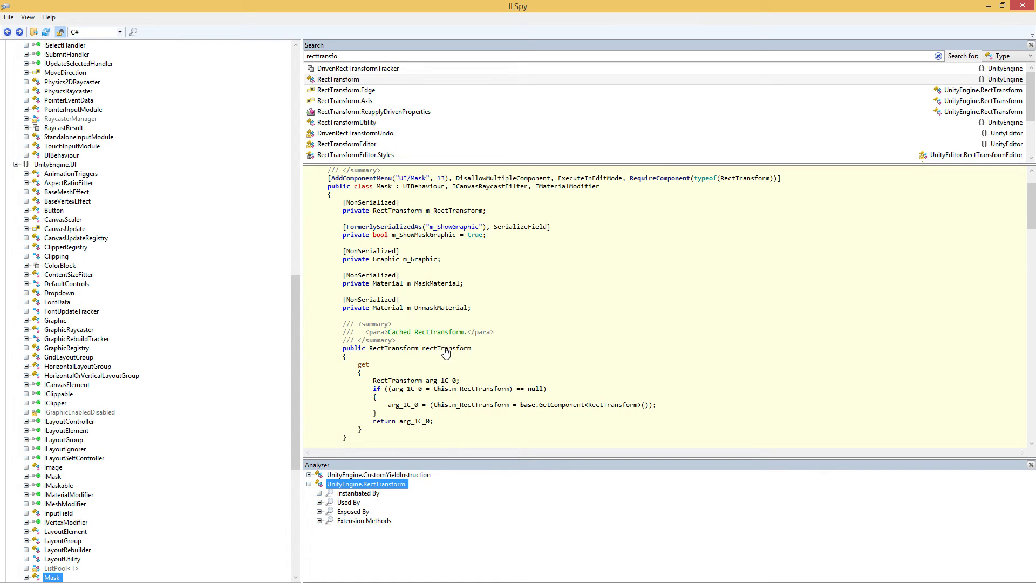
mouse_move(322, 507)
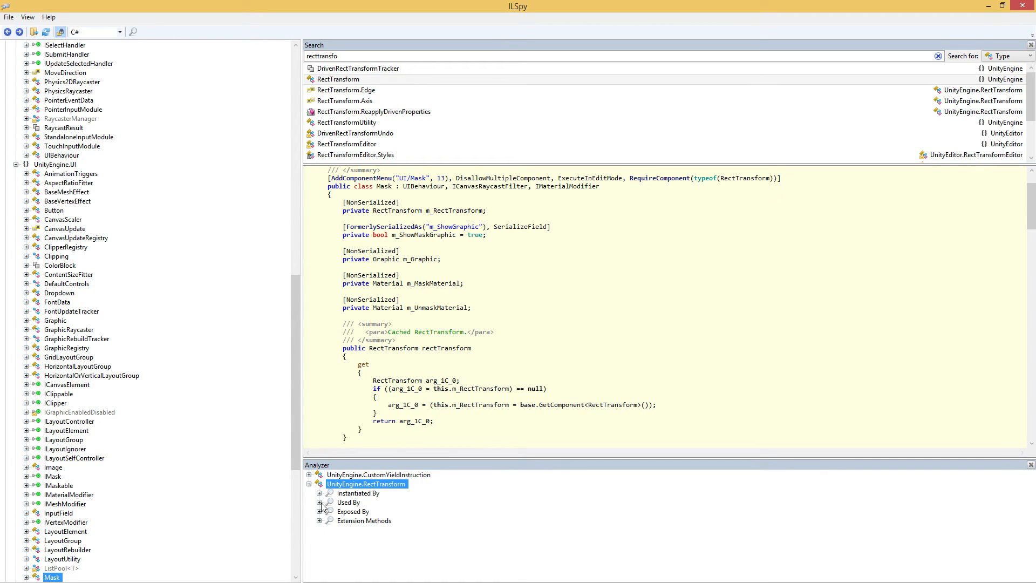
click(319, 501)
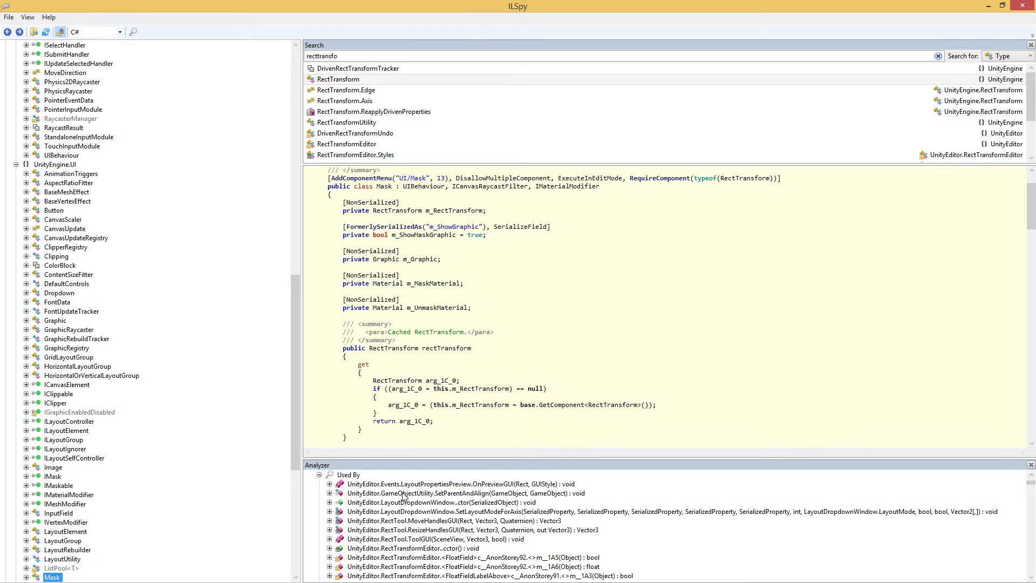
scroll(down, 3)
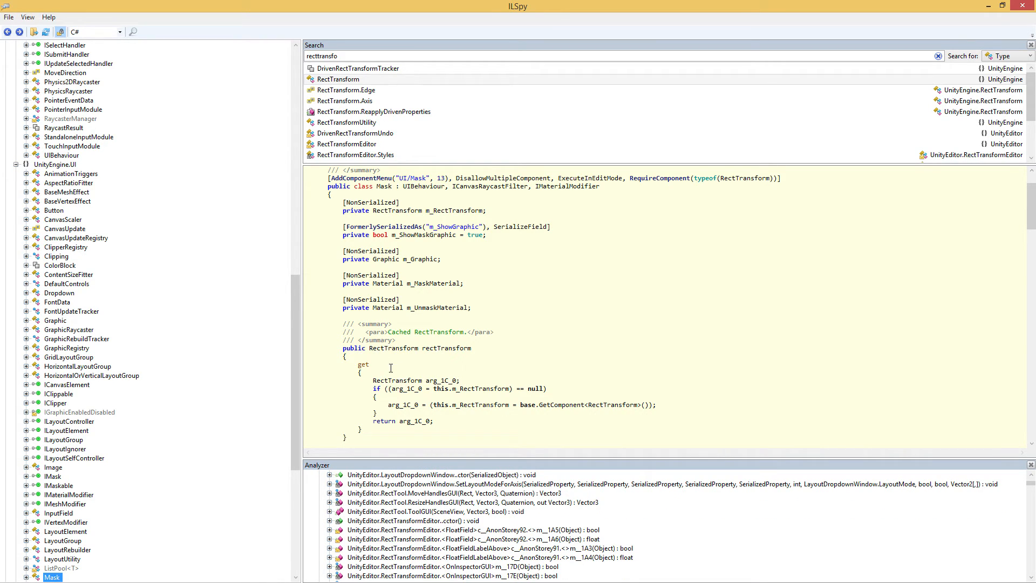
mouse_move(467, 454)
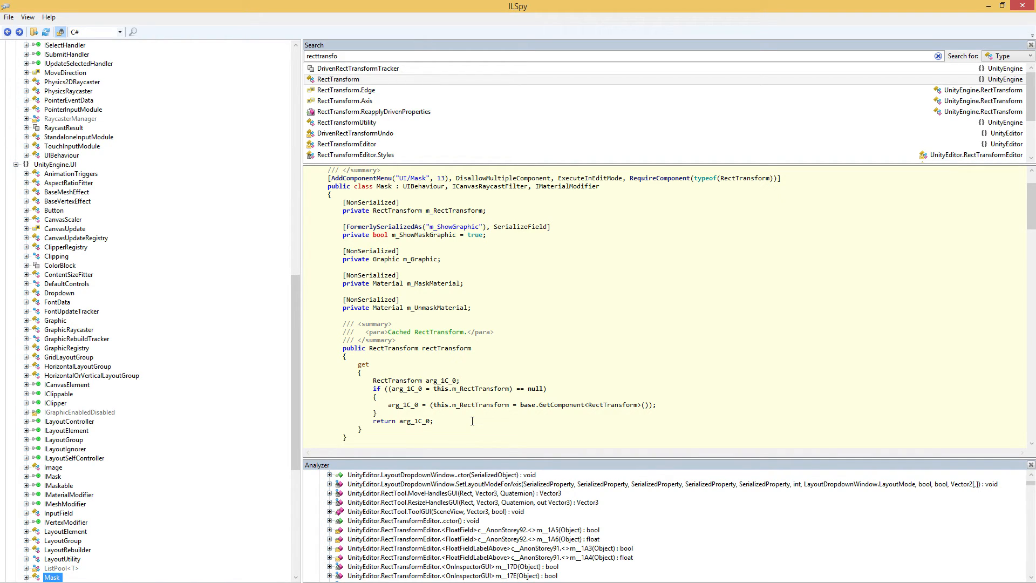
mouse_move(467, 432)
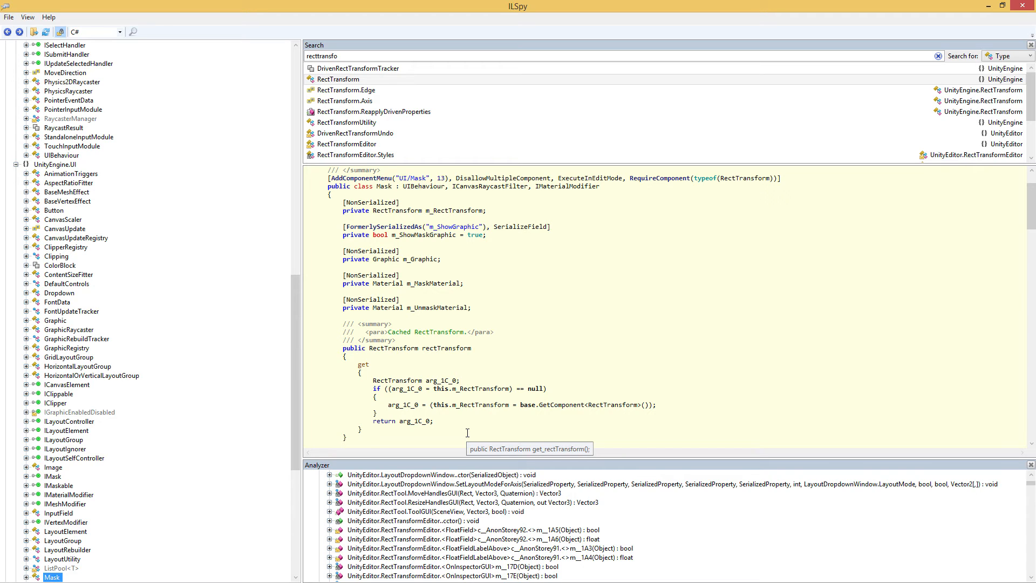
mouse_move(146, 367)
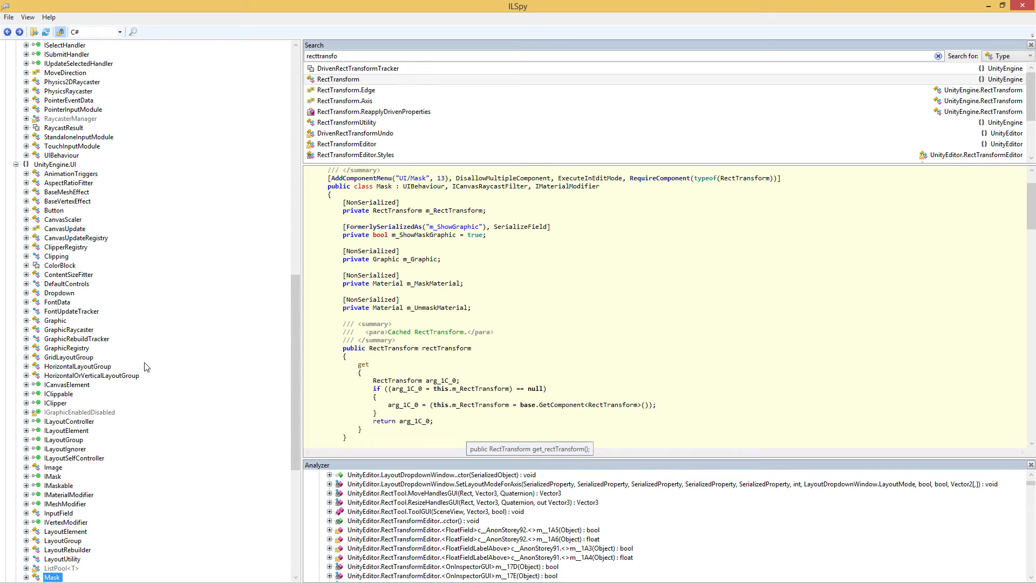
mouse_move(292, 260)
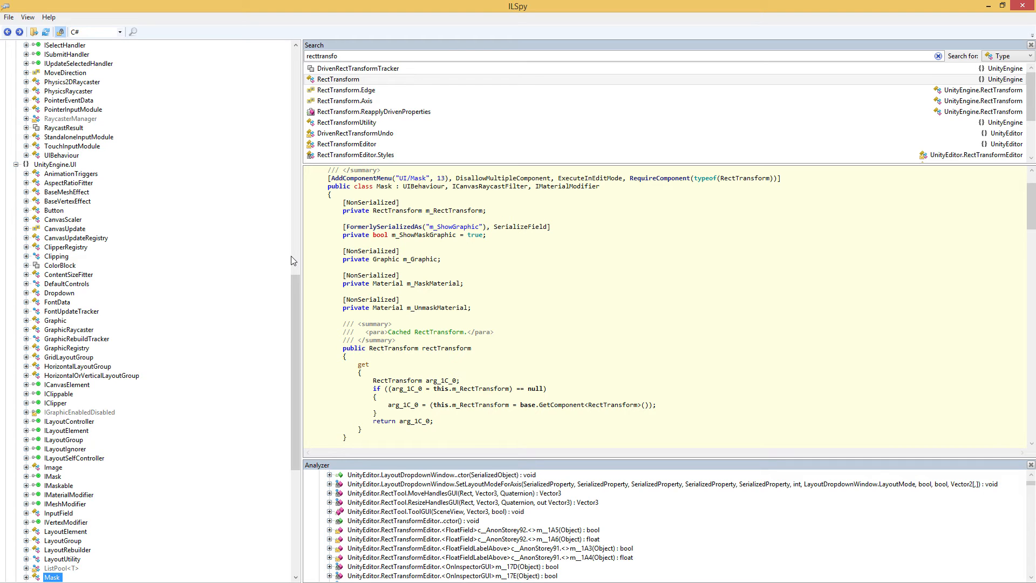
mouse_move(104, 132)
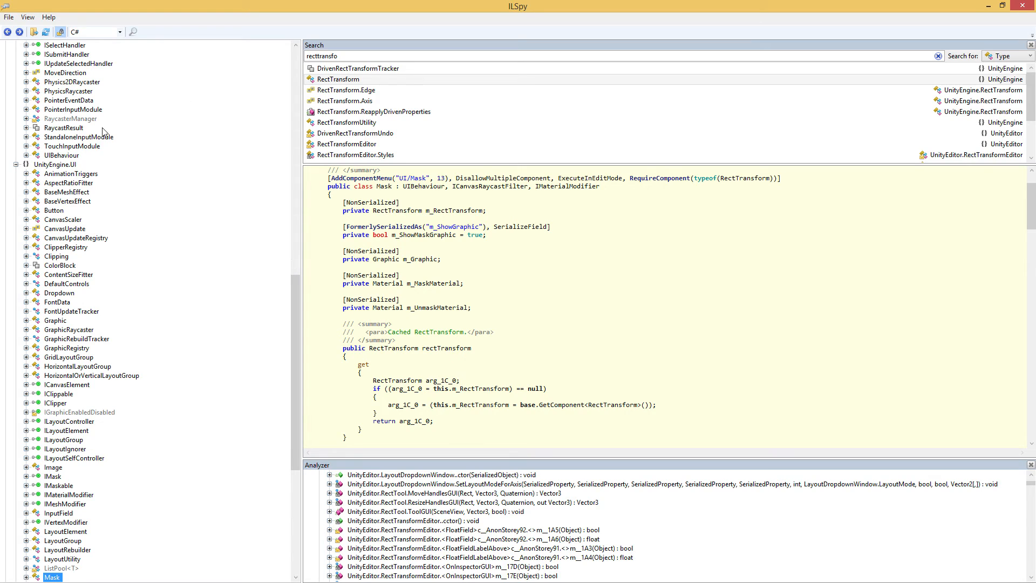
mouse_move(111, 265)
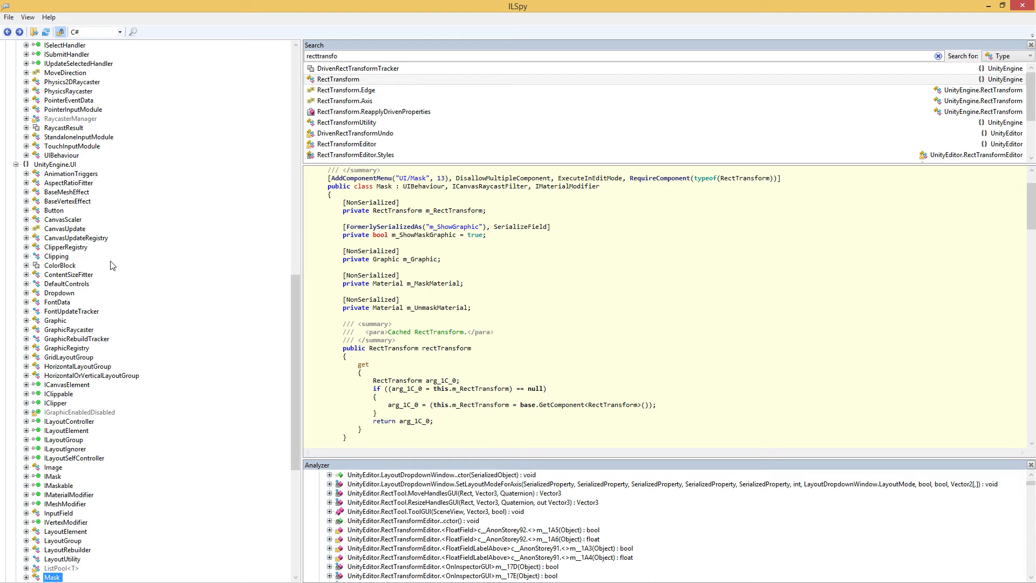
mouse_move(0, 237)
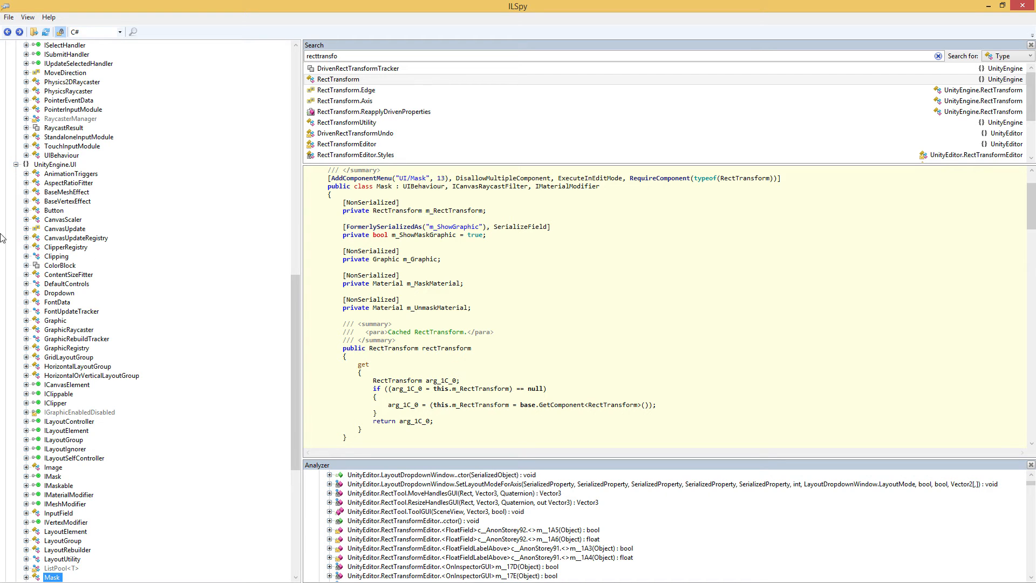
Collapse UnityEngine.UI (1.0.0.0) in the tree, showing its assembly-level attributes.
scroll(up, 3)
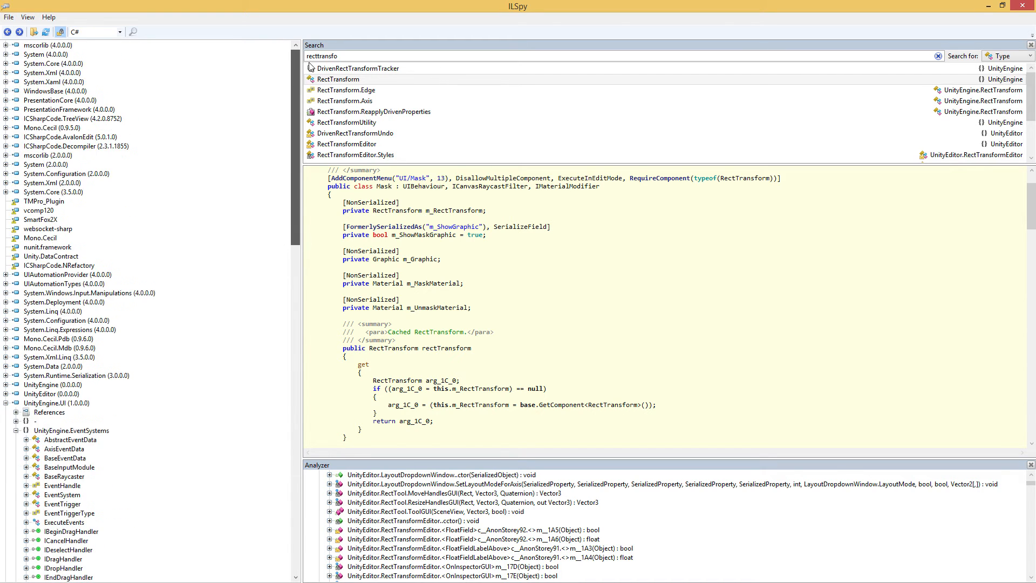
click(56, 403)
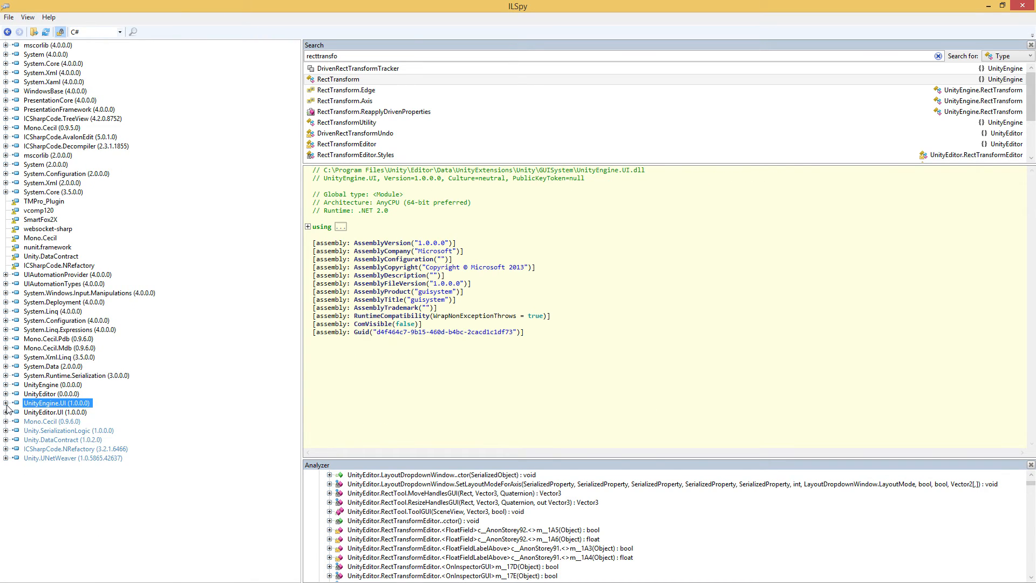
mouse_move(24, 390)
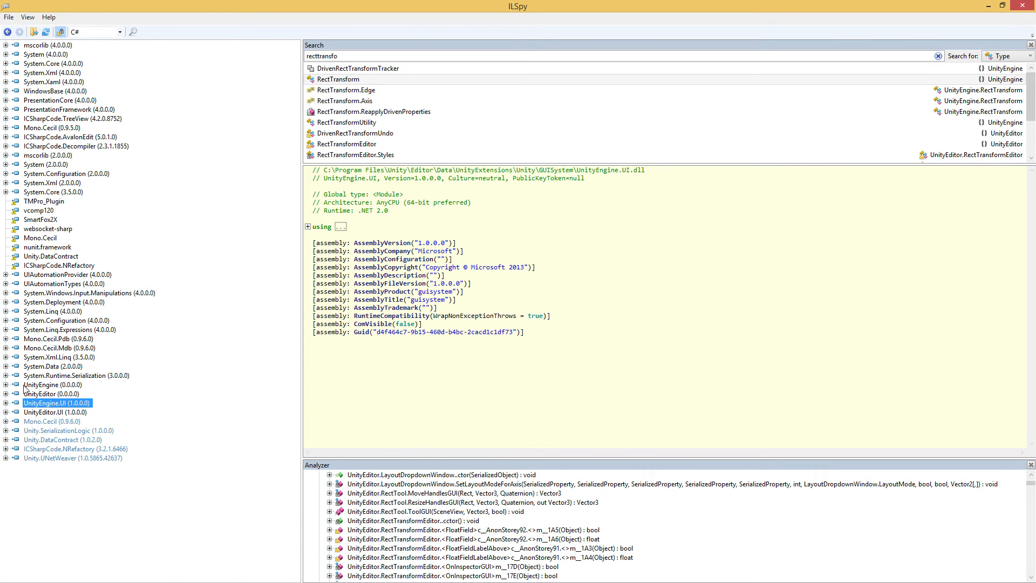
mouse_move(46, 419)
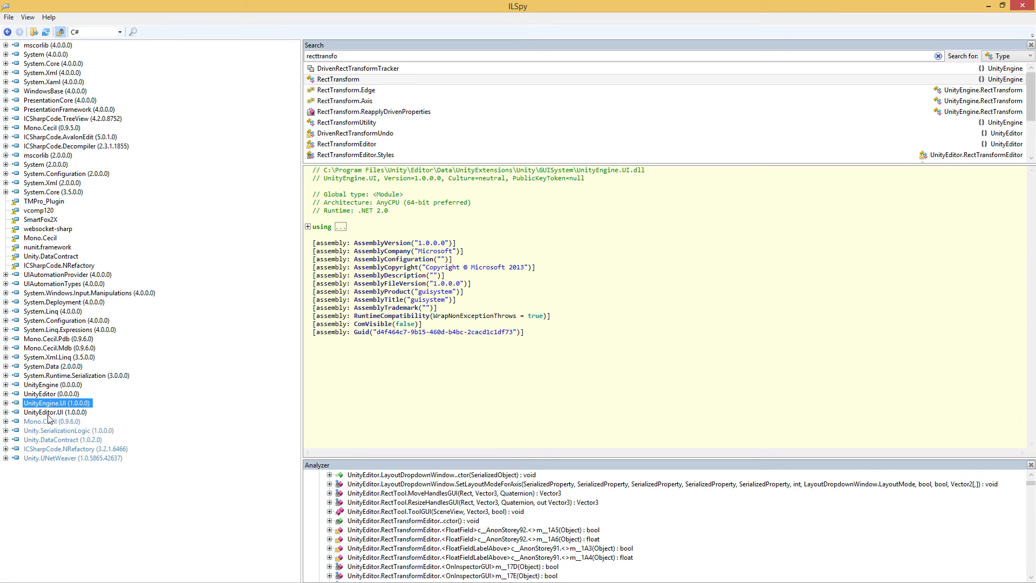
mouse_move(132, 387)
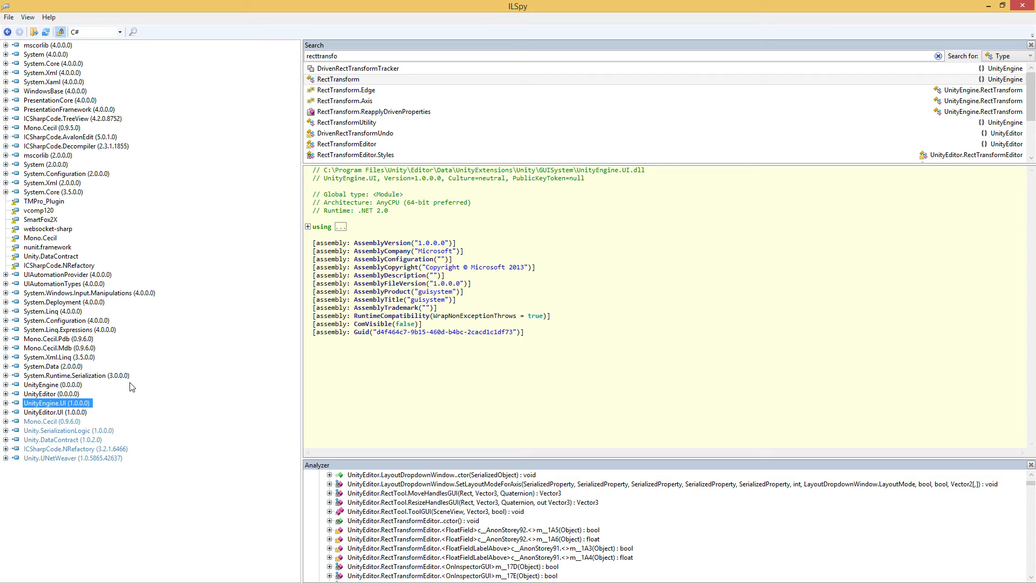
mouse_move(217, 398)
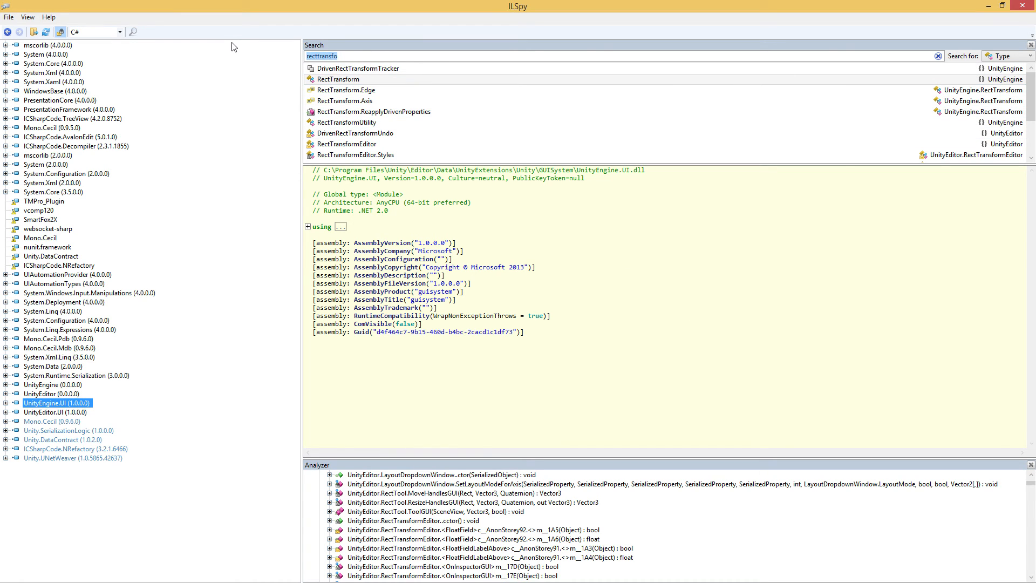
Search for 'animation' and scroll the results to UnityEngine's Animation entries.
text(animation)
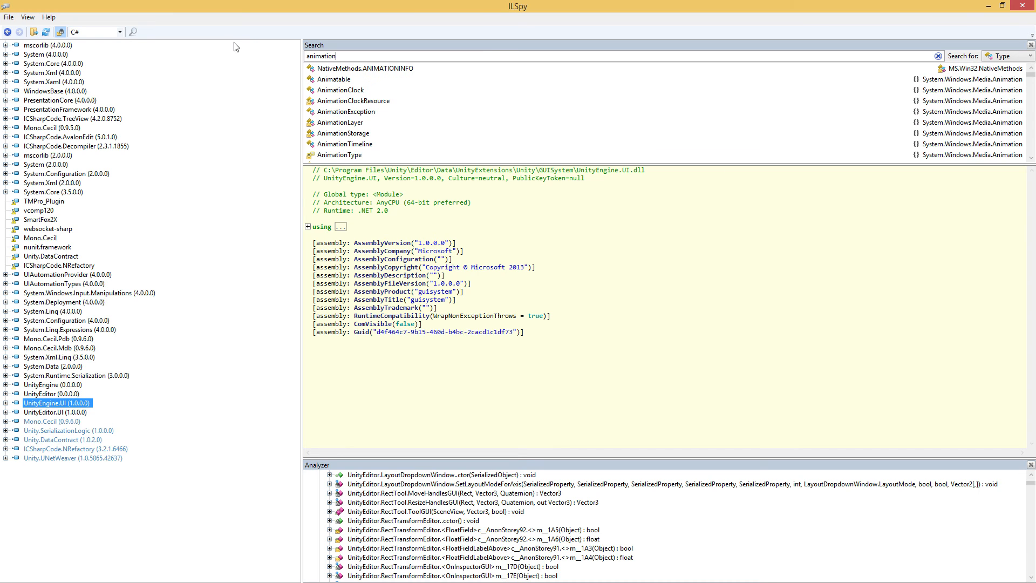
scroll(down, 3)
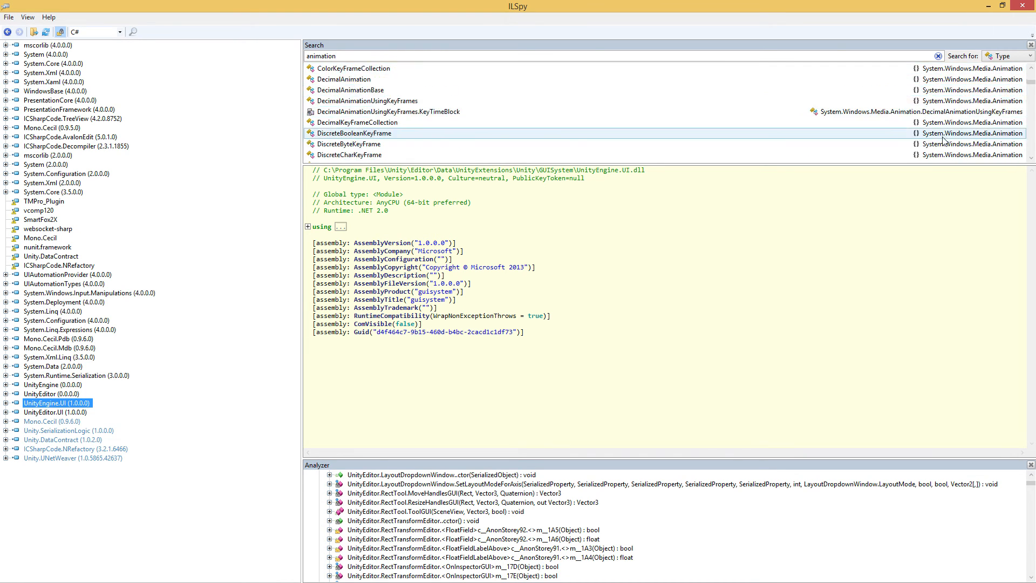
scroll(down, 3)
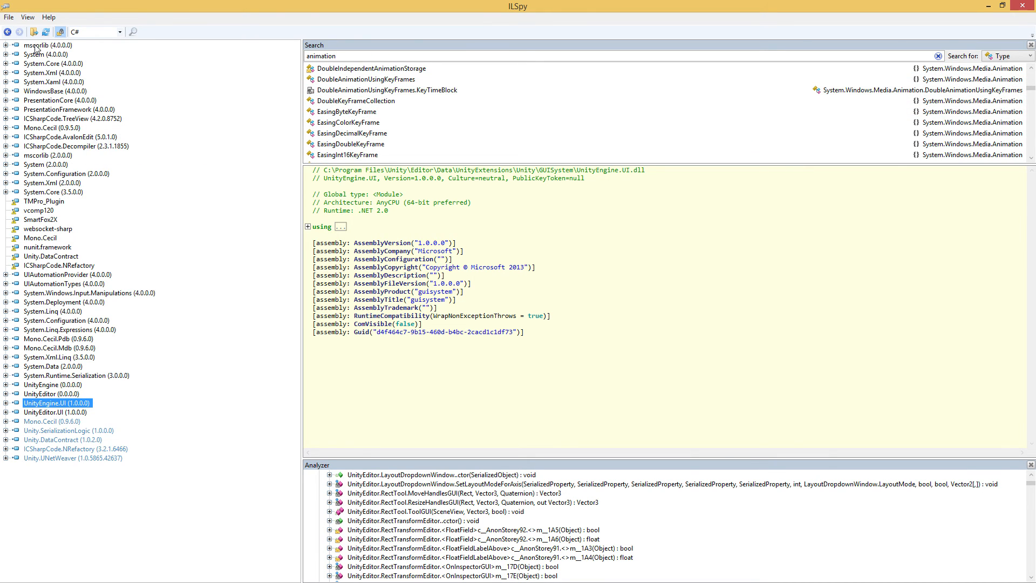
mouse_move(36, 164)
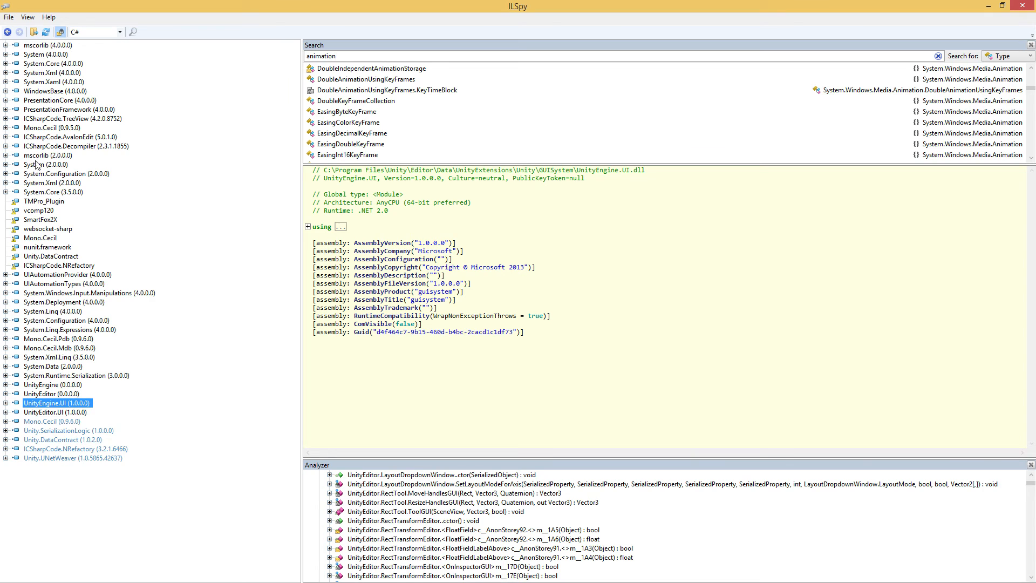
mouse_move(47, 54)
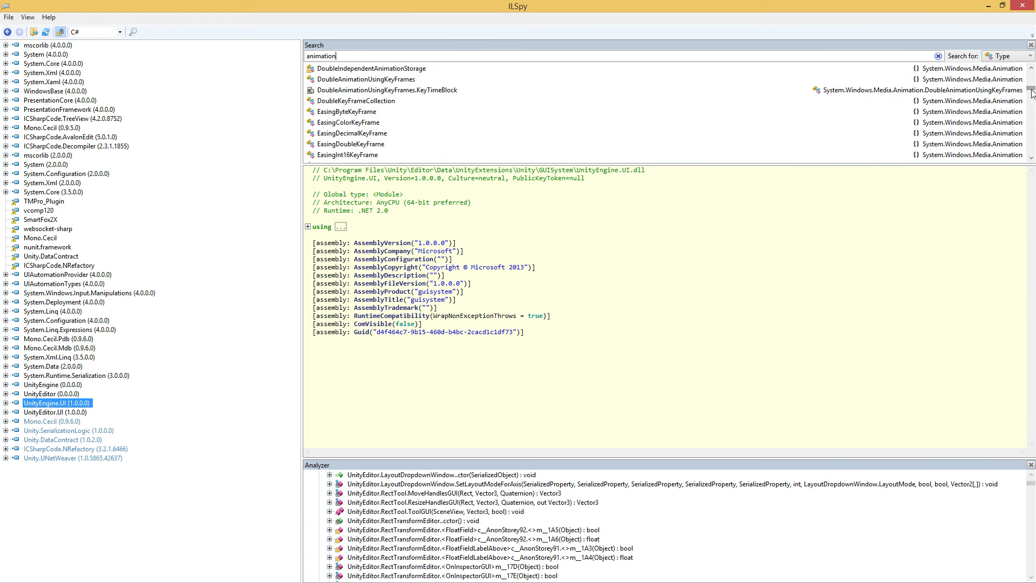
scroll(down, 3)
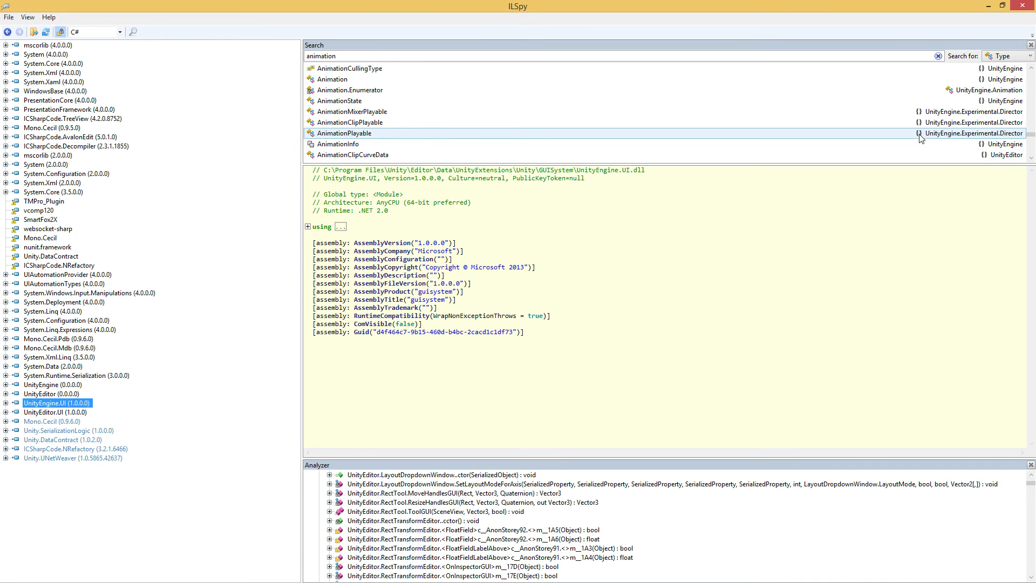
mouse_move(818, 154)
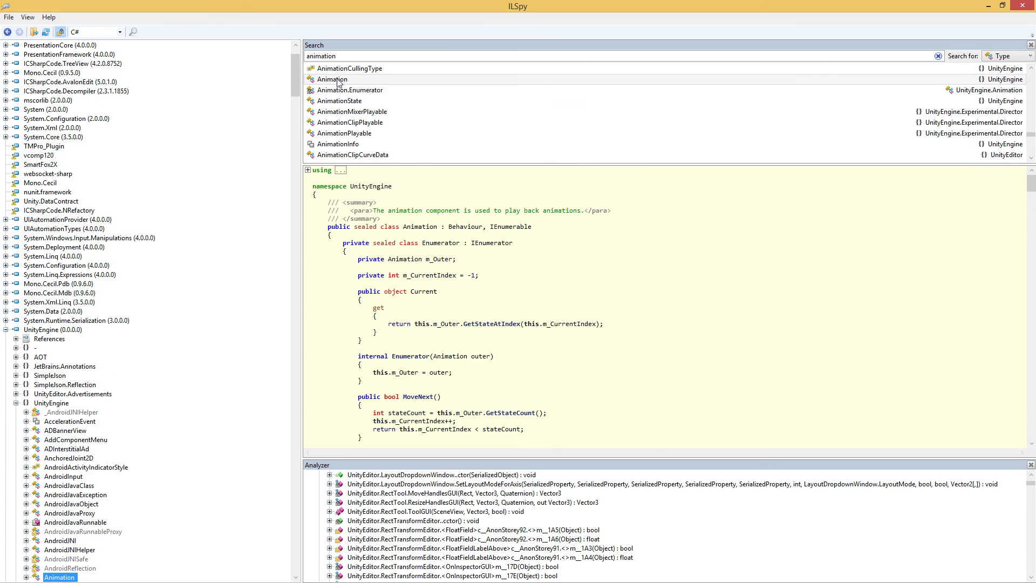
mouse_move(433, 305)
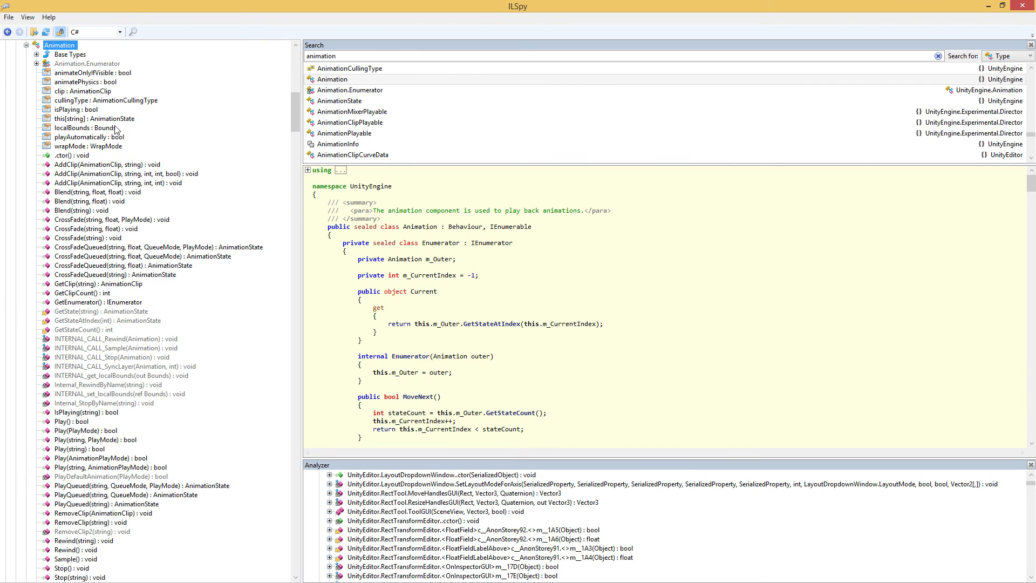
mouse_move(95, 261)
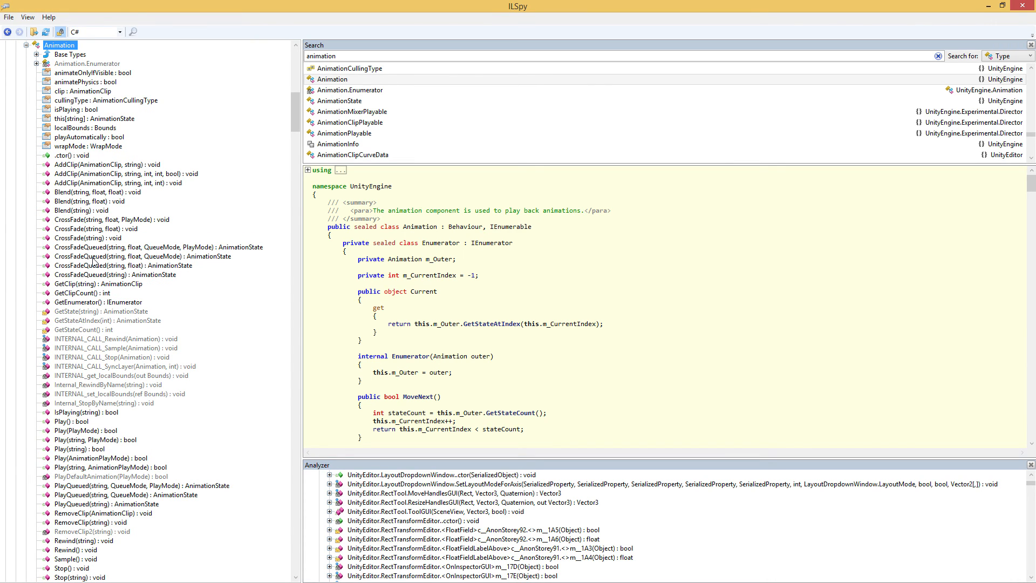
mouse_move(76, 228)
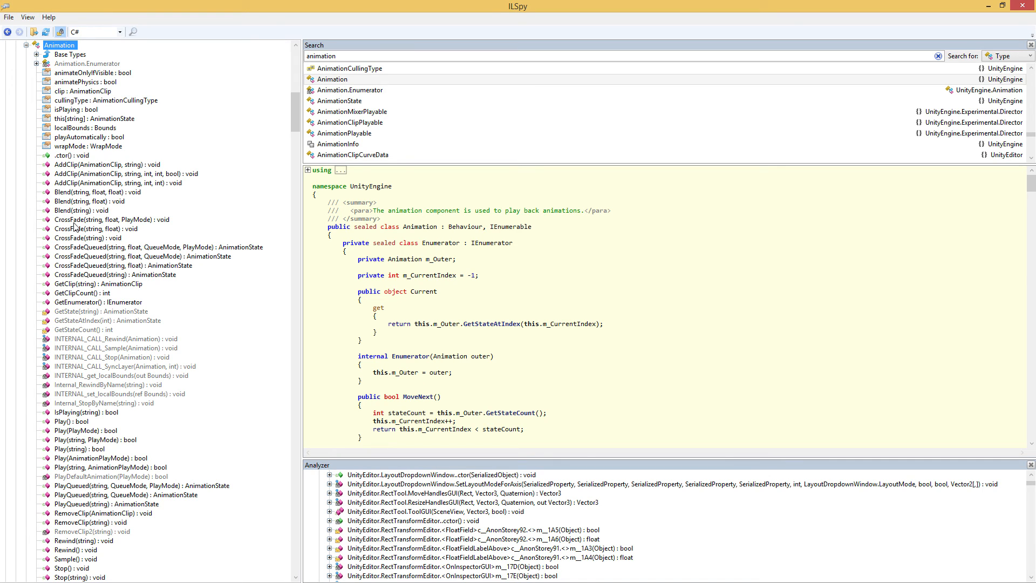
Decompile CrossFade(string, float, PlayMode), revealing an extern call defaulting fadeLength 0.3 and StopSameLayer.
click(111, 219)
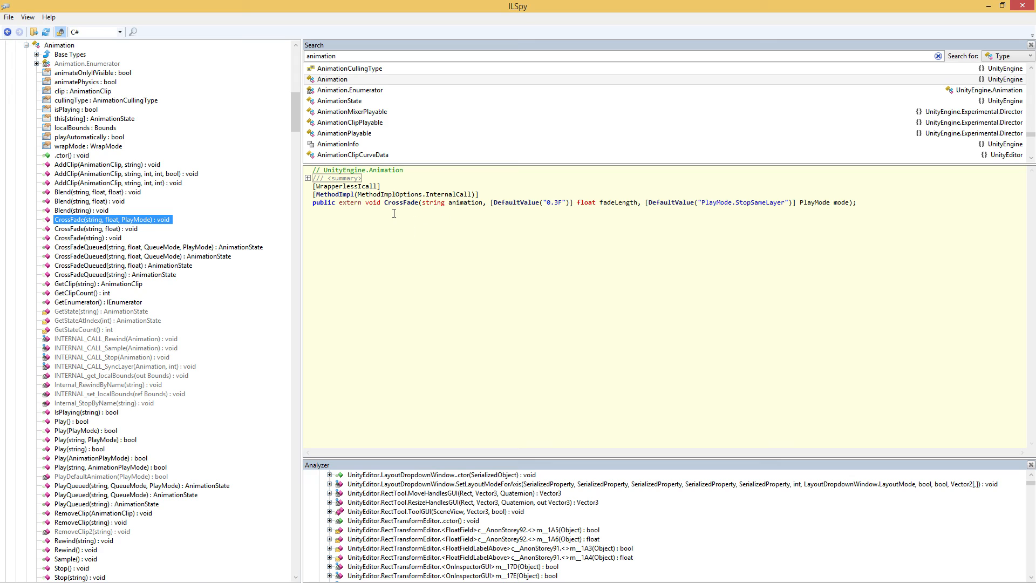
mouse_move(333, 220)
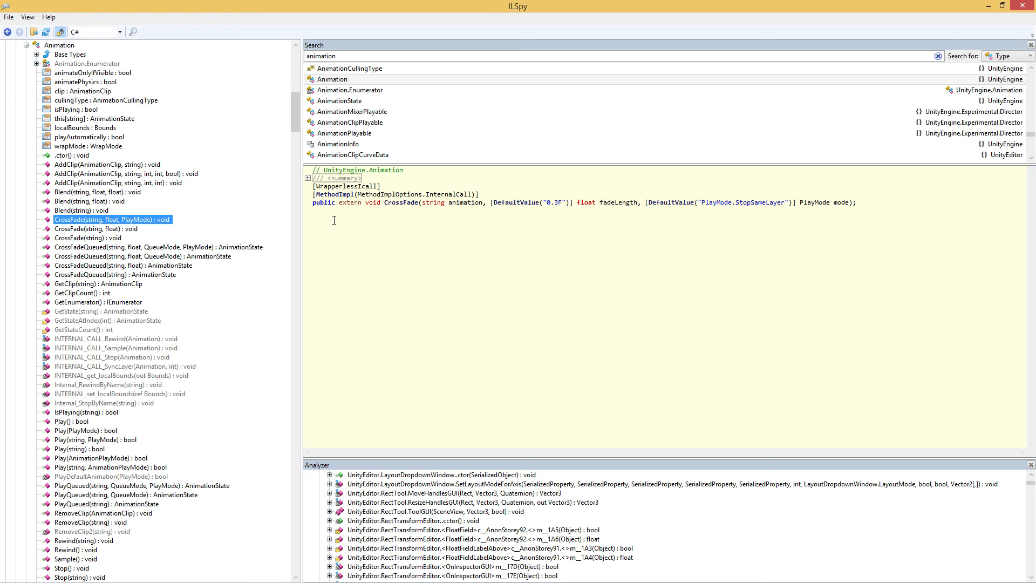
mouse_move(337, 228)
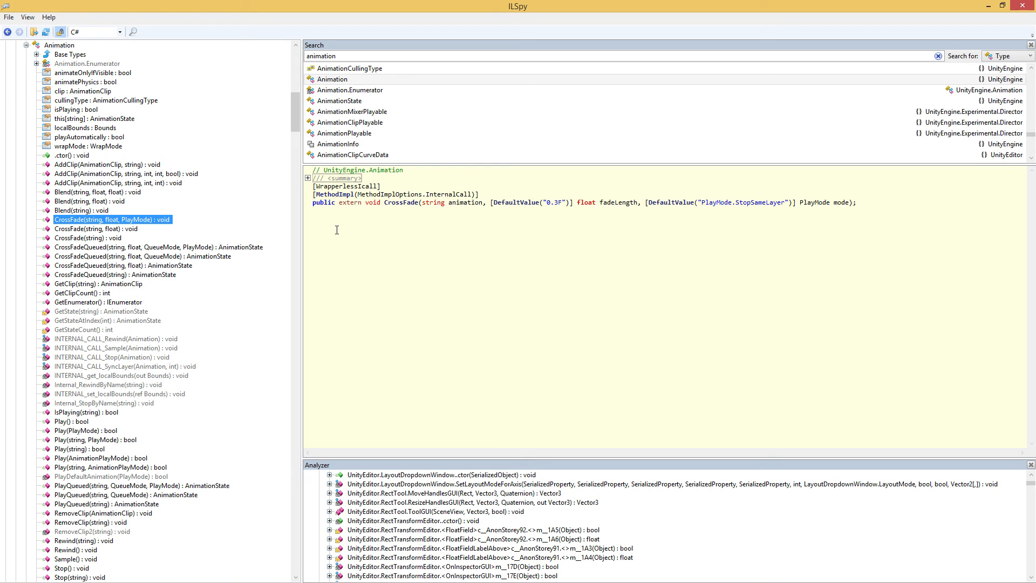
mouse_move(353, 205)
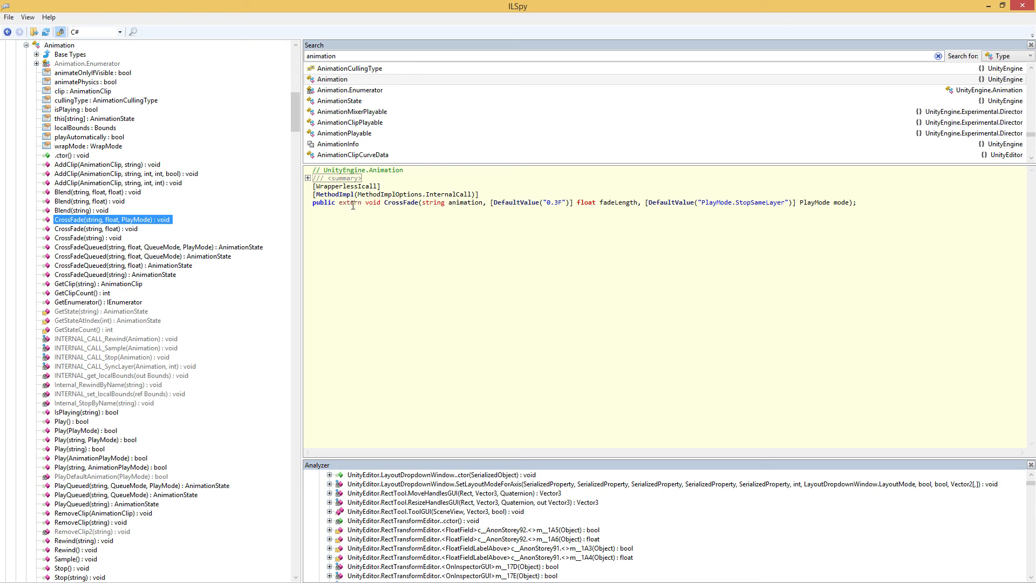
mouse_move(448, 201)
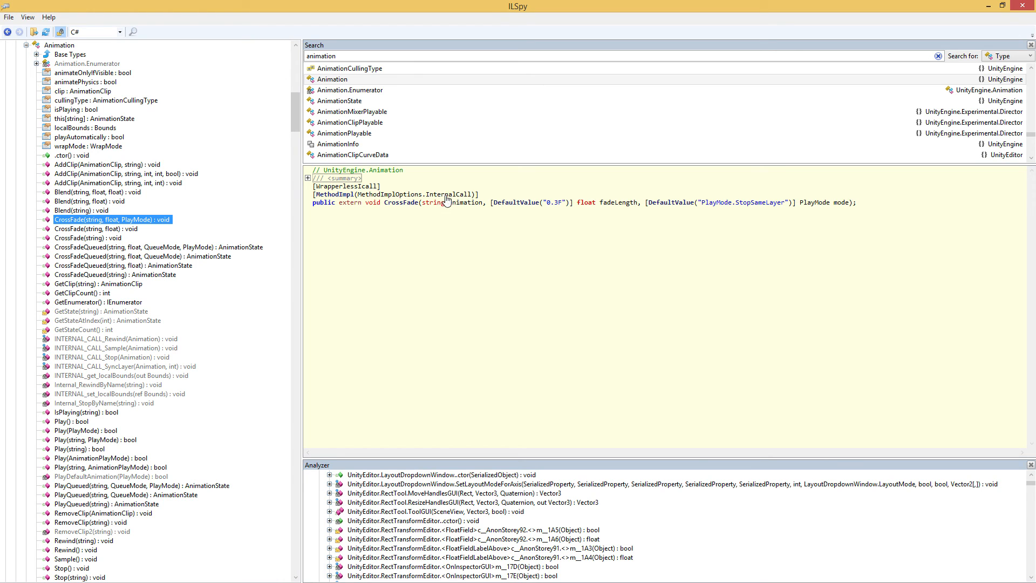
mouse_move(500, 233)
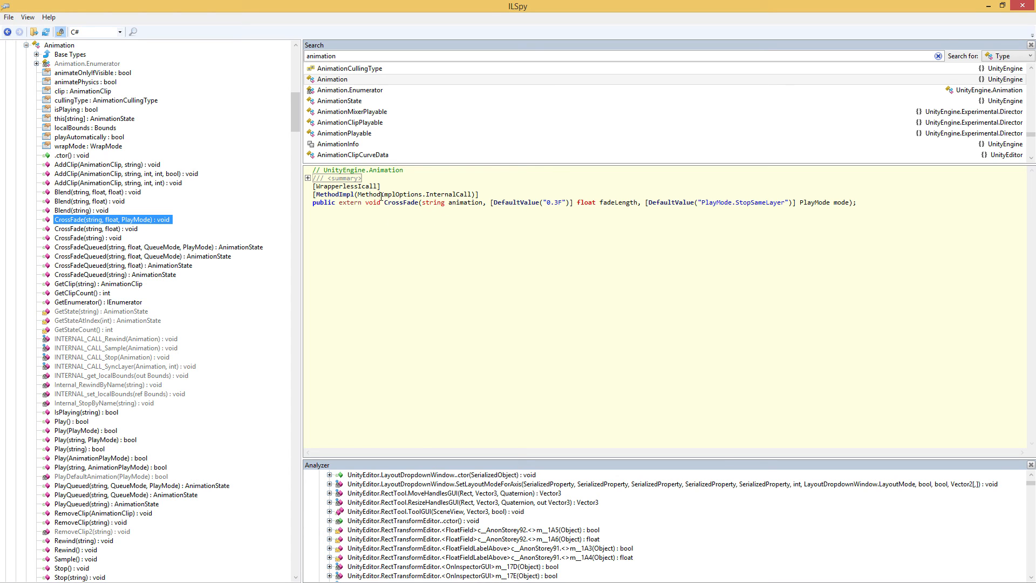
mouse_move(375, 173)
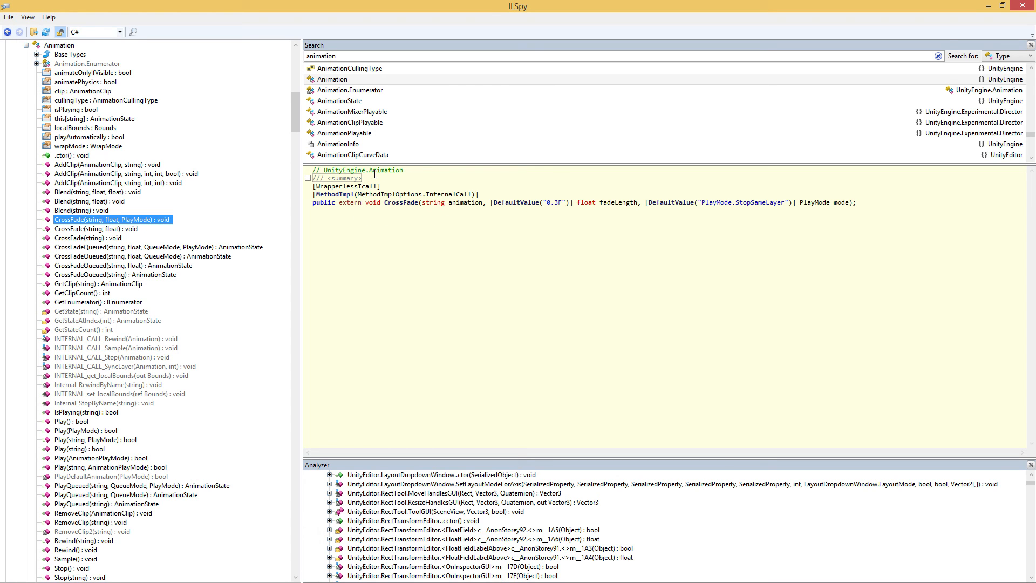